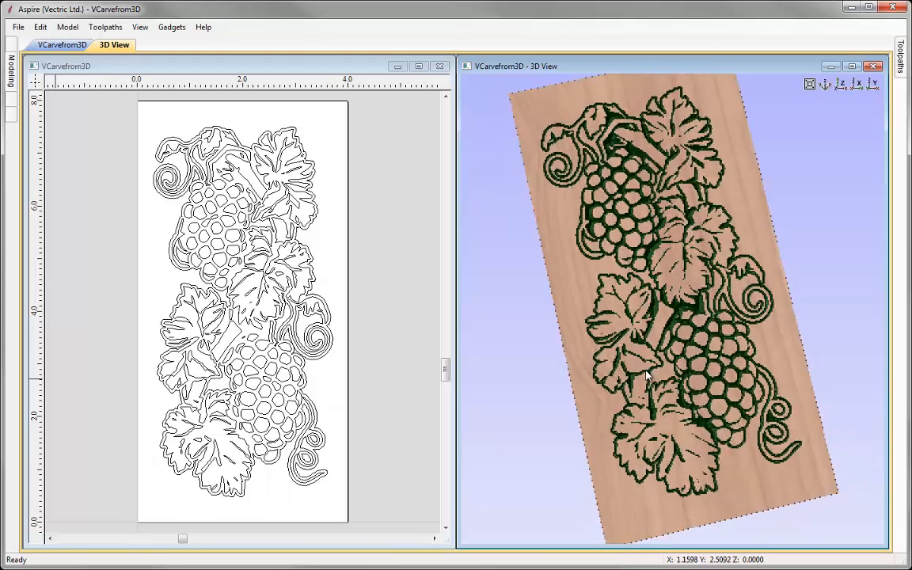
# Step: Close the VCarve-from-3D grape example so Aspire shows its startup screen with no job
pyautogui.moveTo(646, 377); pyautogui.dragTo(673, 273)
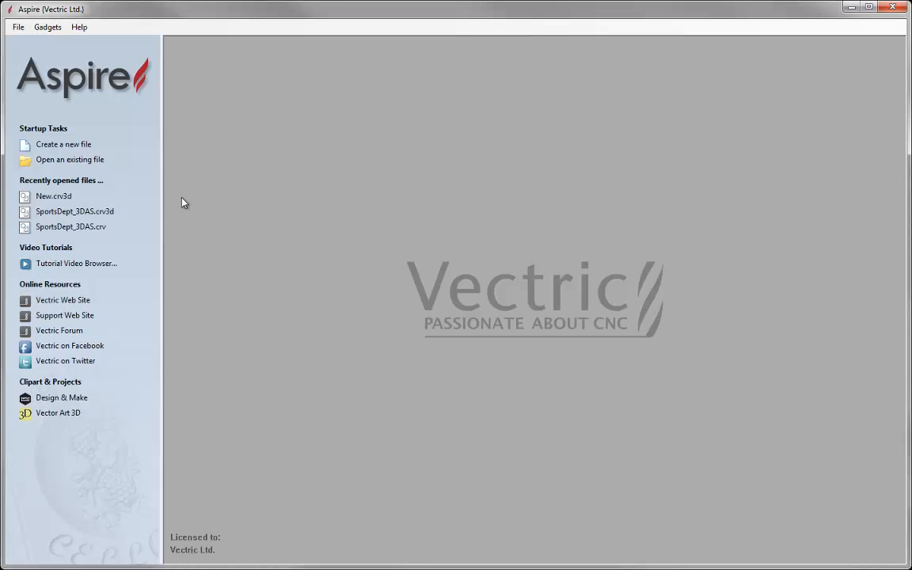
# Step: Create a new 4 x 8 inch, 0.5 inch thick job at High resolution in Canadian Maple
pyautogui.click(63, 144)
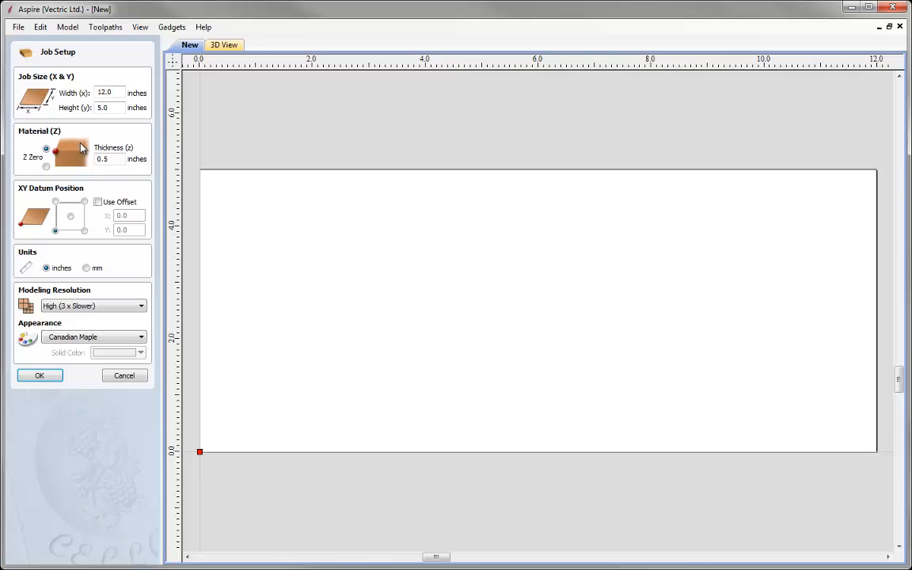
pyautogui.write('4')
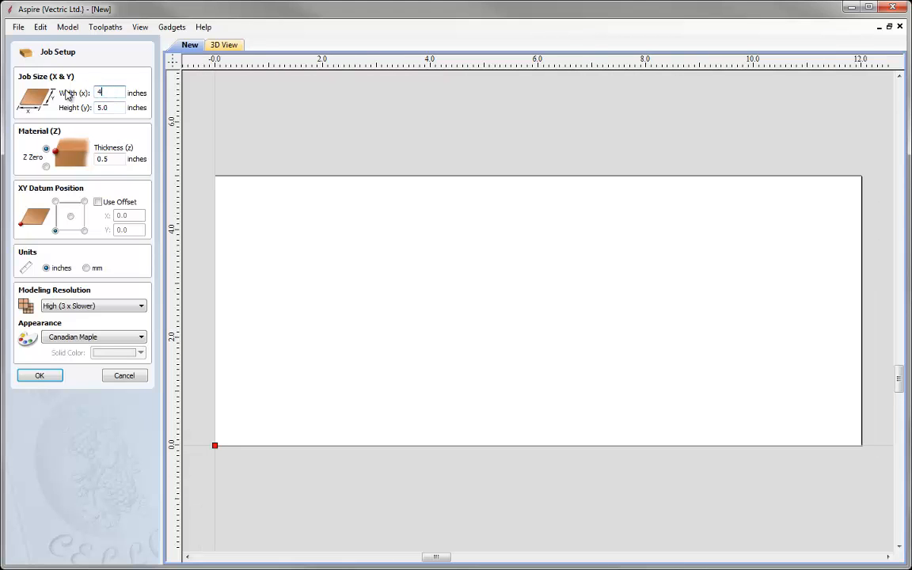
pyautogui.write('8')
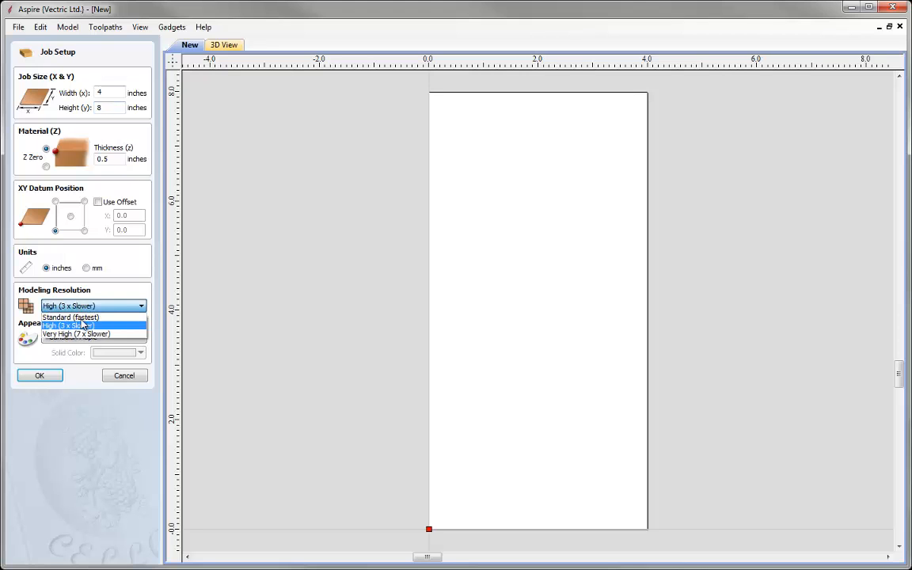
pyautogui.click(68, 327)
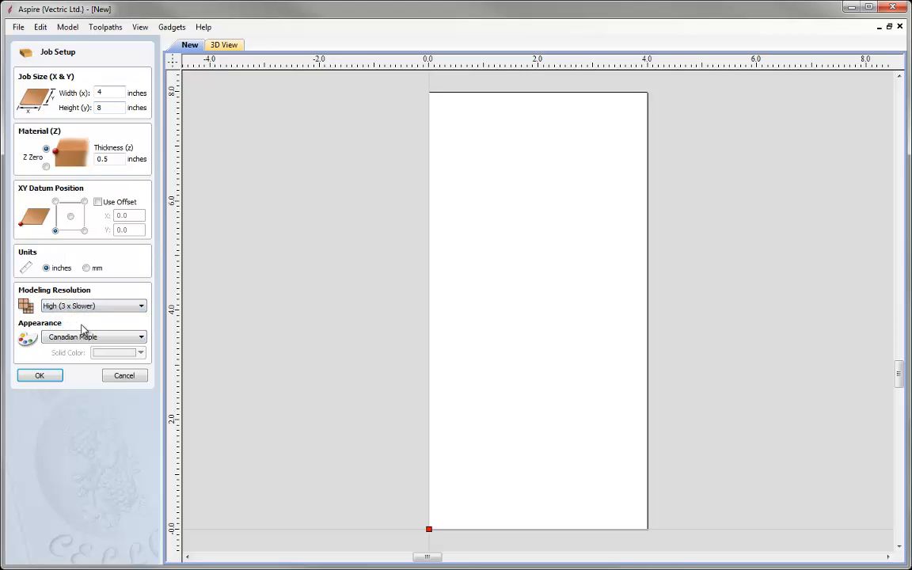
pyautogui.moveTo(76, 293)
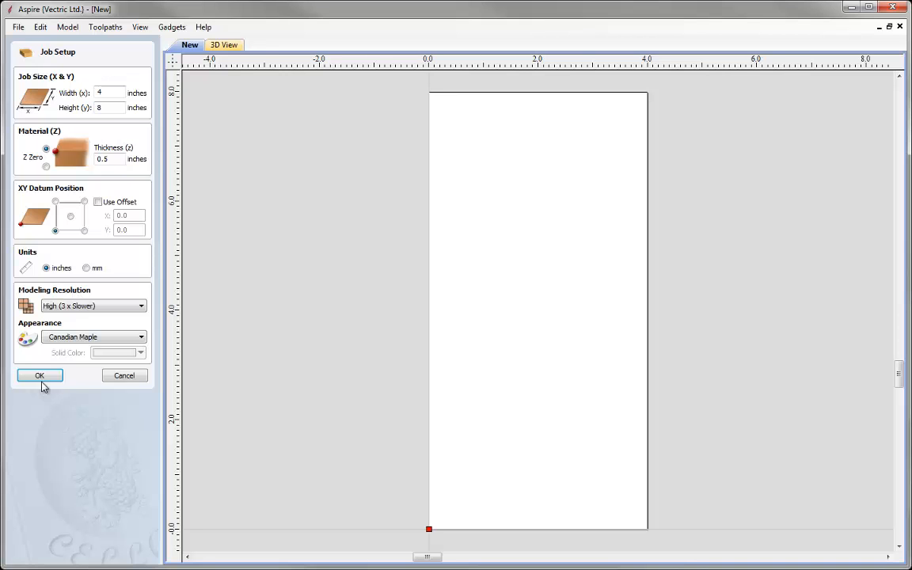
pyautogui.click(39, 375)
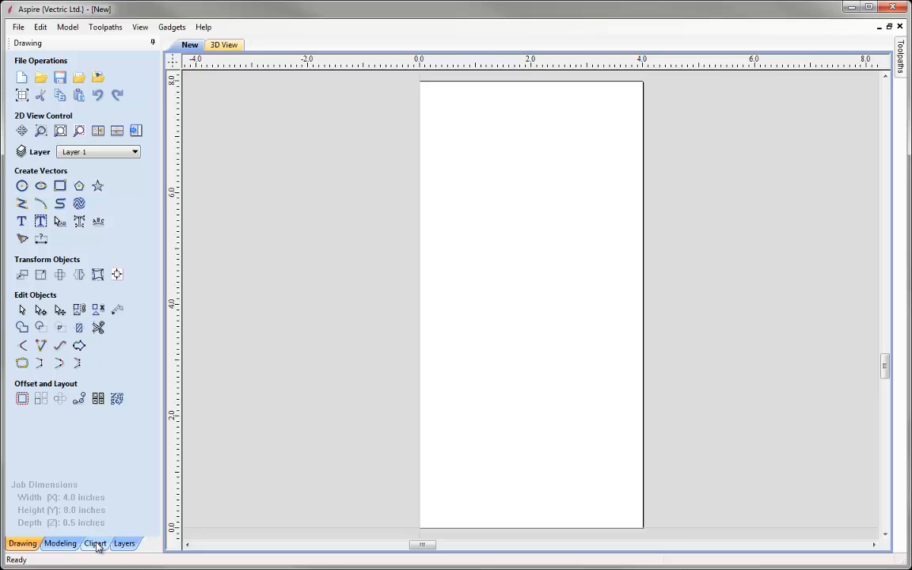
# Step: Add the Double Grapes clipart model and resize it to 7 inches tall
pyautogui.click(95, 544)
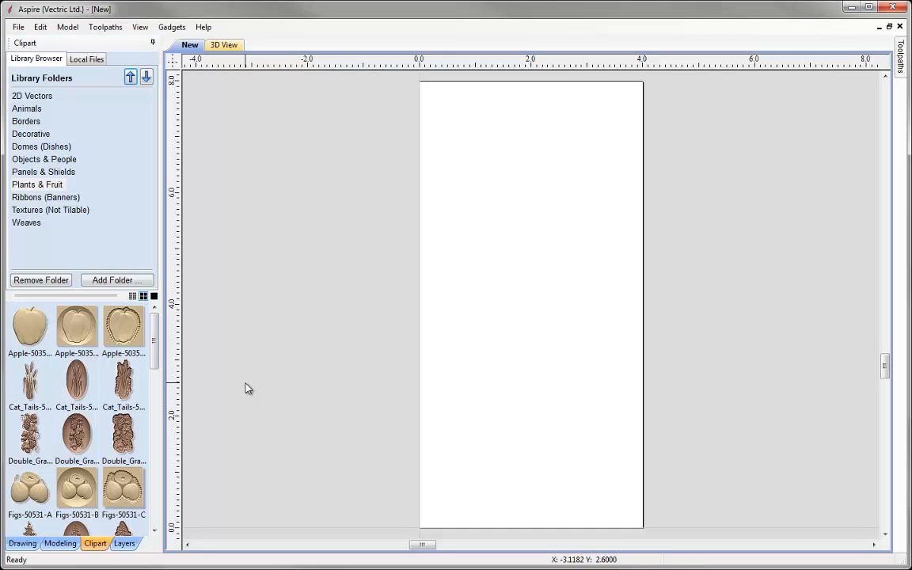
pyautogui.moveTo(28, 431)
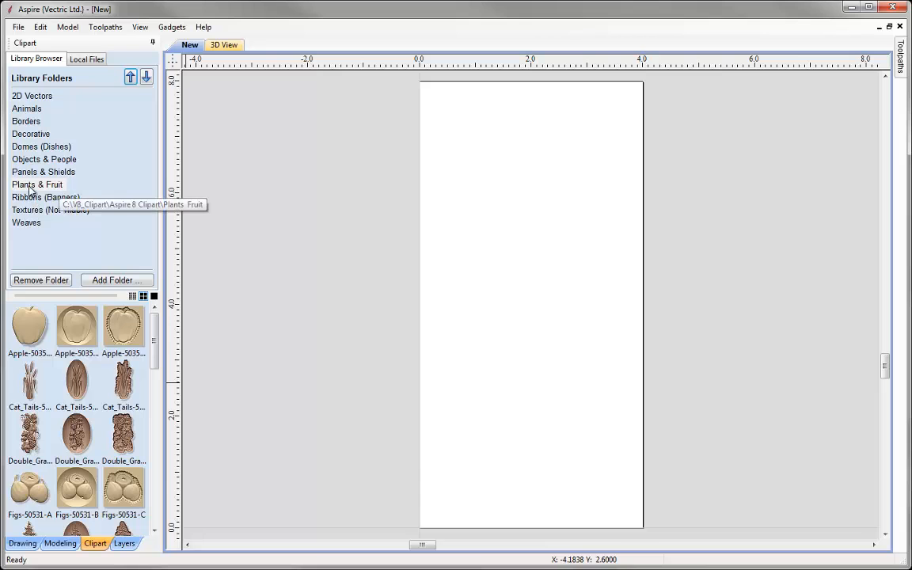
pyautogui.doubleClick(28, 434)
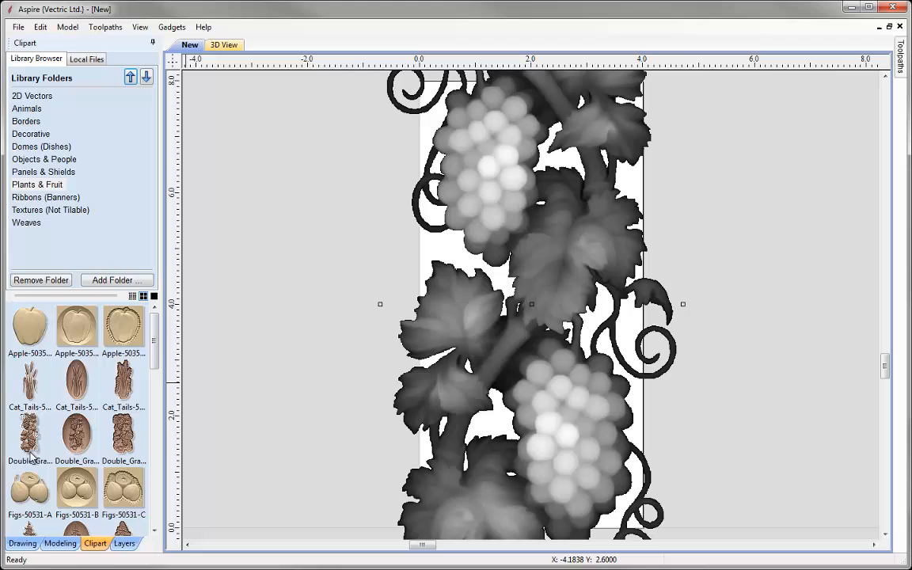
pyautogui.click(61, 543)
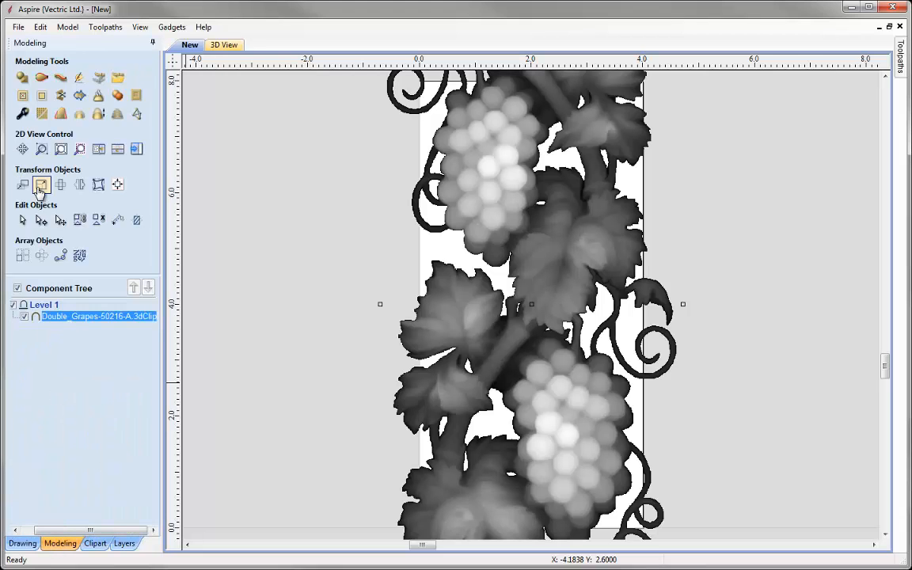
pyautogui.click(41, 184)
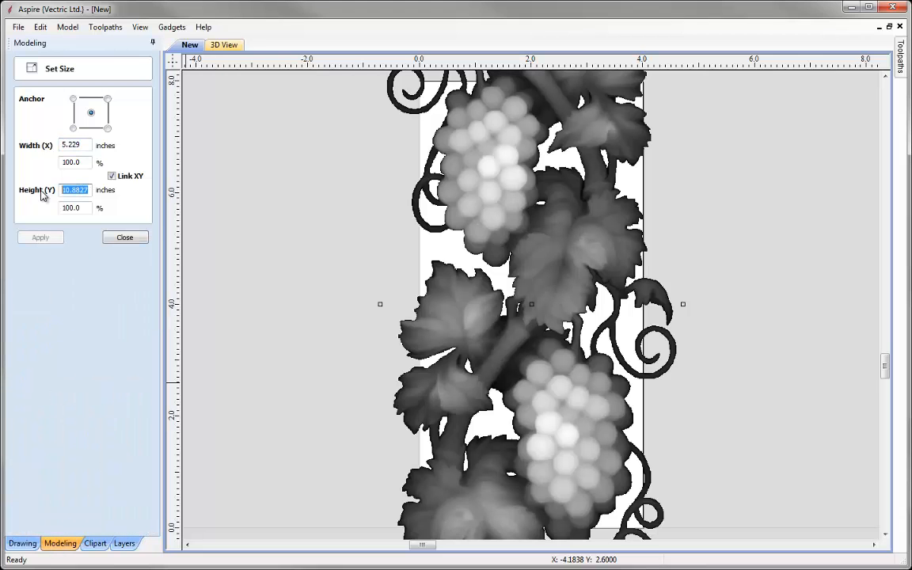
pyautogui.write('7.0')
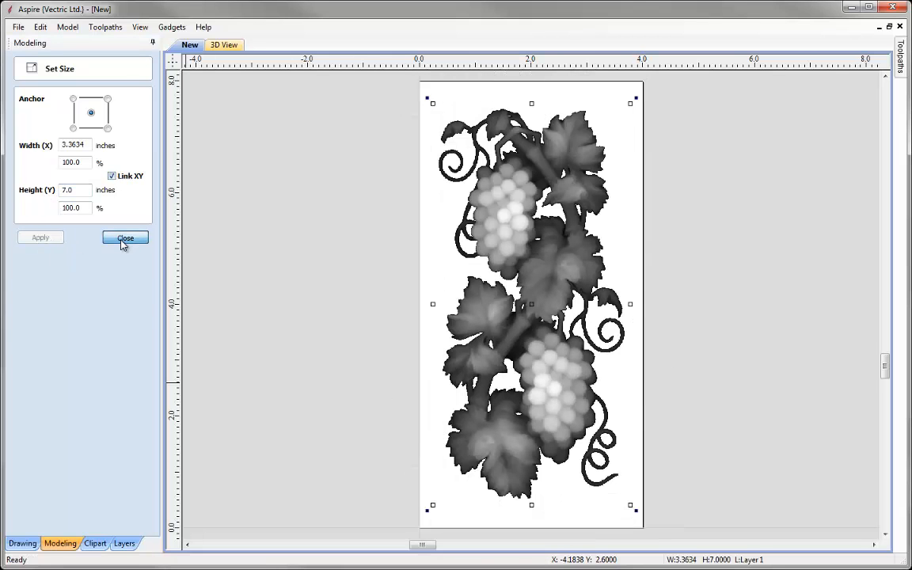
pyautogui.click(125, 238)
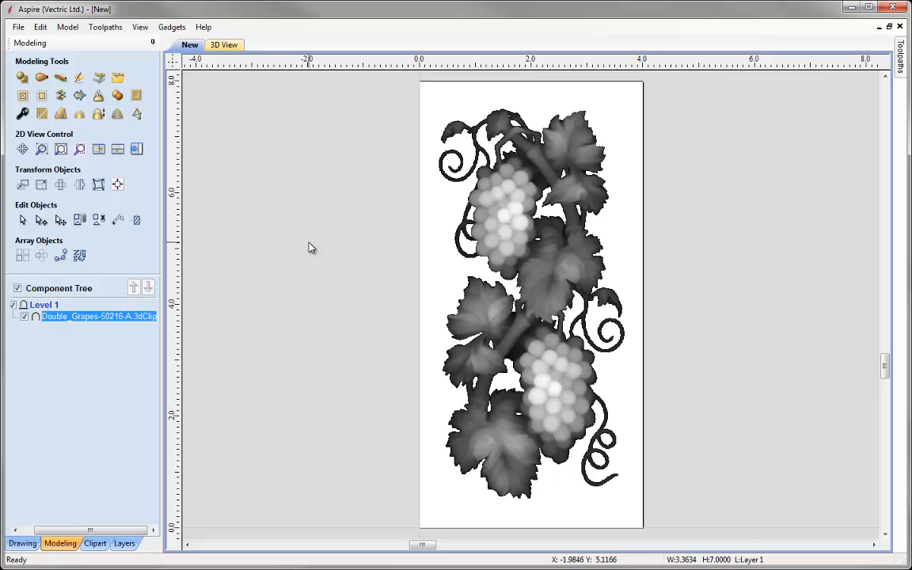
pyautogui.moveTo(137, 149)
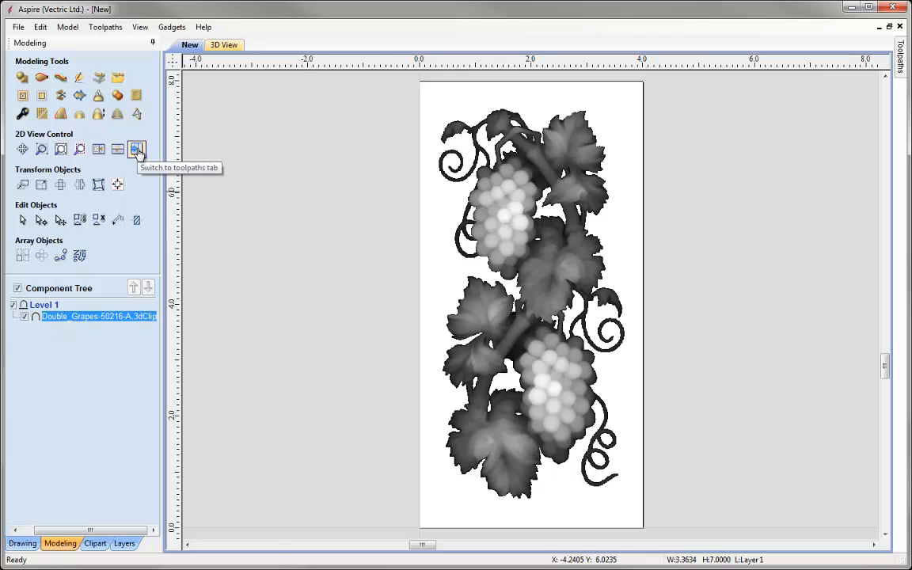
# Step: Go to the toolpath operations and accept the default material setup for the grapes model
pyautogui.click(137, 148)
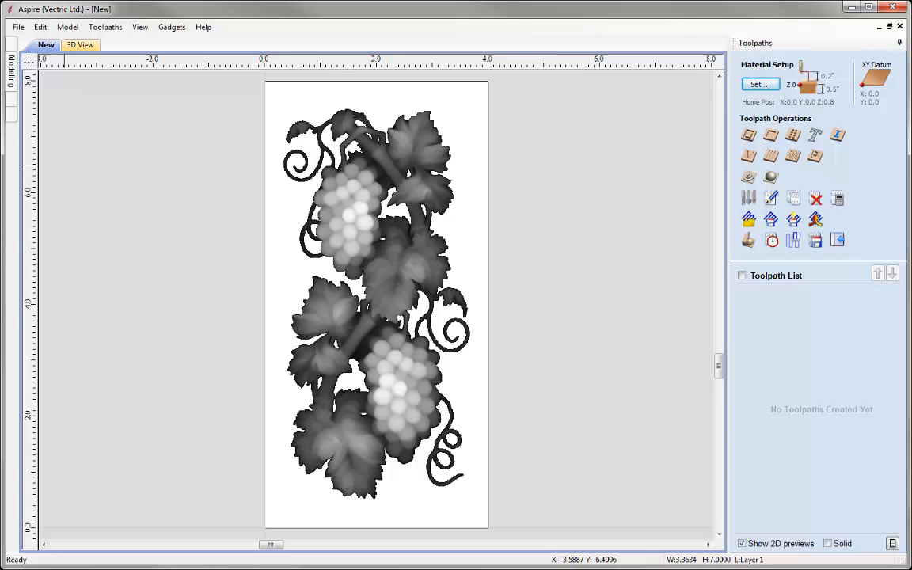
pyautogui.click(757, 83)
pyautogui.write('0.03')
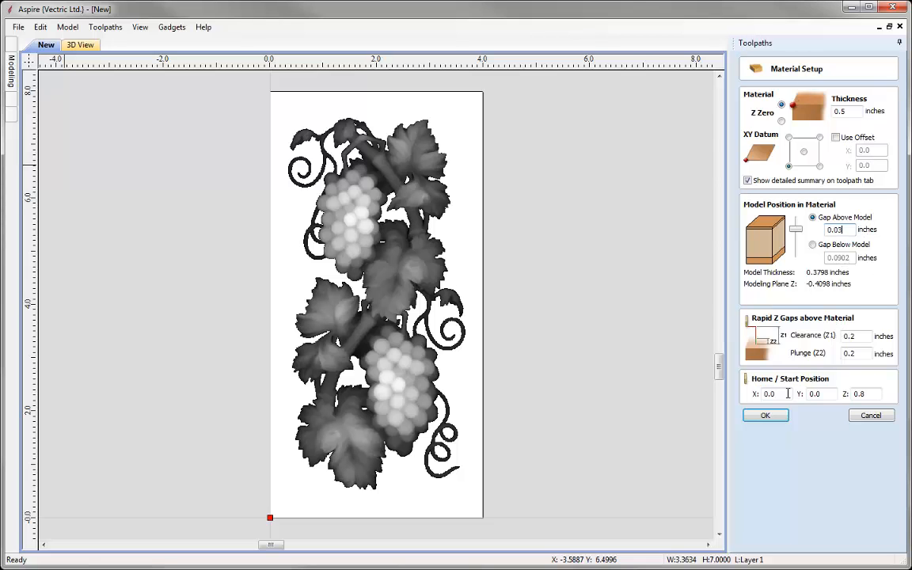
pyautogui.click(766, 415)
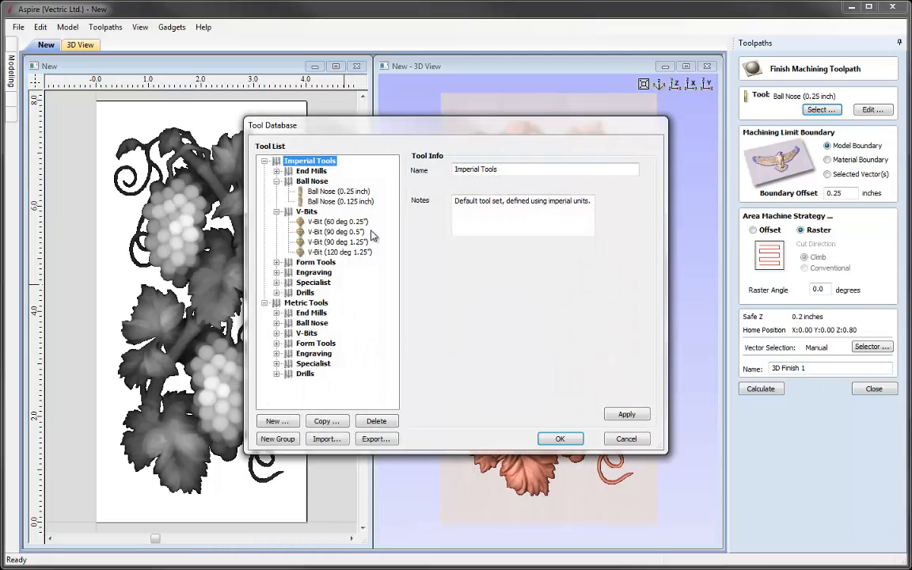
# Step: Build a finish toolpath with the 0.25 inch ball nose at 0.01 stepover, named 3D Finish Dummy, and calculate it
pyautogui.click(339, 190)
pyautogui.write('4')
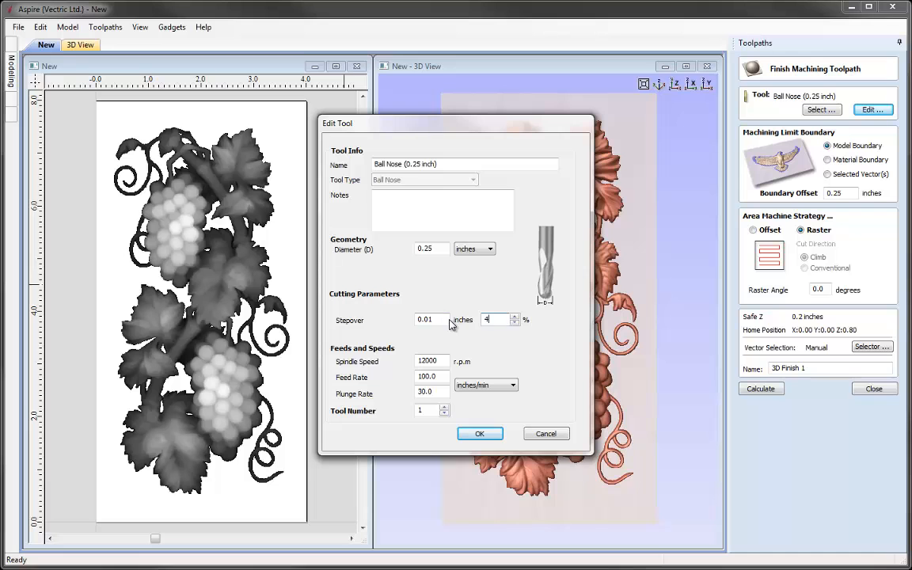
pyautogui.moveTo(488, 379)
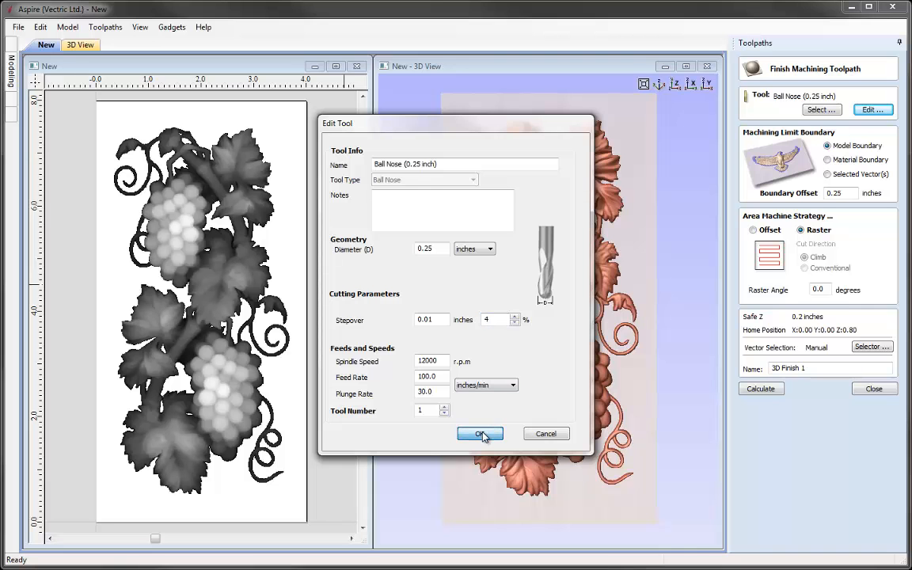
pyautogui.click(480, 434)
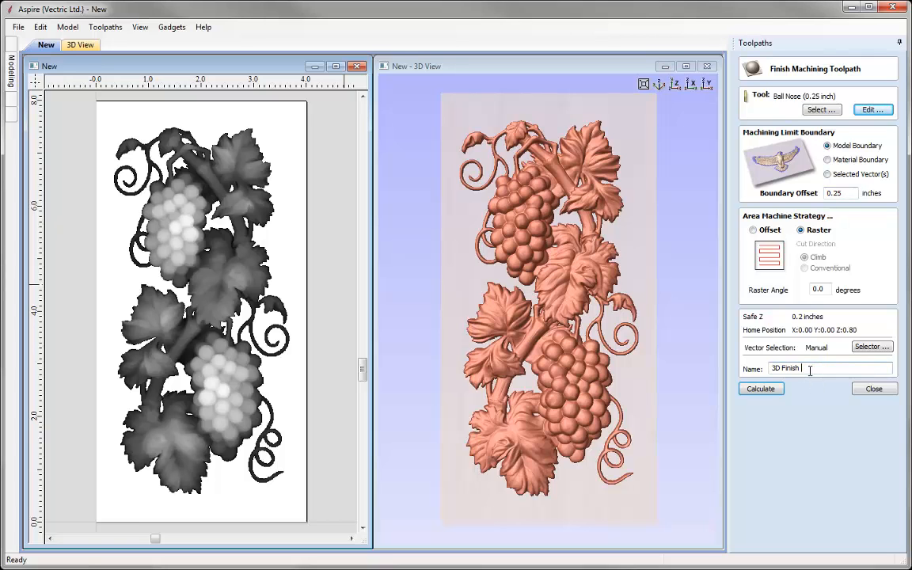
pyautogui.write('Dummy')
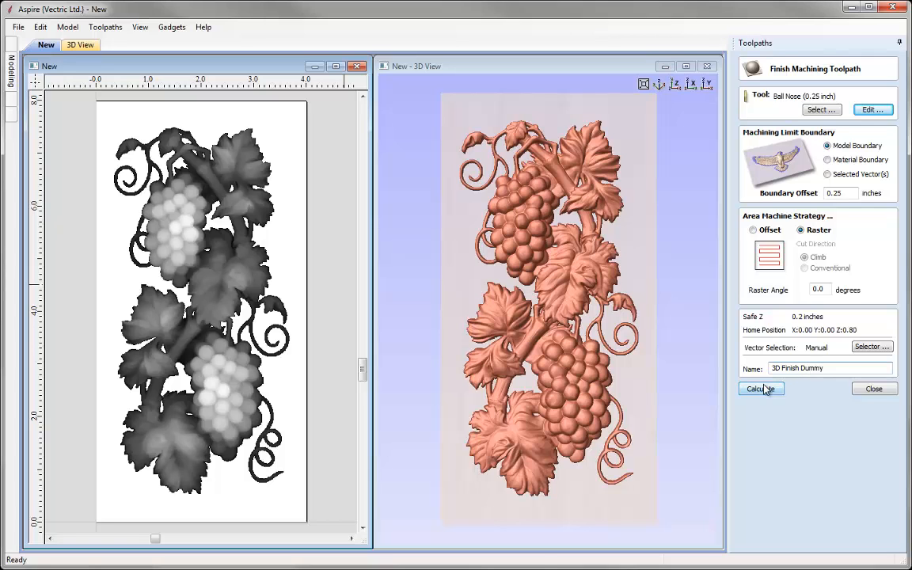
pyautogui.click(760, 390)
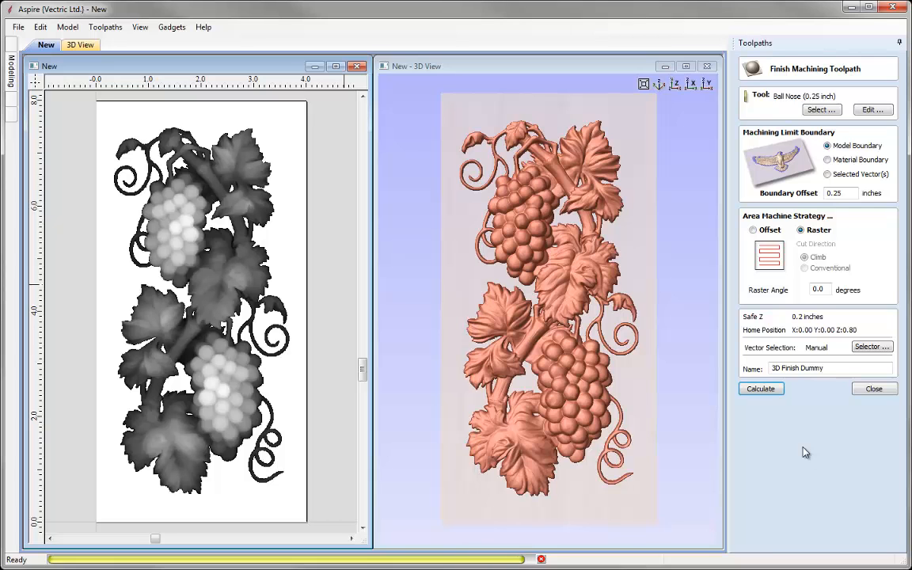
# Step: Run the preview of the 3D Finish Dummy toolpath carving the grapes into cherry
pyautogui.click(761, 388)
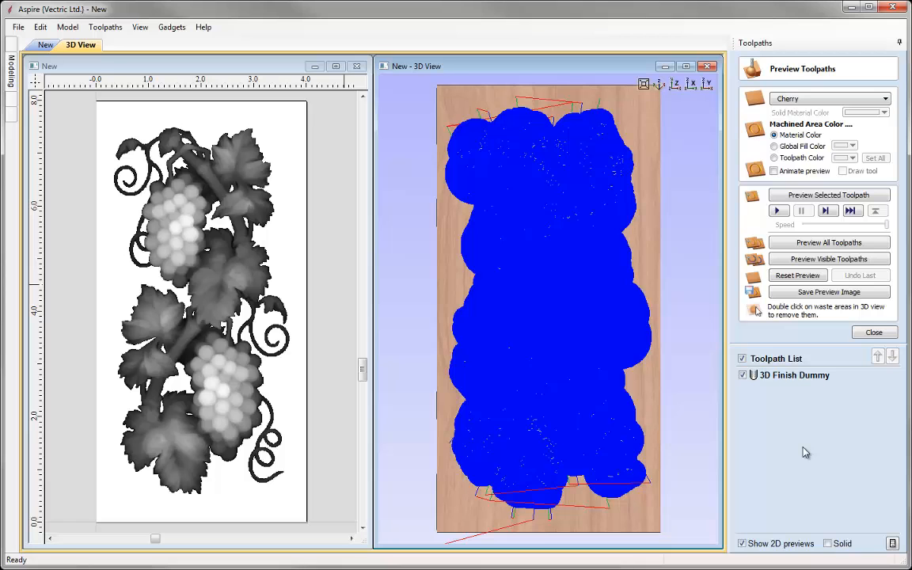
pyautogui.click(773, 171)
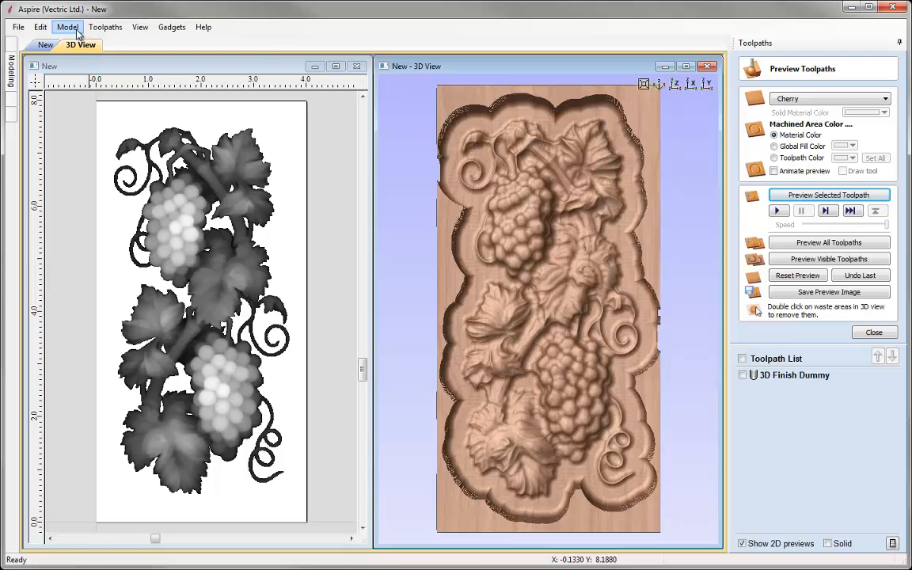
# Step: Create a new component from the toolpath preview, then leave the preview
pyautogui.click(66, 26)
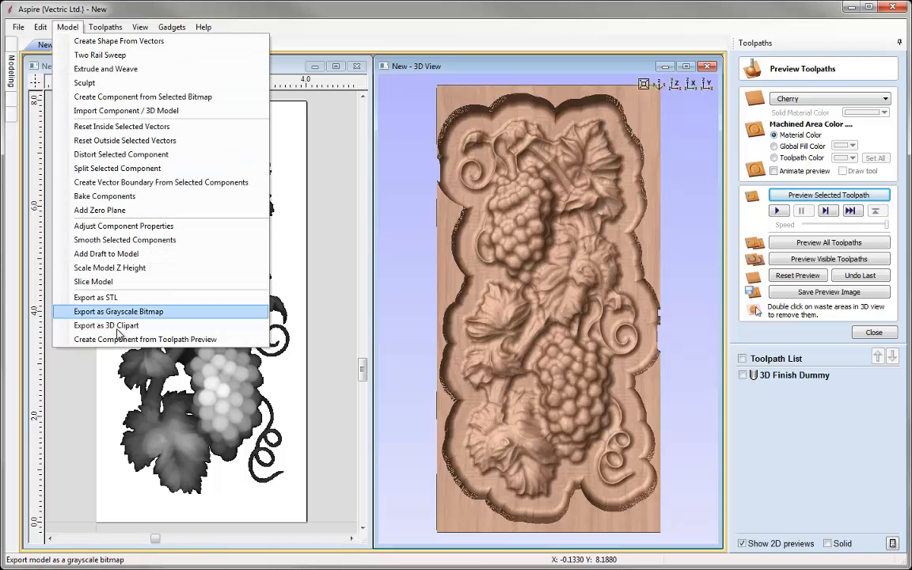
pyautogui.moveTo(145, 339)
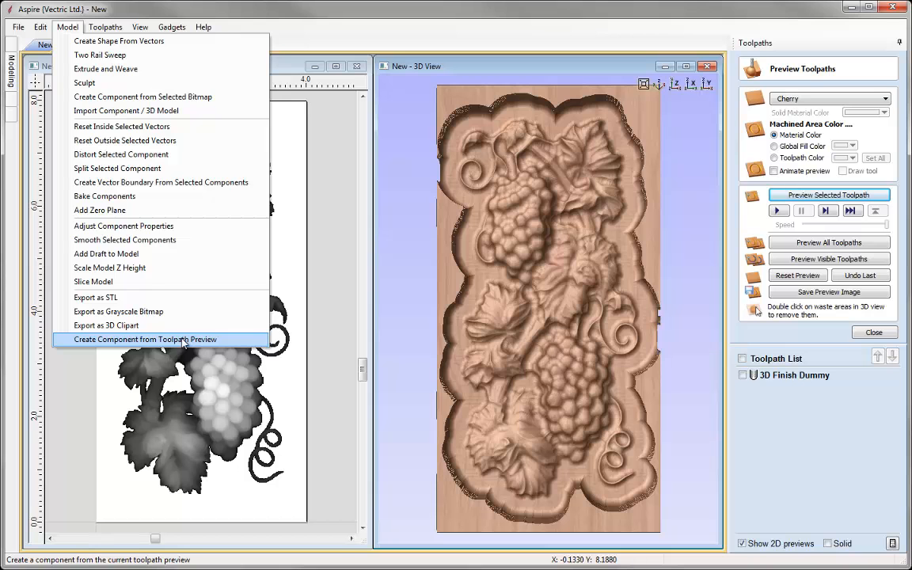
pyautogui.click(146, 339)
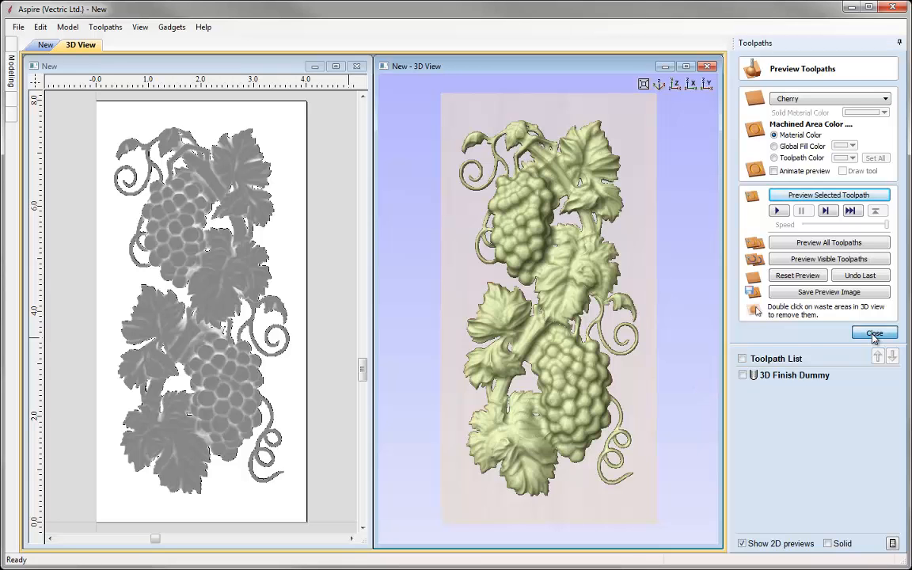
pyautogui.click(874, 333)
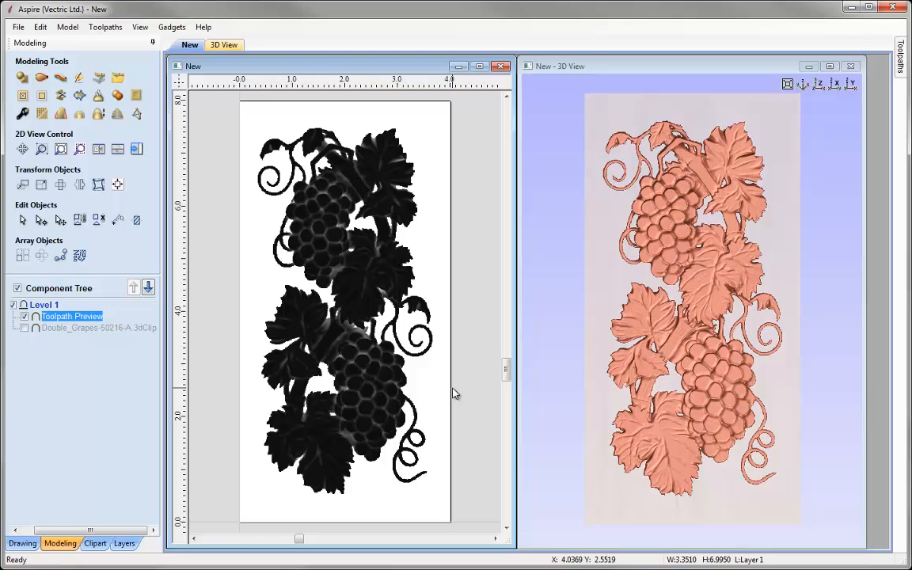
pyautogui.click(66, 27)
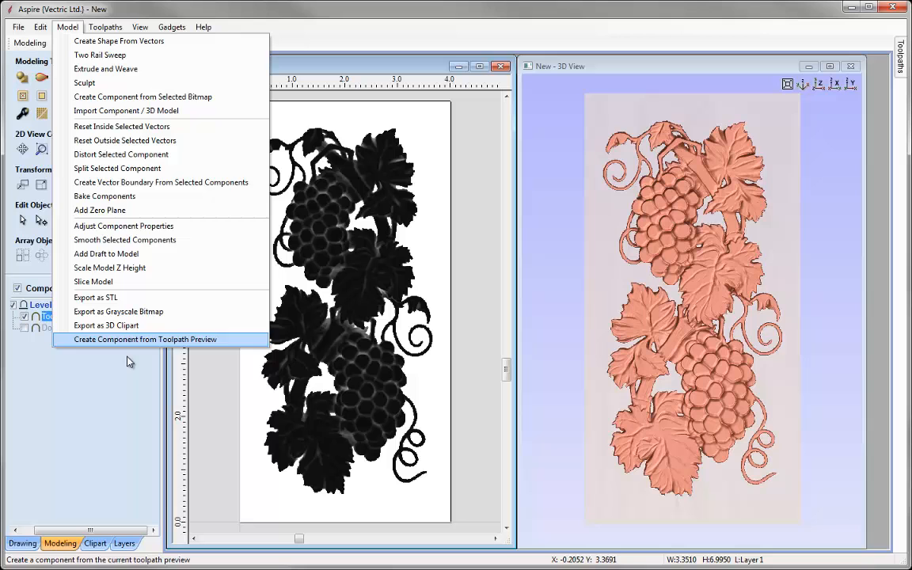
pyautogui.click(146, 339)
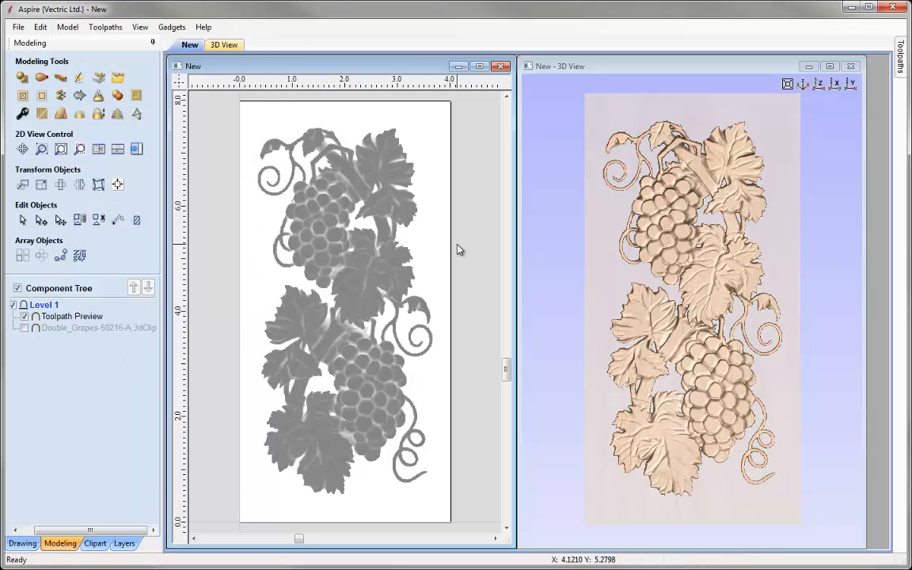
pyautogui.moveTo(747, 225)
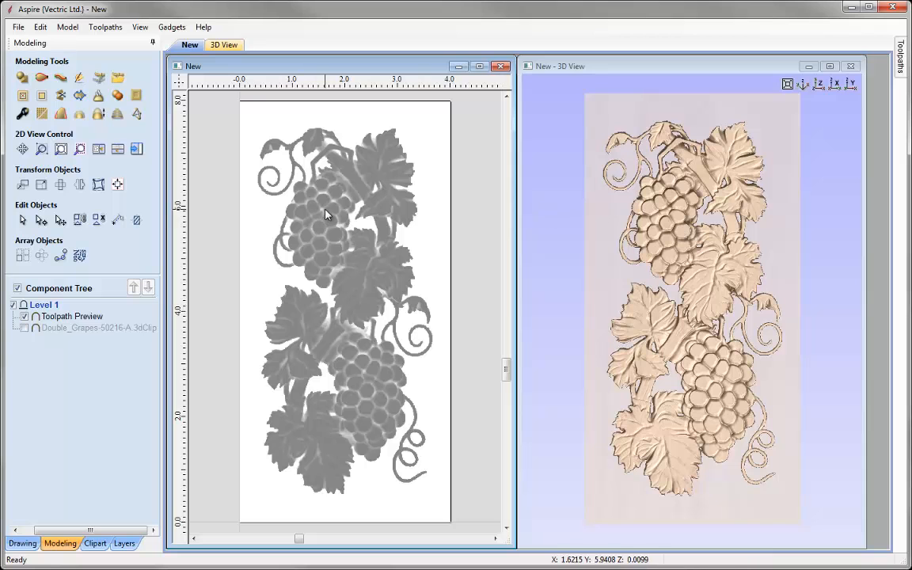
pyautogui.moveTo(315, 252)
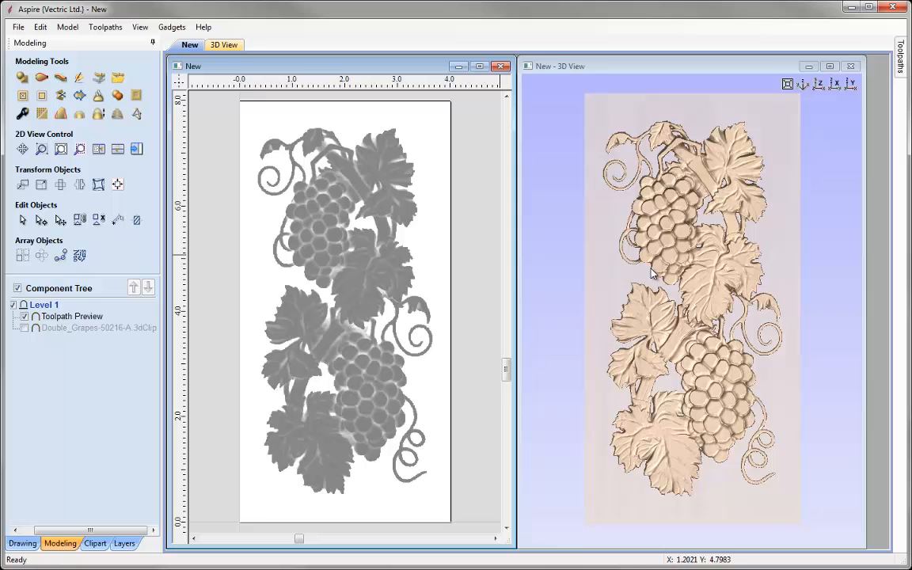
pyautogui.moveTo(469, 254)
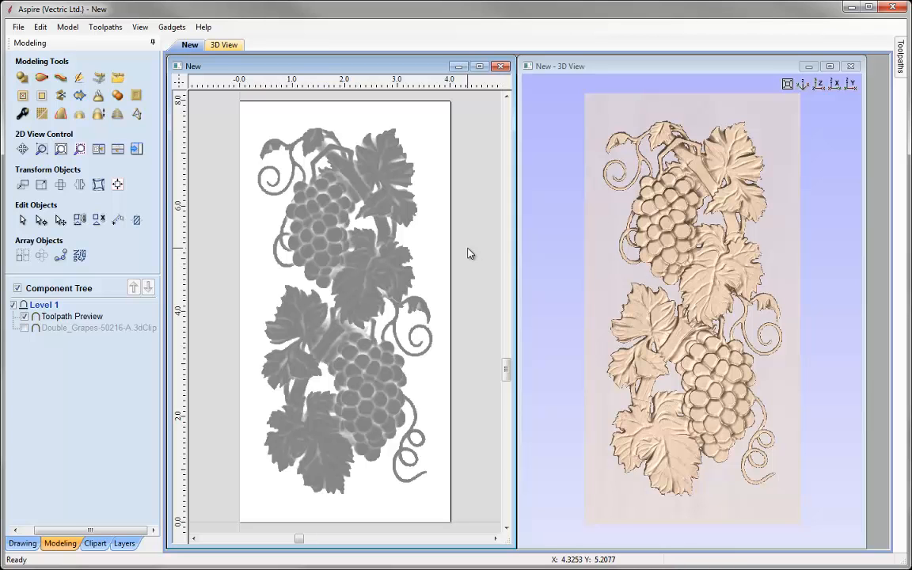
pyautogui.moveTo(239, 176)
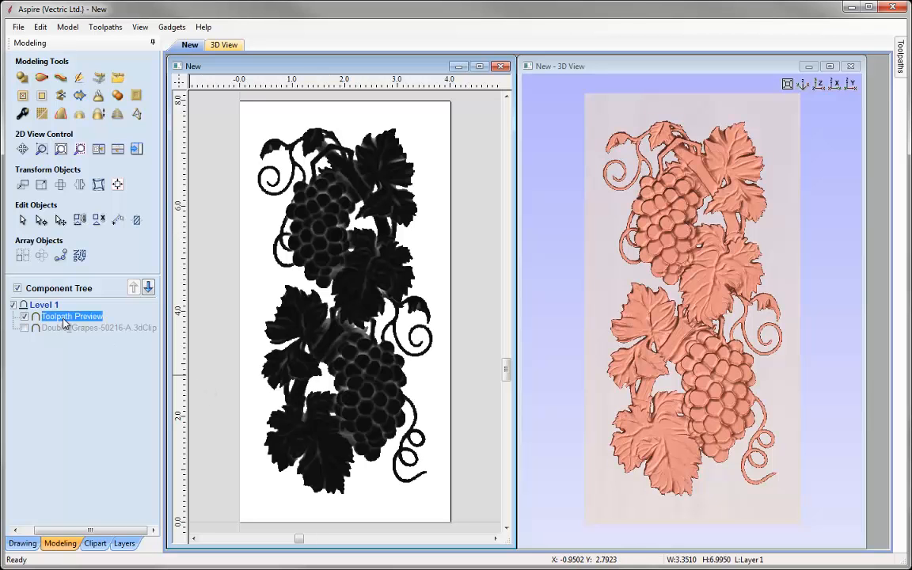
pyautogui.click(22, 543)
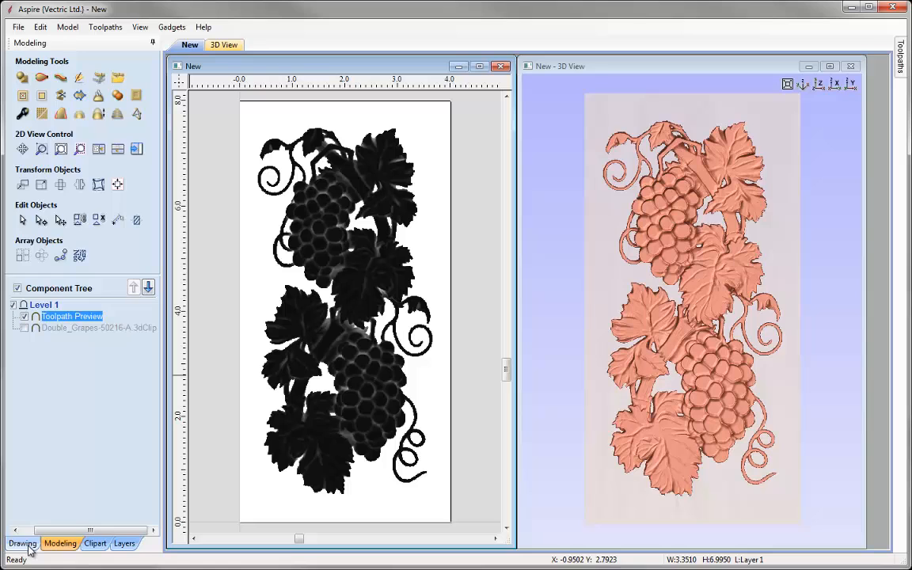
# Step: Trace the grape bitmap in Black/White mode, settling the threshold around 0.07
pyautogui.click(23, 543)
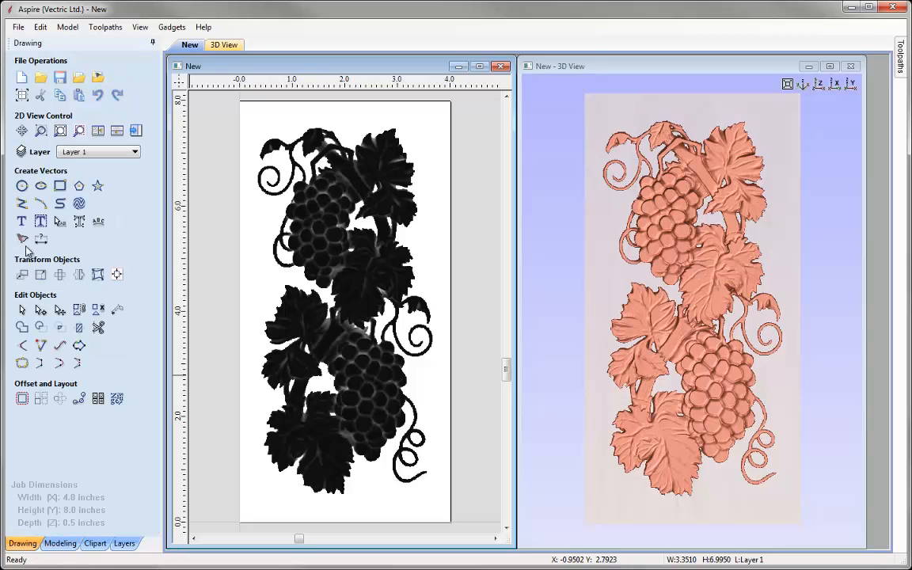
pyautogui.moveTo(22, 239)
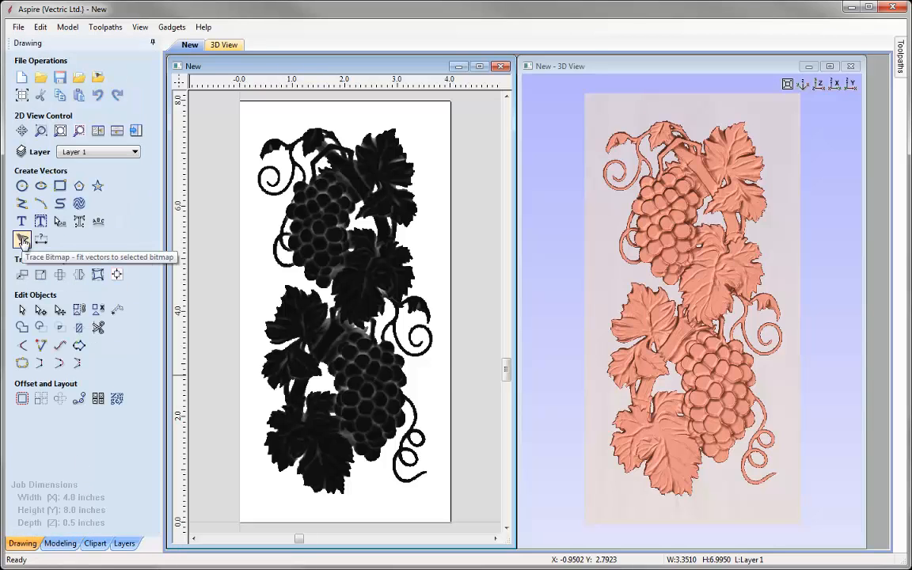
pyautogui.click(22, 240)
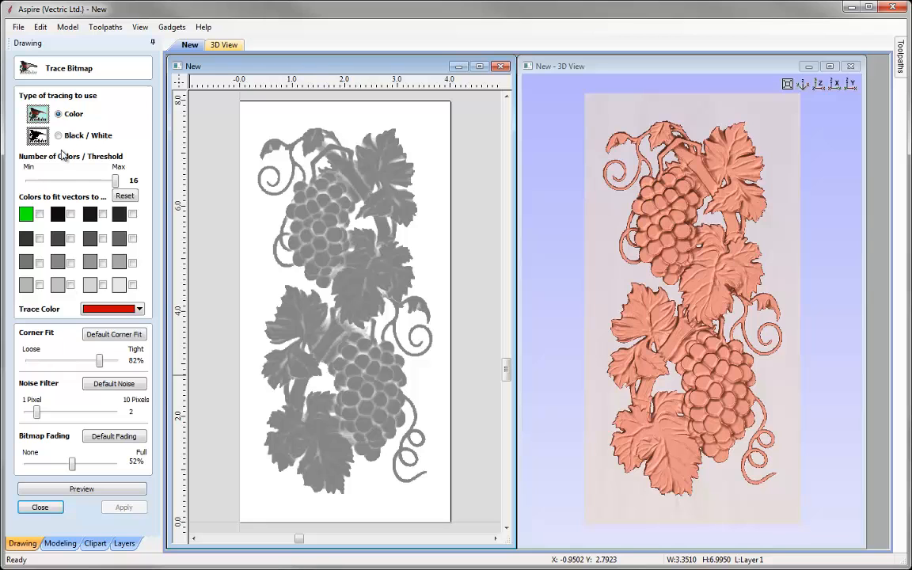
pyautogui.click(57, 136)
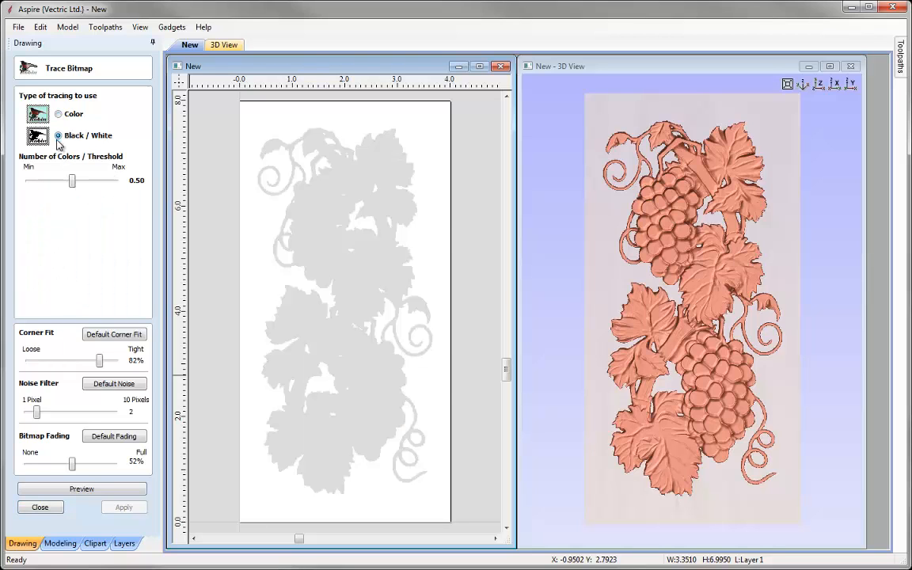
pyautogui.moveTo(73, 180); pyautogui.dragTo(64, 181)
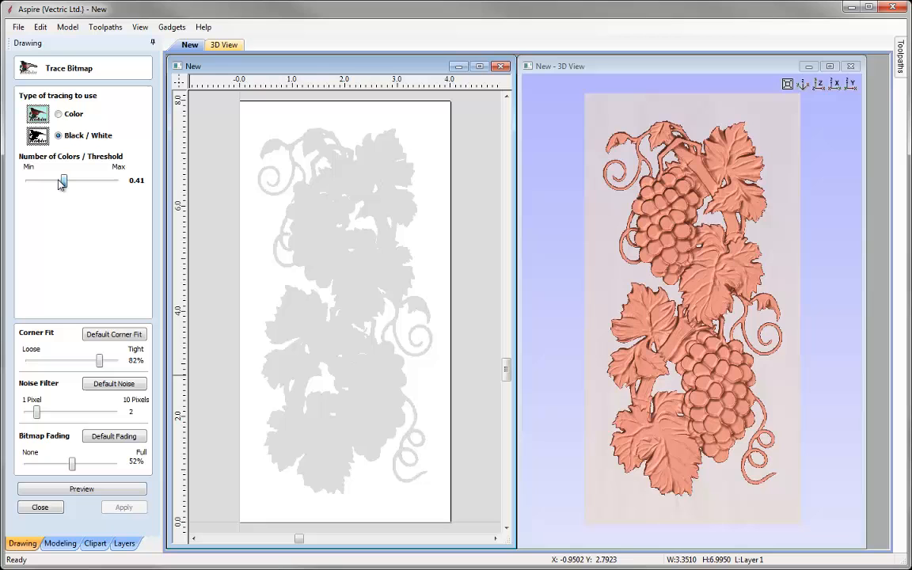
pyautogui.moveTo(63, 180); pyautogui.dragTo(40, 180)
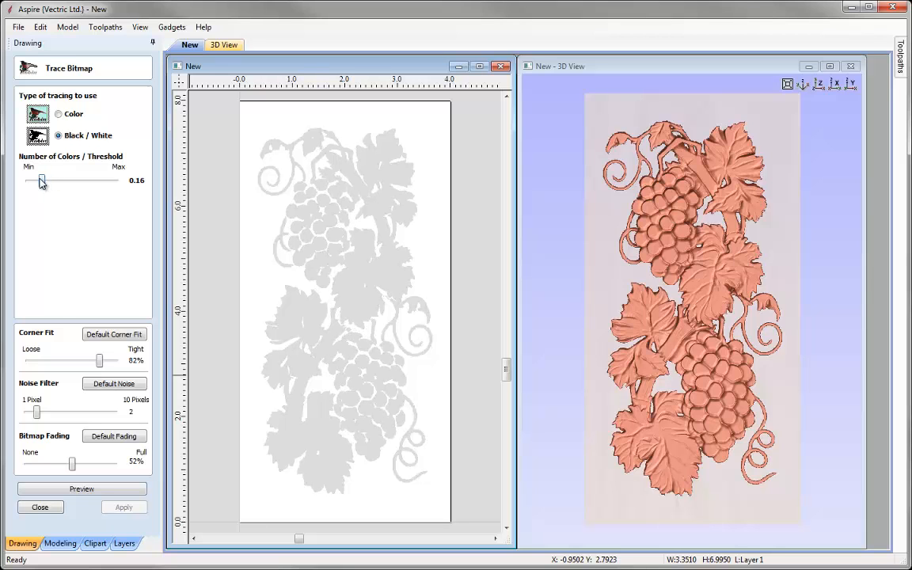
pyautogui.moveTo(45, 184)
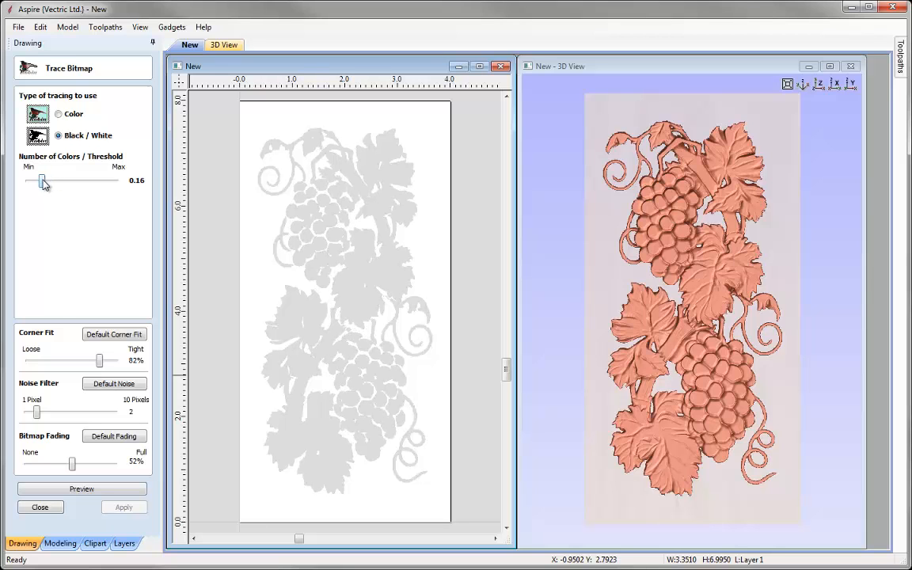
pyautogui.moveTo(43, 182); pyautogui.dragTo(38, 182)
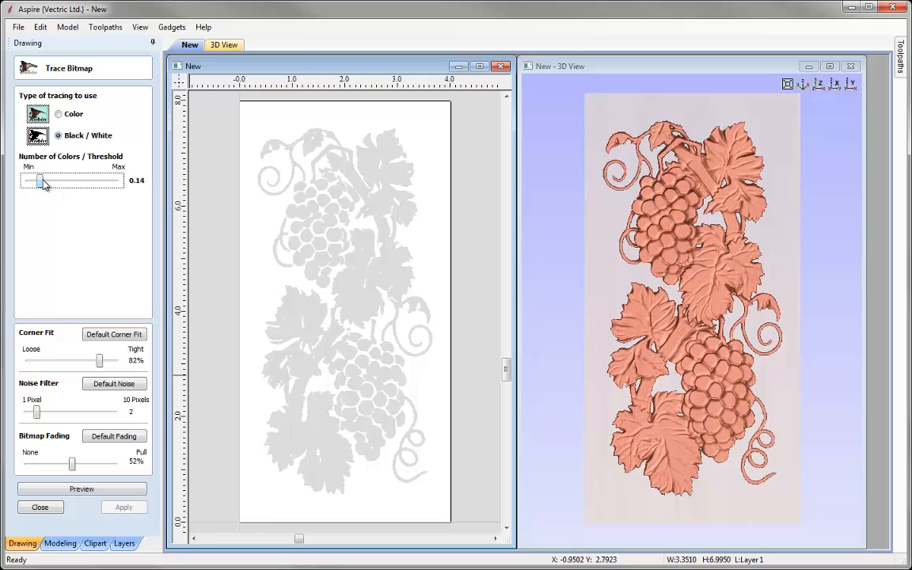
pyautogui.moveTo(40, 180); pyautogui.dragTo(38, 180)
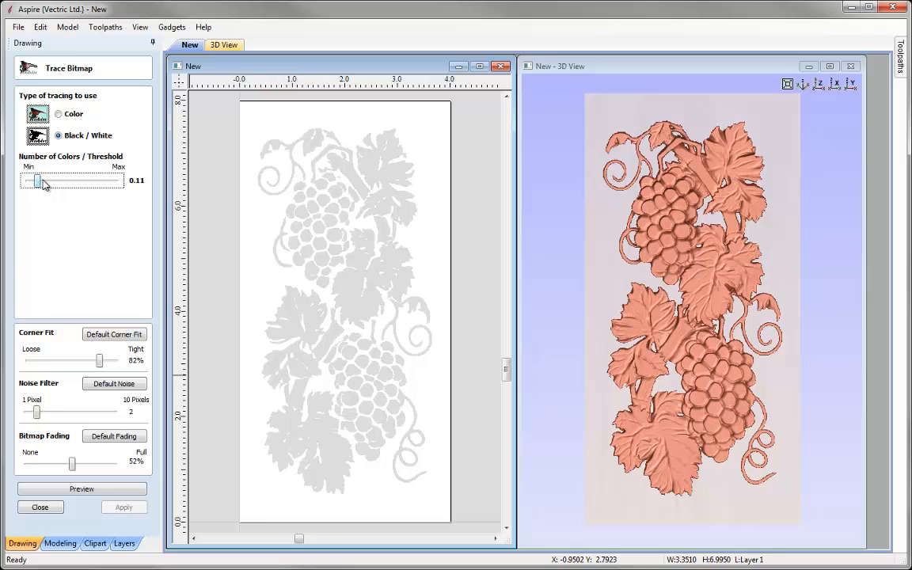
pyautogui.moveTo(38, 180); pyautogui.dragTo(35, 181)
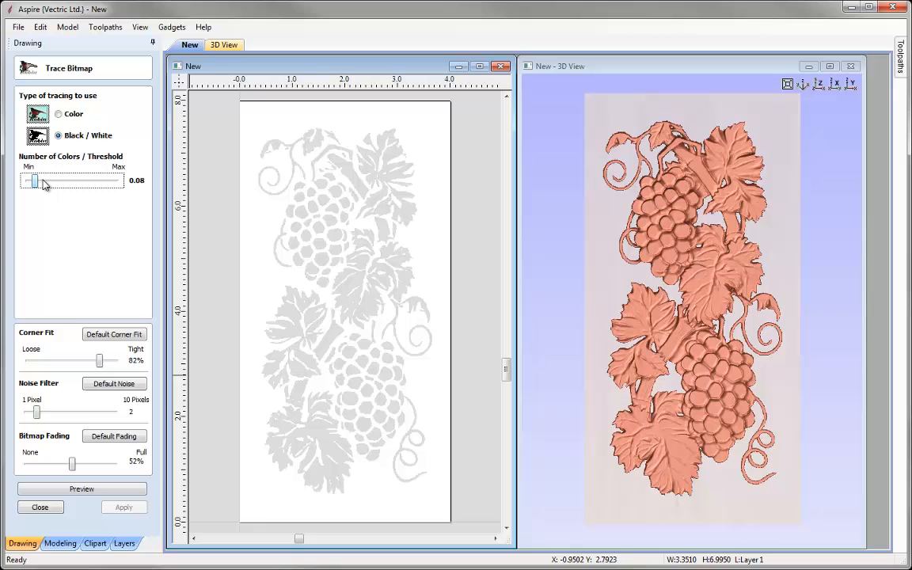
pyautogui.moveTo(35, 181); pyautogui.dragTo(35, 181)
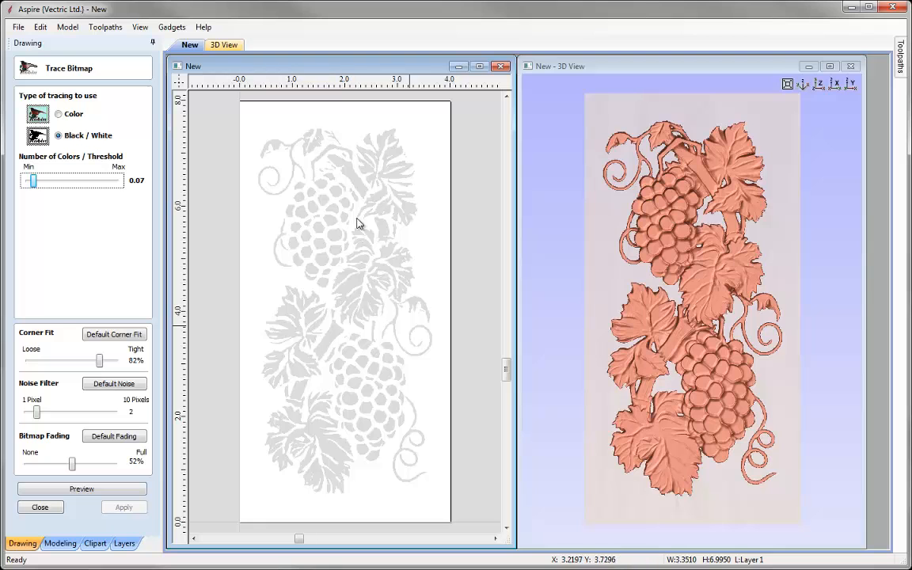
pyautogui.moveTo(358, 333)
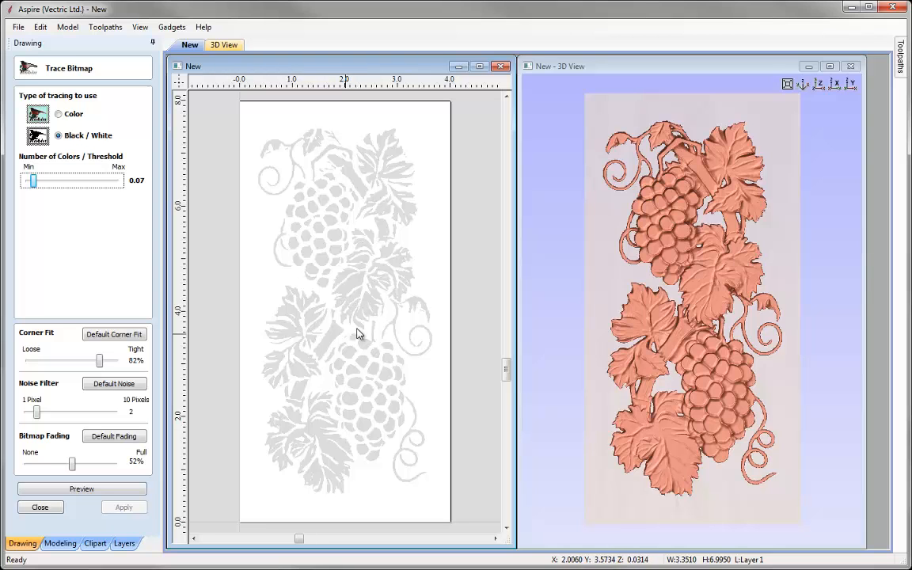
pyautogui.moveTo(368, 187)
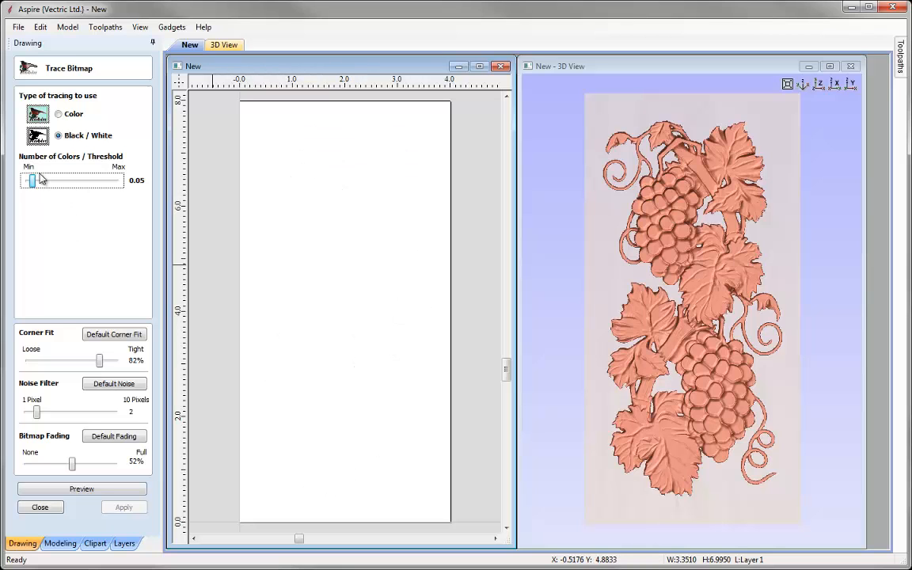
pyautogui.moveTo(30, 180); pyautogui.dragTo(33, 181)
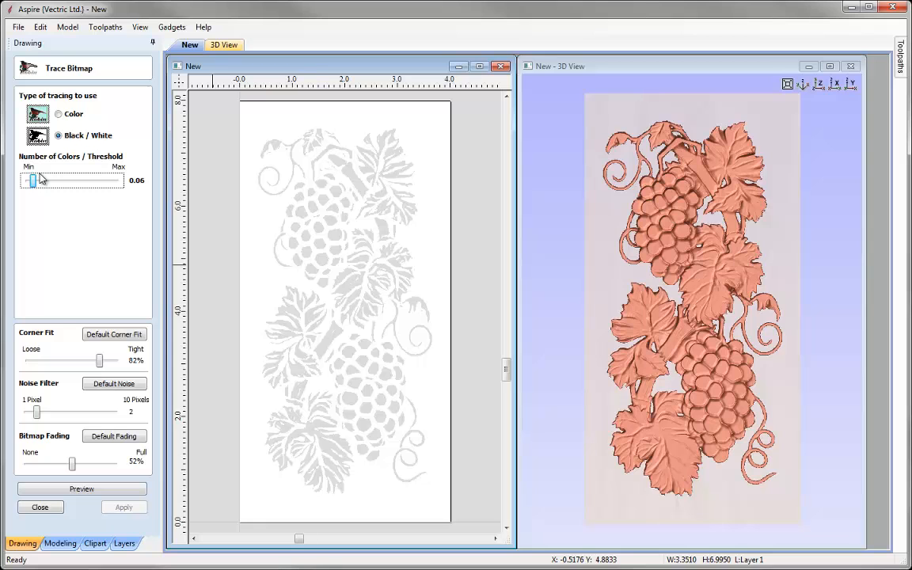
pyautogui.moveTo(31, 181); pyautogui.dragTo(38, 180)
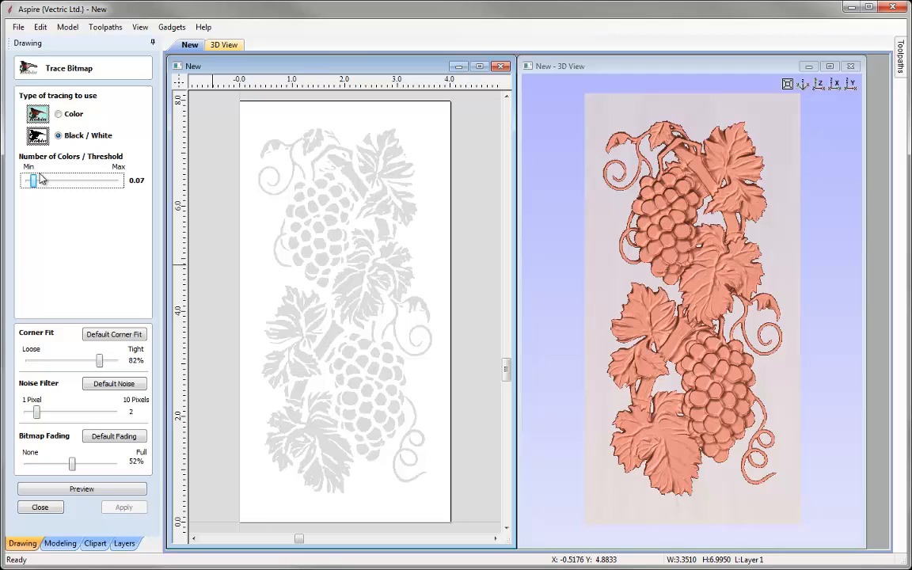
pyautogui.moveTo(31, 180); pyautogui.dragTo(35, 180)
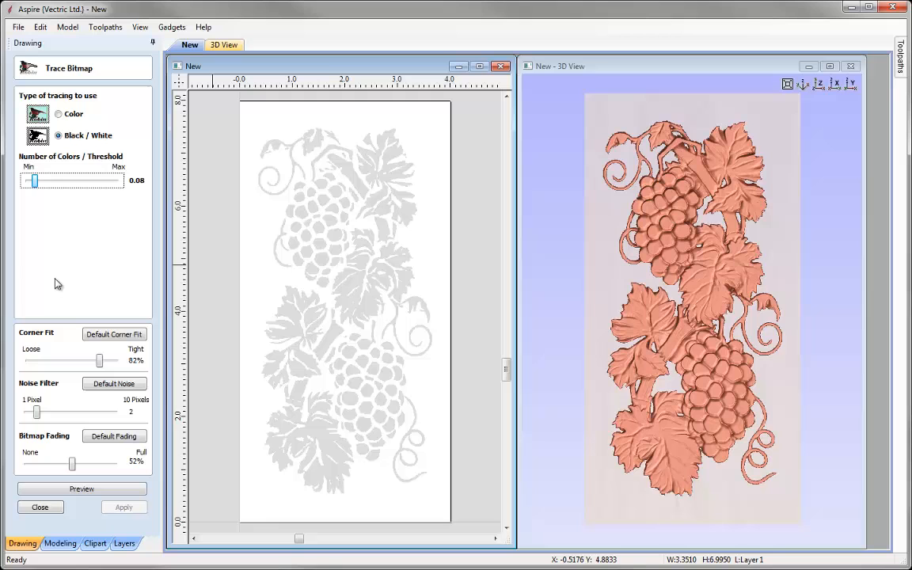
# Step: Set corner fit to 0% and noise filter to 10 pixels, then preview the traced grape vectors
pyautogui.moveTo(105, 362); pyautogui.dragTo(92, 361)
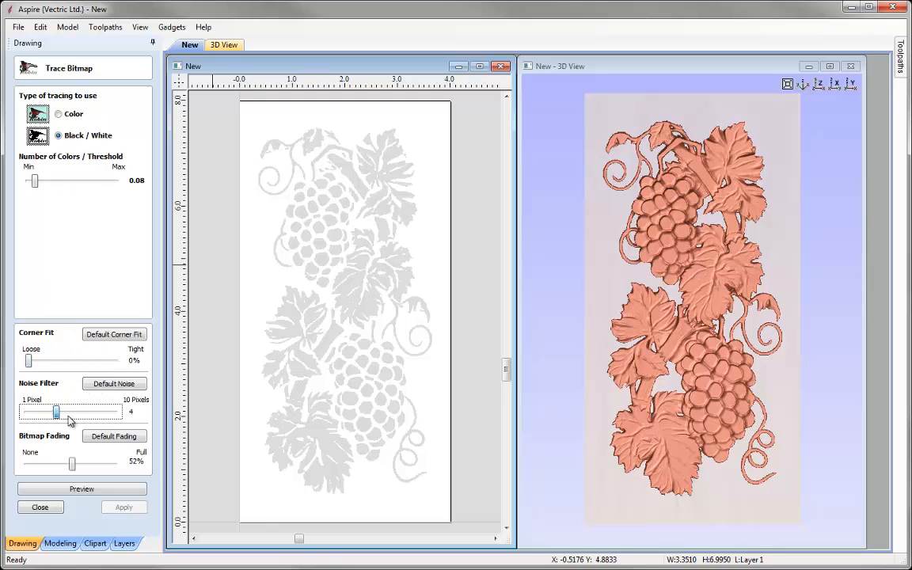
pyautogui.moveTo(56, 411); pyautogui.dragTo(114, 412)
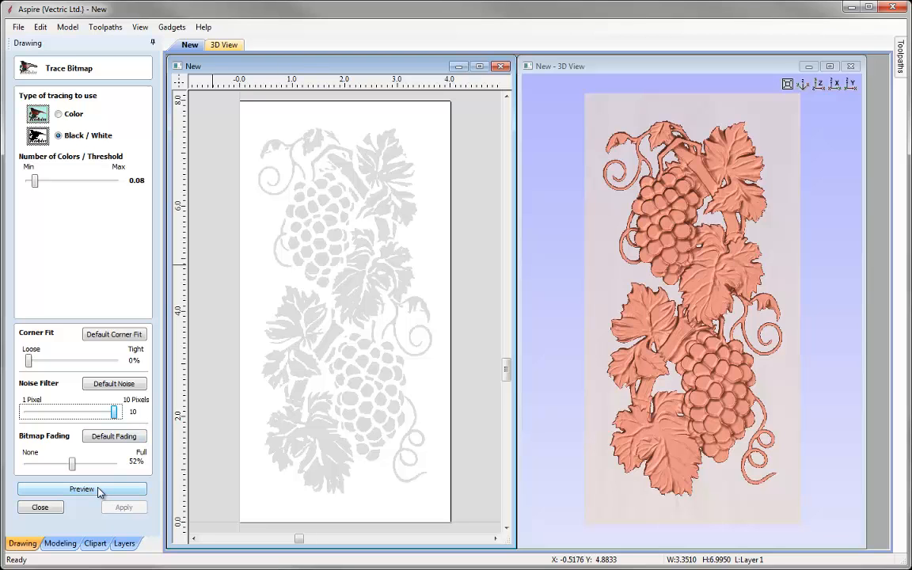
pyautogui.click(82, 488)
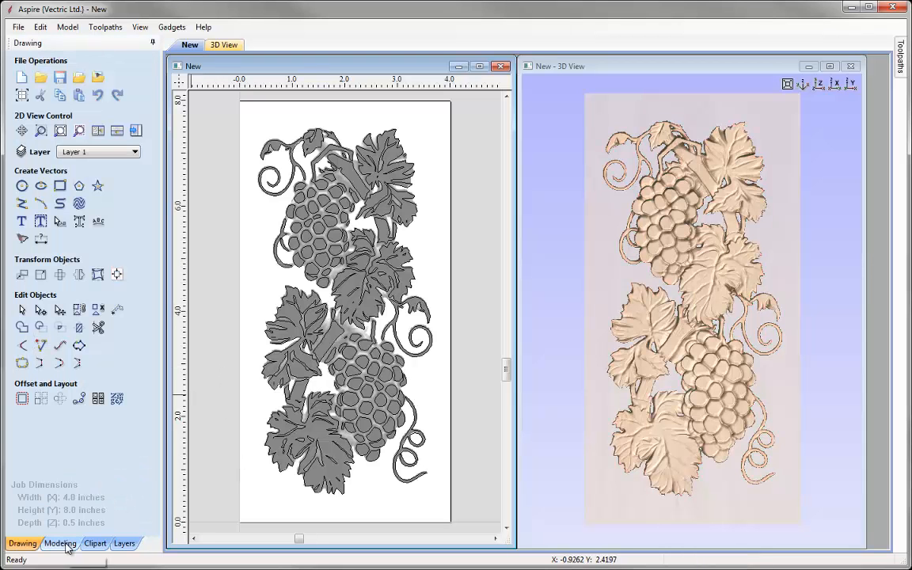
# Step: Return to the drawing tools with the traced grape vectors shown alone on the 2D canvas
pyautogui.click(60, 543)
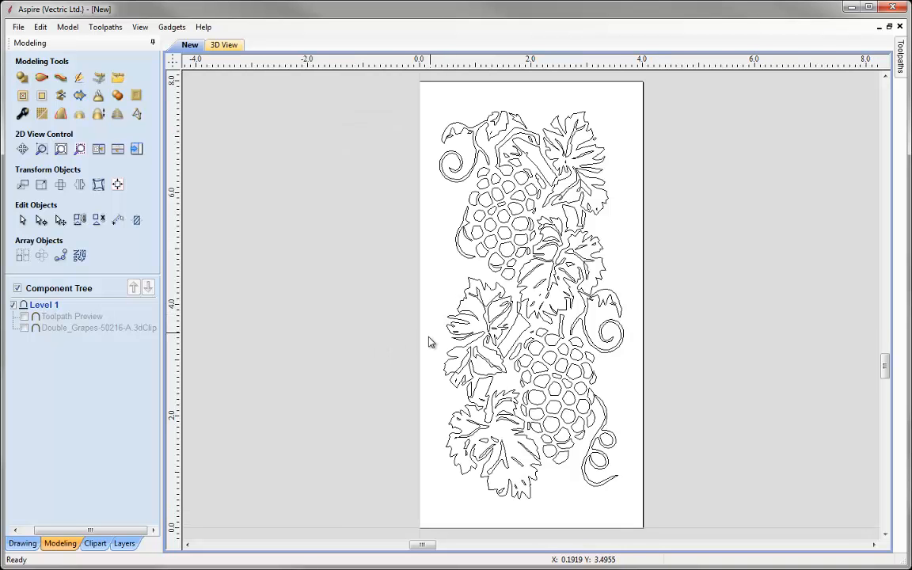
pyautogui.moveTo(331, 358)
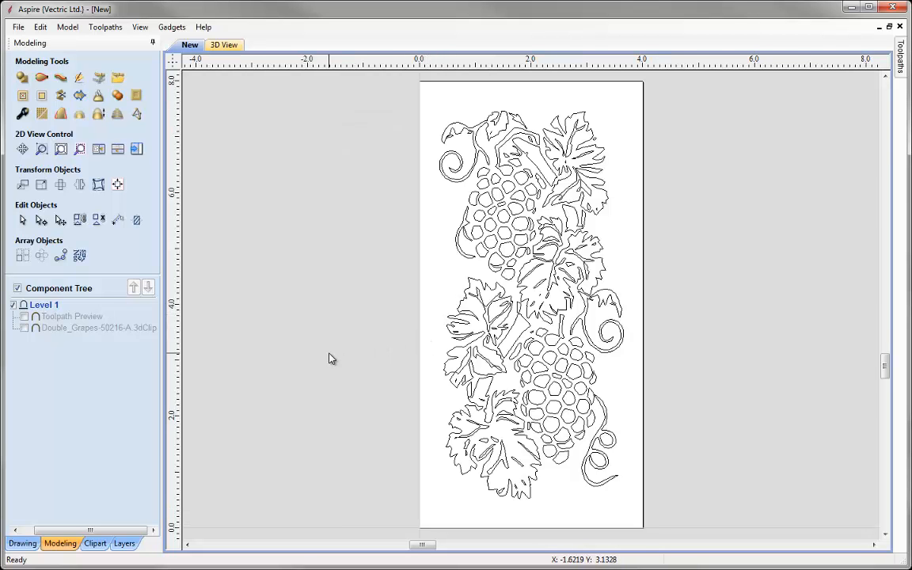
pyautogui.click(22, 544)
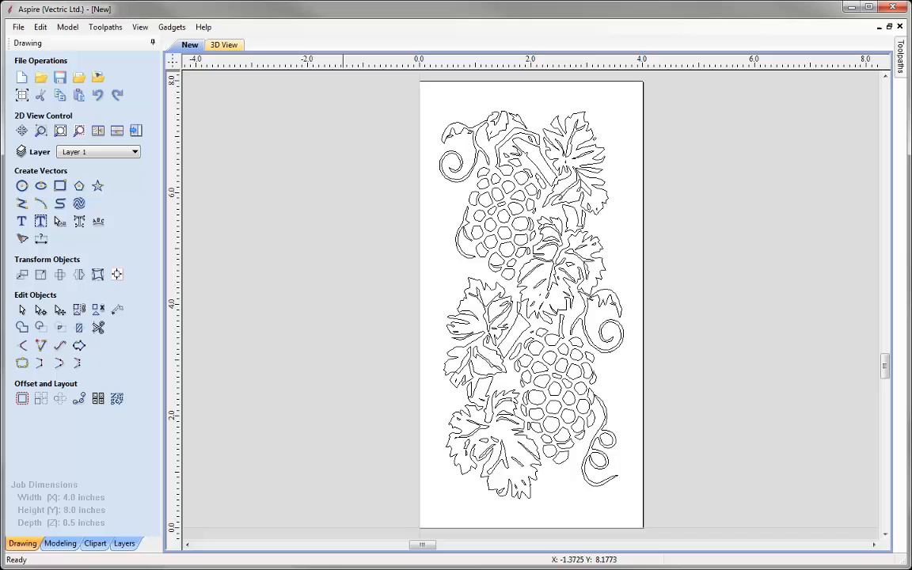
pyautogui.moveTo(372, 79)
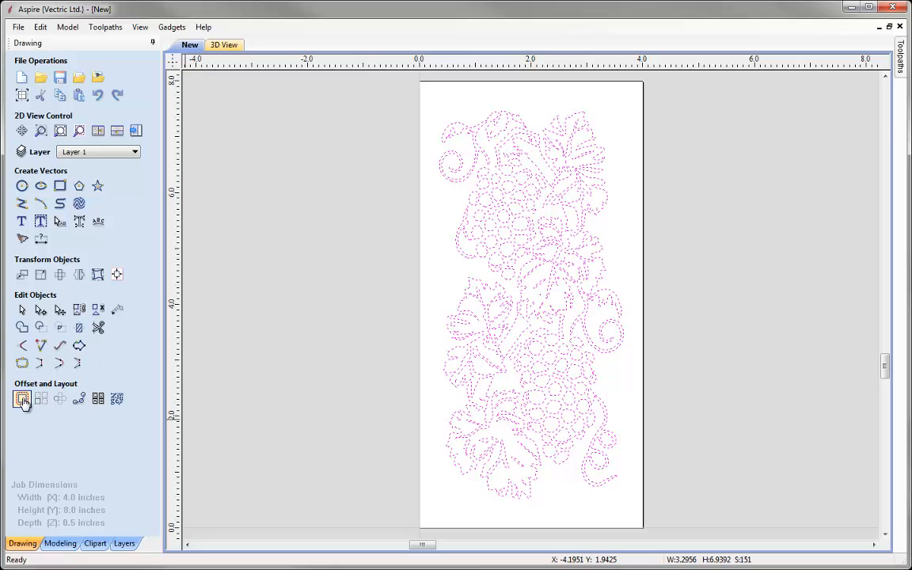
# Step: Offset all grape vectors 0.05 inches outwards, keeping the new outlines selected
pyautogui.click(22, 400)
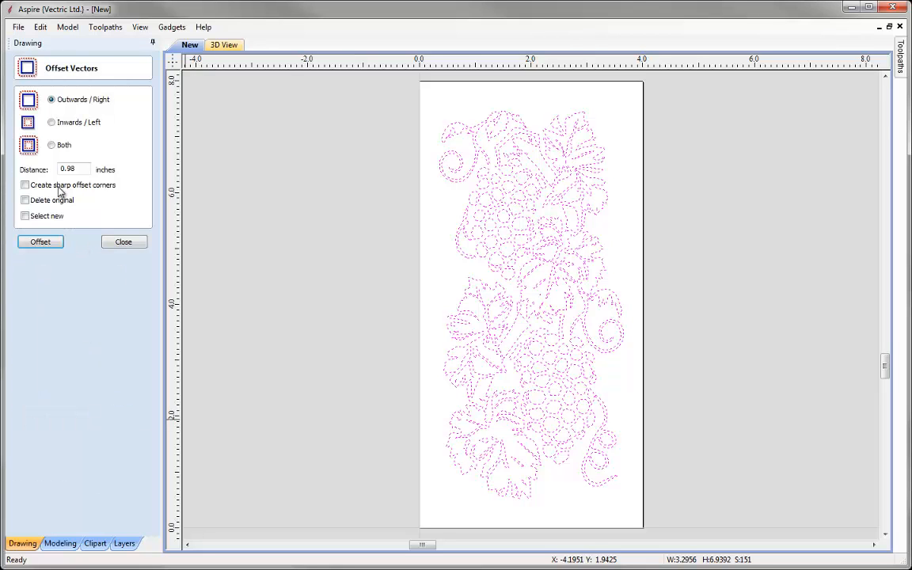
pyautogui.click(73, 168)
pyautogui.write('0.05')
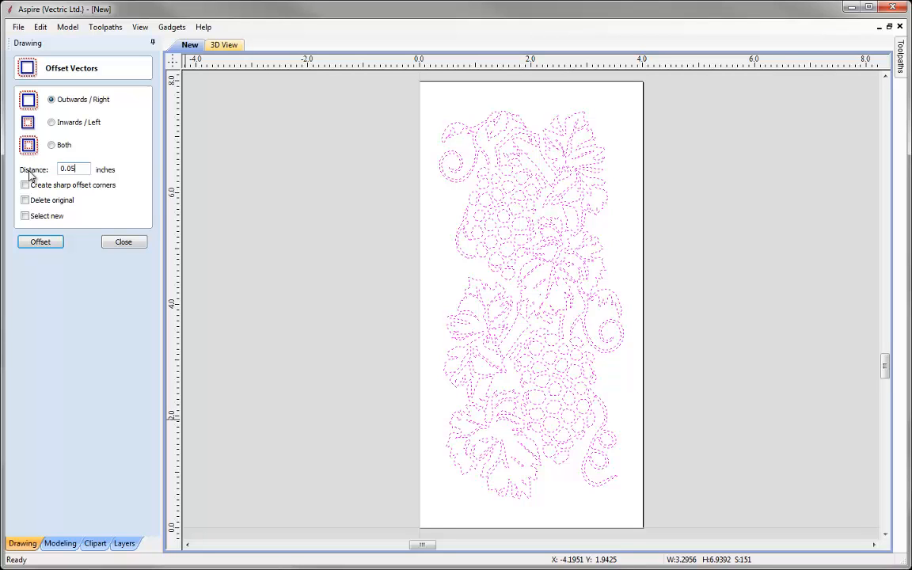
pyautogui.click(26, 215)
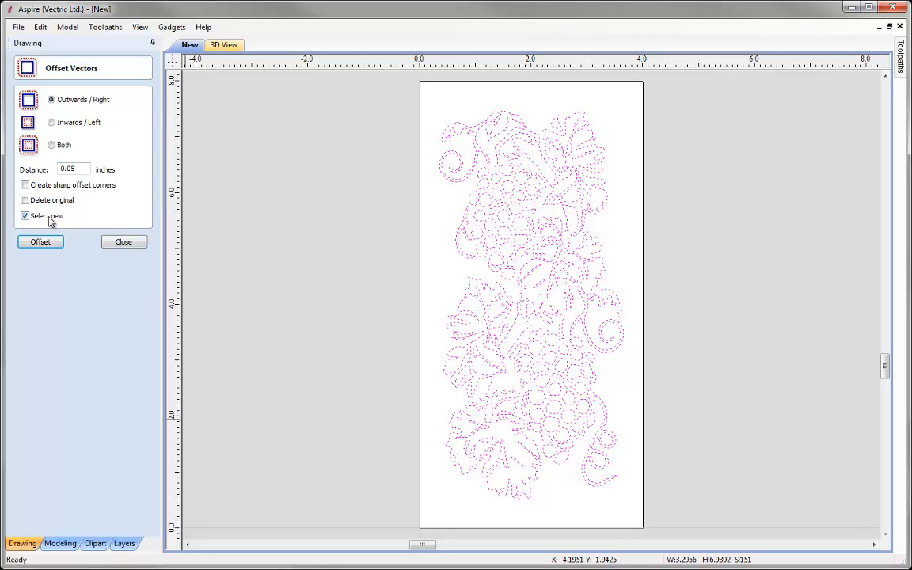
pyautogui.moveTo(38, 222)
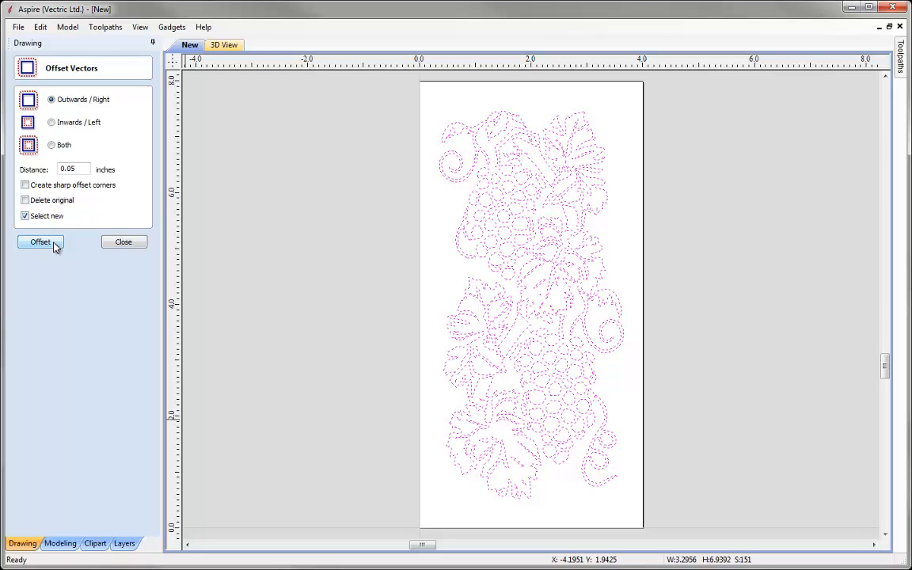
pyautogui.click(40, 240)
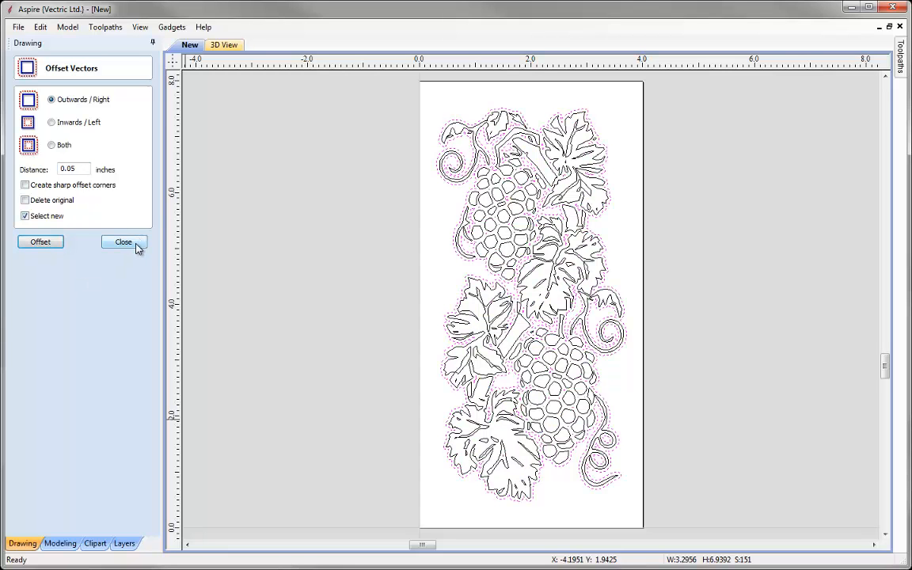
pyautogui.click(124, 241)
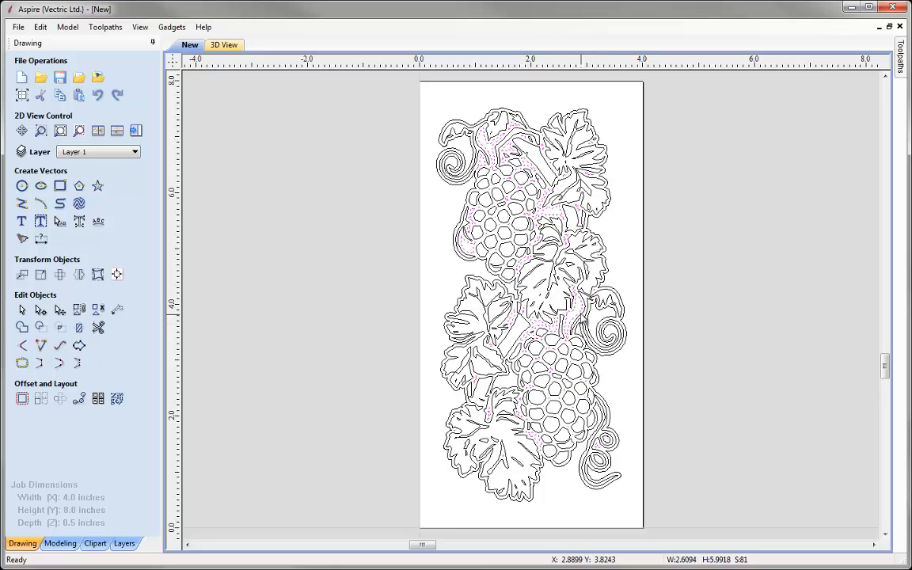
pyautogui.moveTo(491, 151)
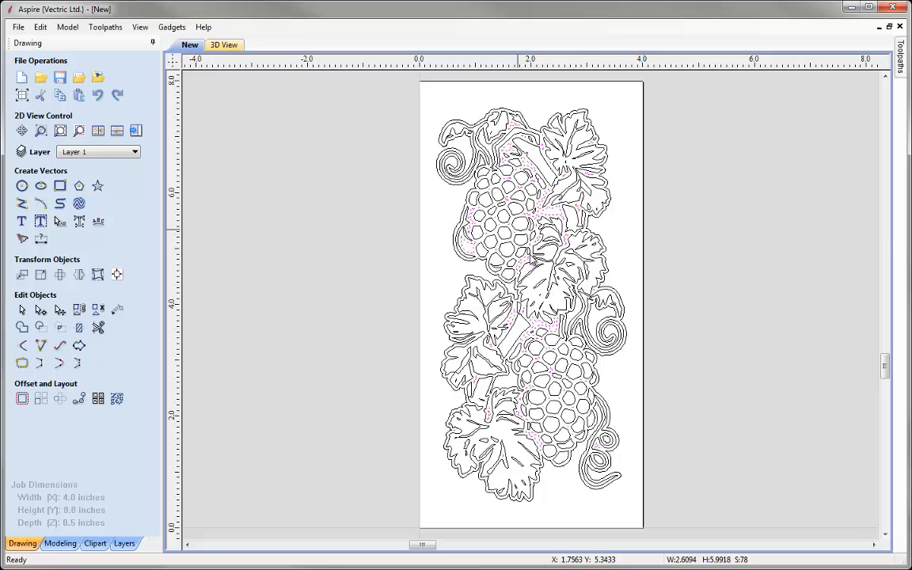
pyautogui.moveTo(561, 215)
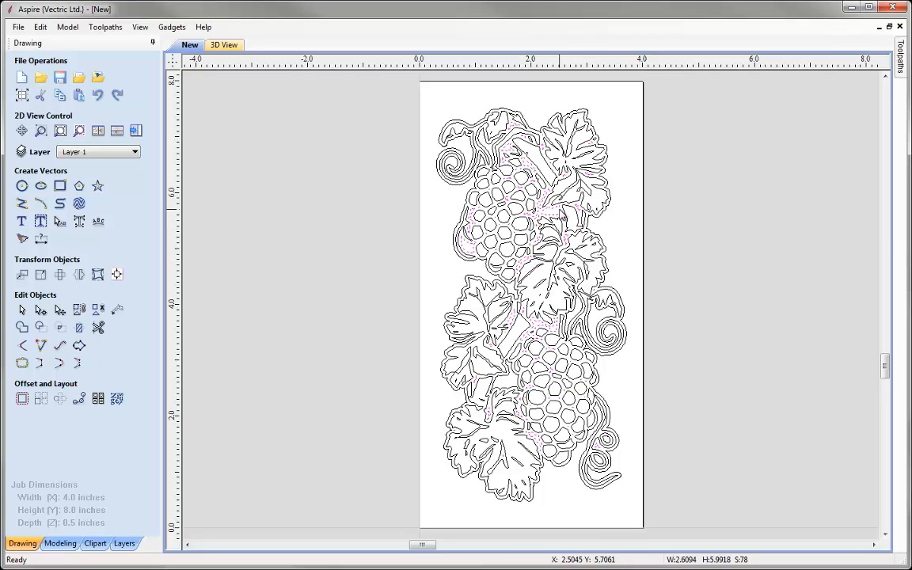
pyautogui.moveTo(594, 277)
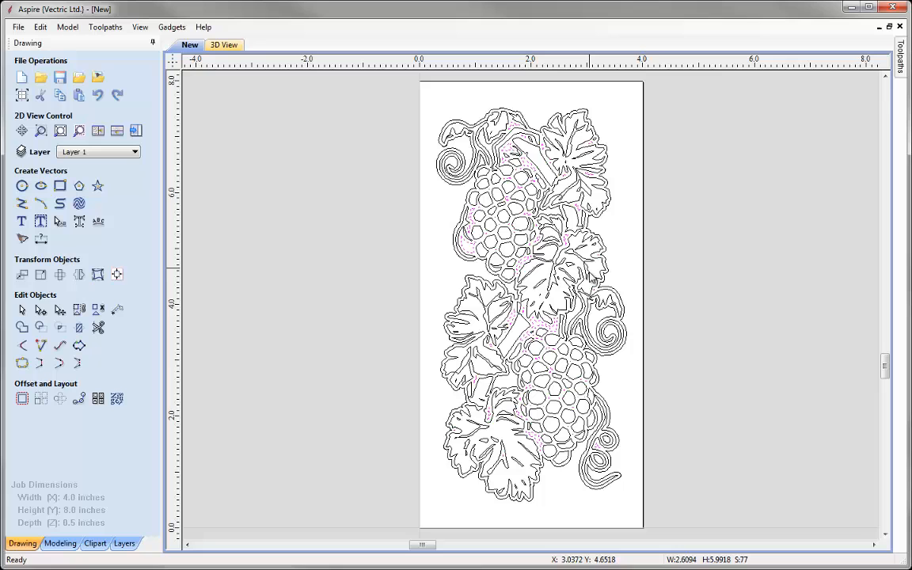
pyautogui.moveTo(635, 314)
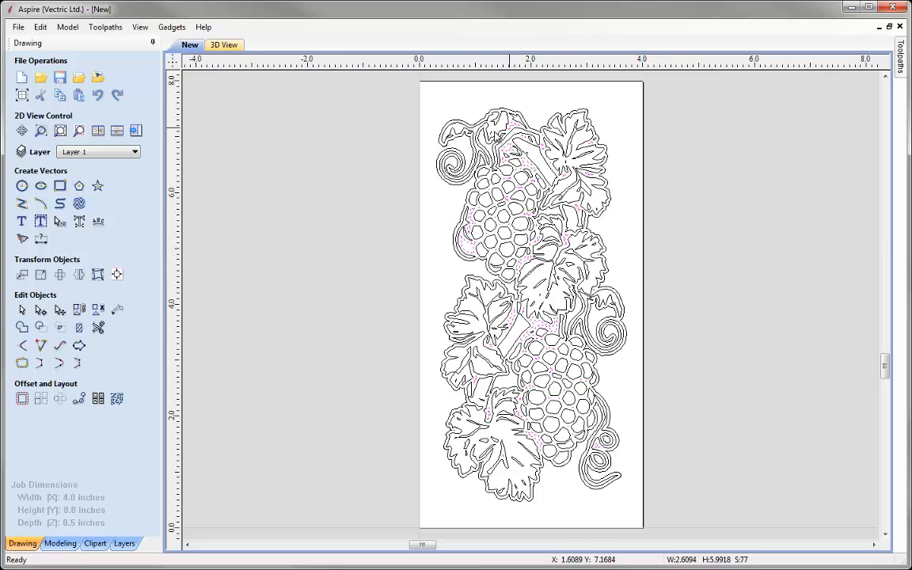
pyautogui.moveTo(521, 309)
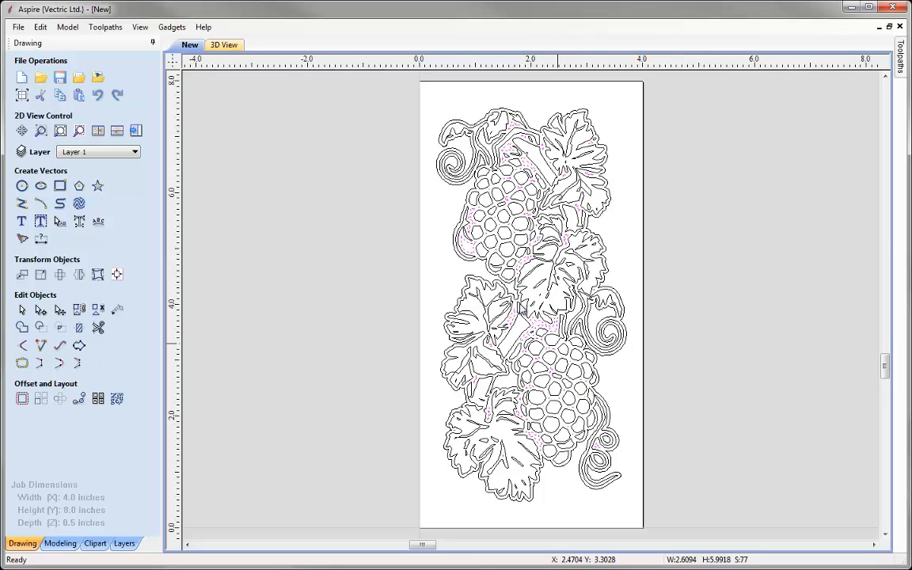
pyautogui.moveTo(462, 247)
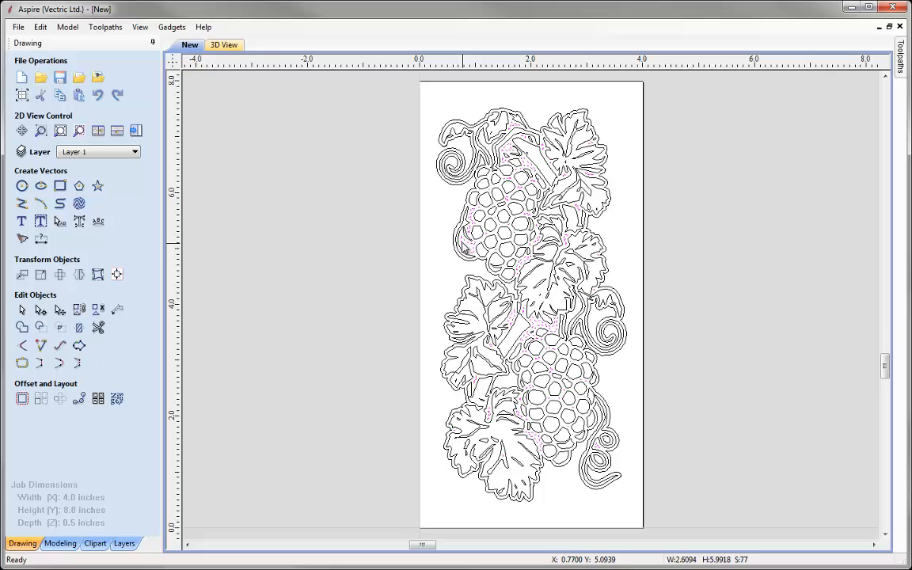
pyautogui.moveTo(466, 307)
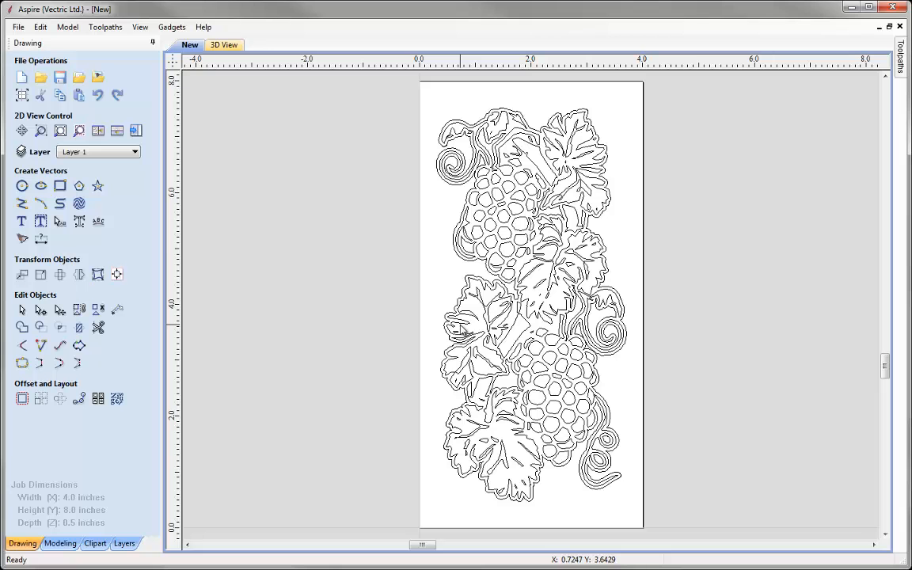
pyautogui.moveTo(452, 362)
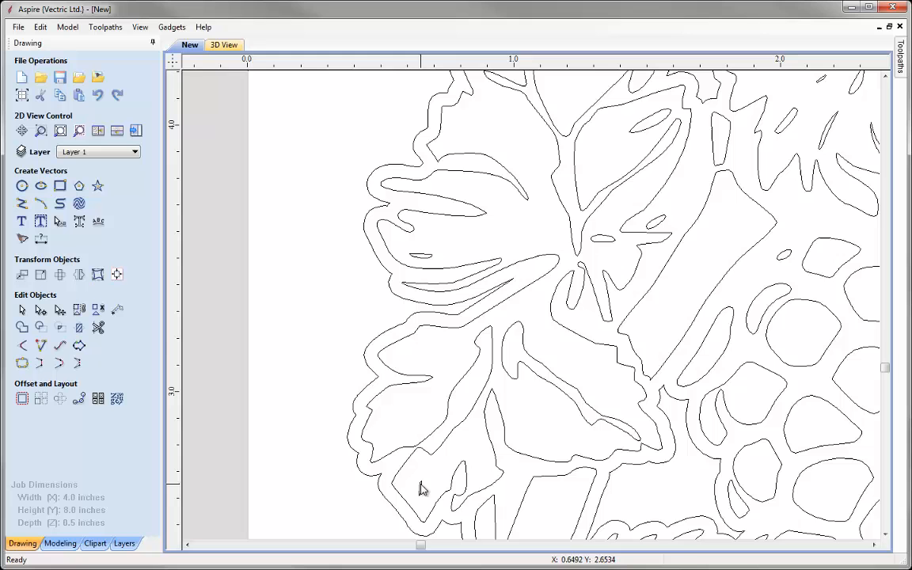
pyautogui.moveTo(551, 267)
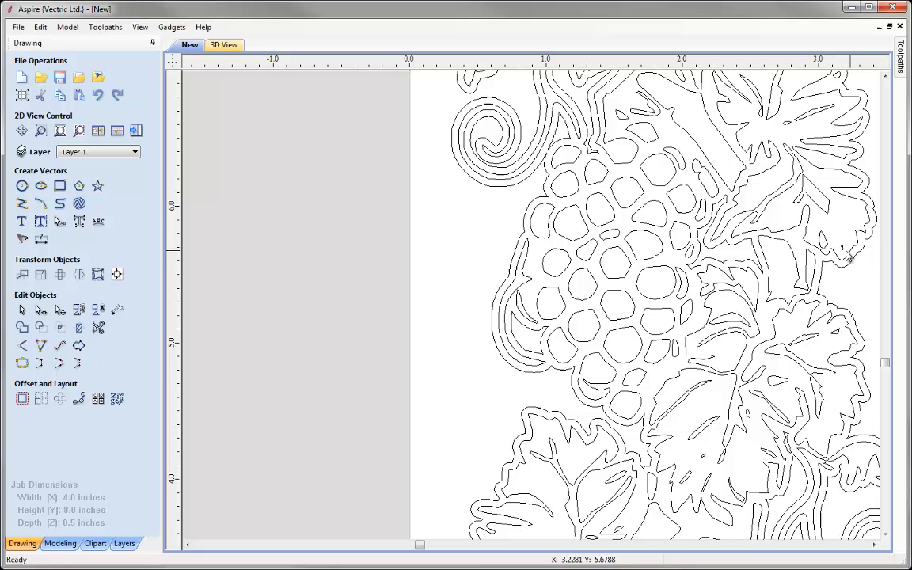
pyautogui.moveTo(852, 159)
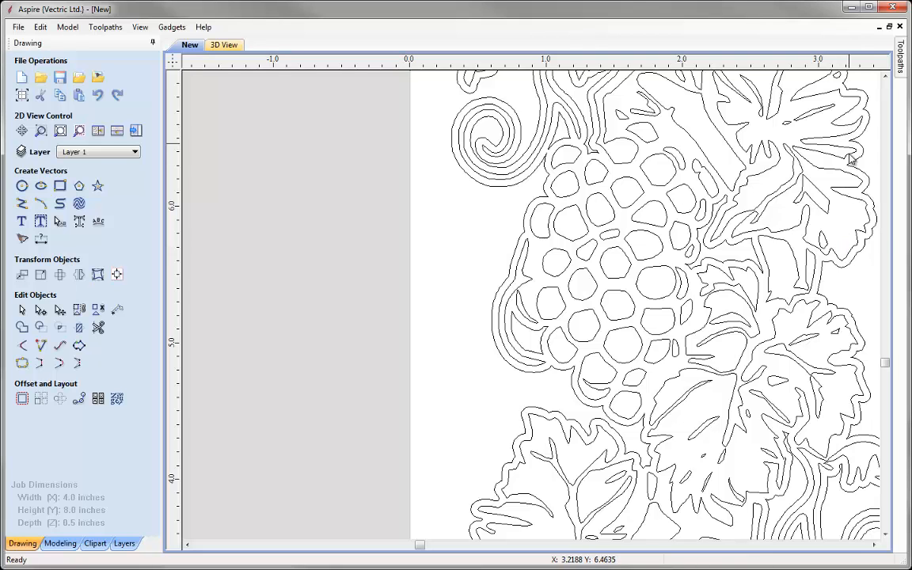
pyautogui.moveTo(602, 171)
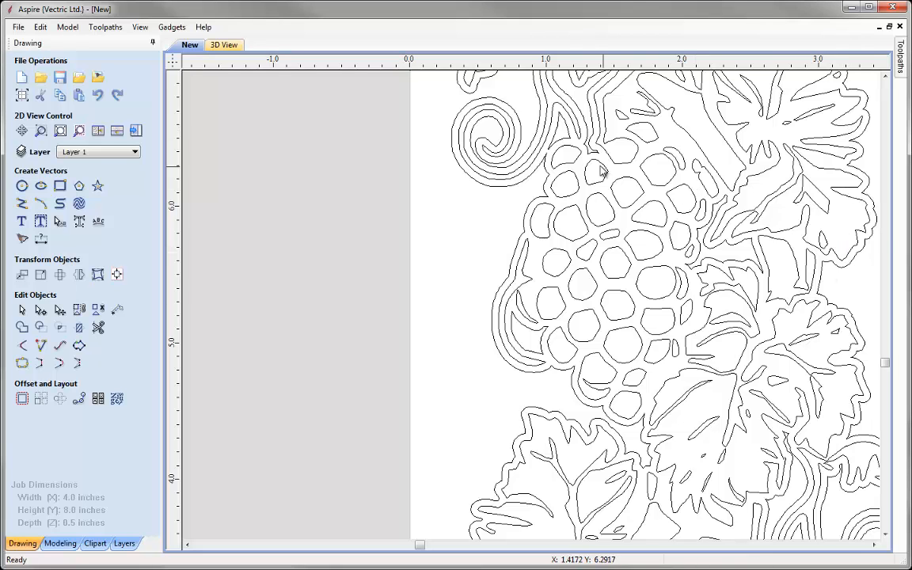
pyautogui.moveTo(452, 274)
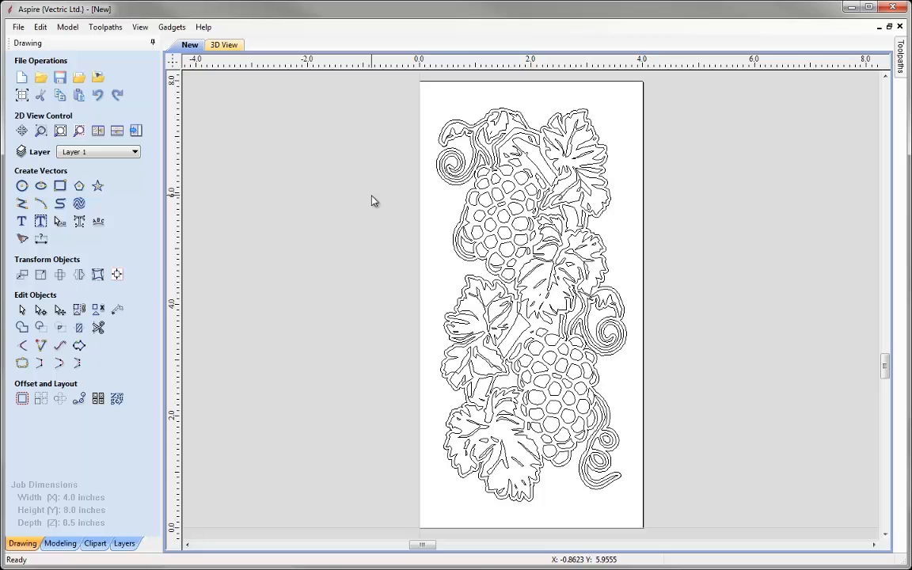
# Step: Create a V-carve toolpath named V-Carve Grapes for the grape and offset vectors and calculate it
pyautogui.click(136, 129)
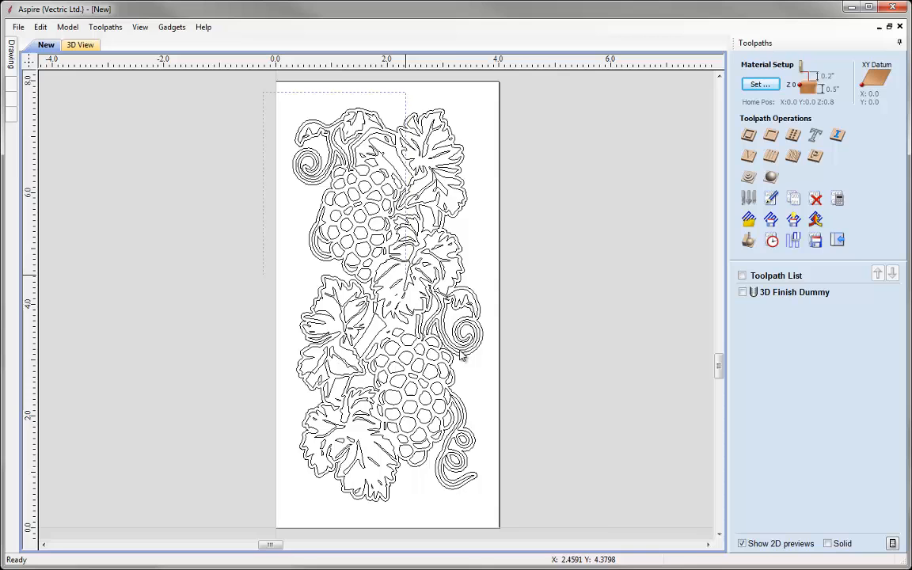
pyautogui.click(748, 156)
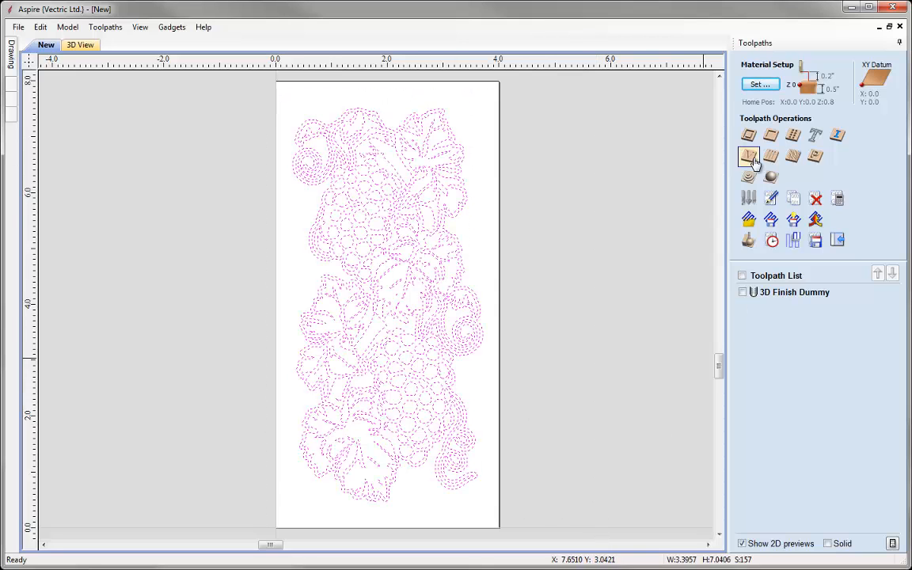
pyautogui.click(748, 157)
pyautogui.write('V-Carve Grap')
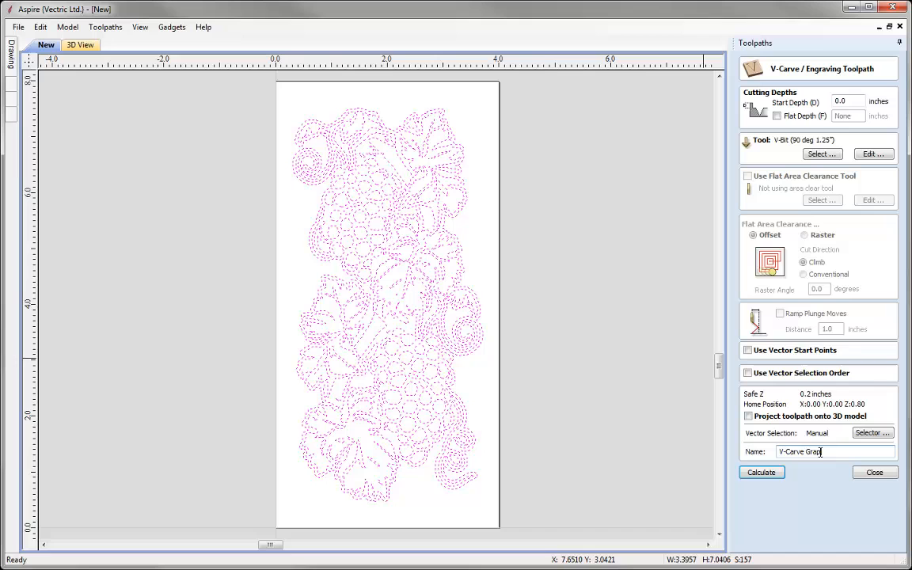
pyautogui.click(761, 472)
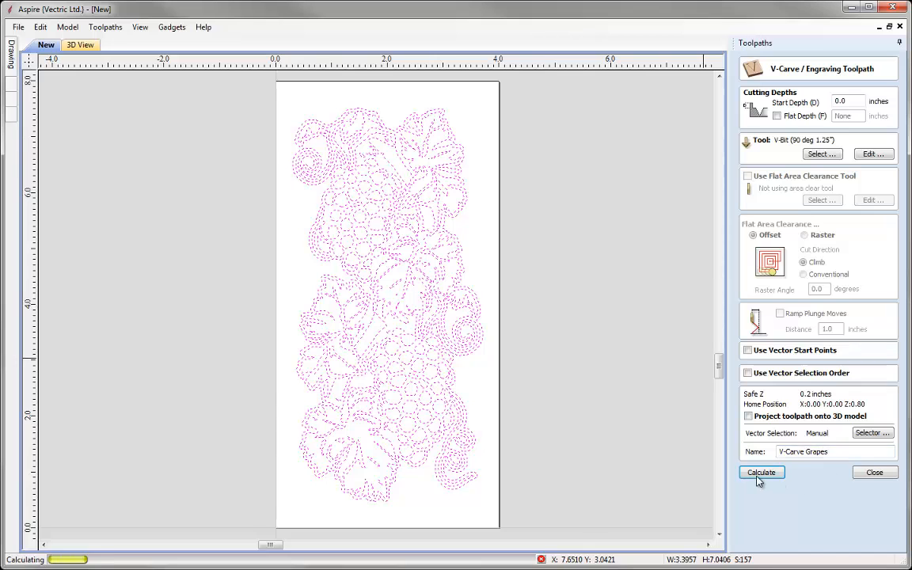
pyautogui.click(761, 472)
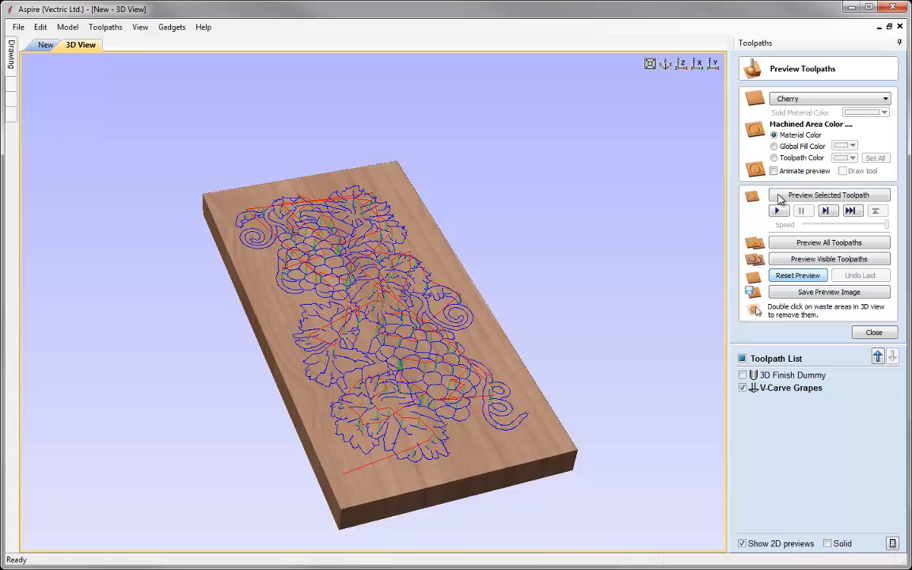
# Step: Preview the grapes toolpath in cherry with machined areas shown in the toolpath colour
pyautogui.click(830, 195)
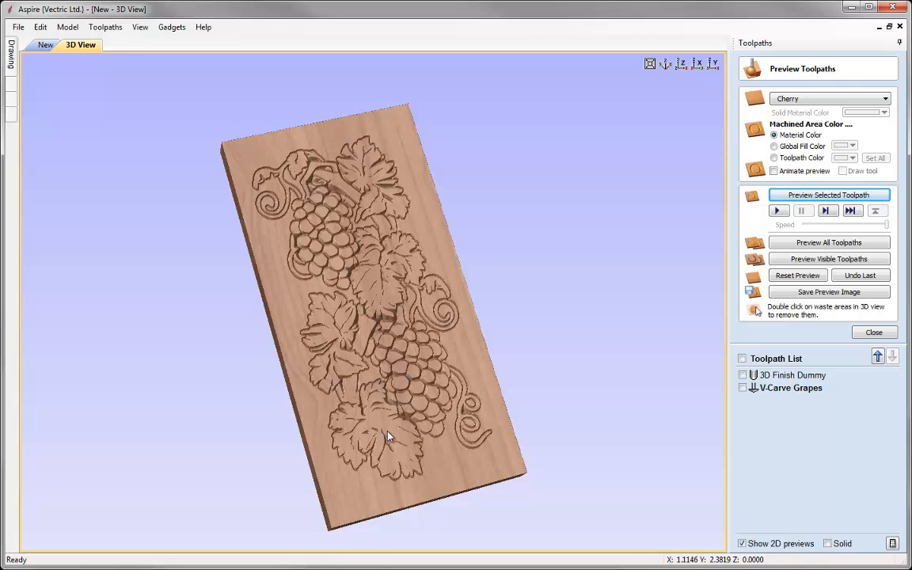
pyautogui.moveTo(547, 294)
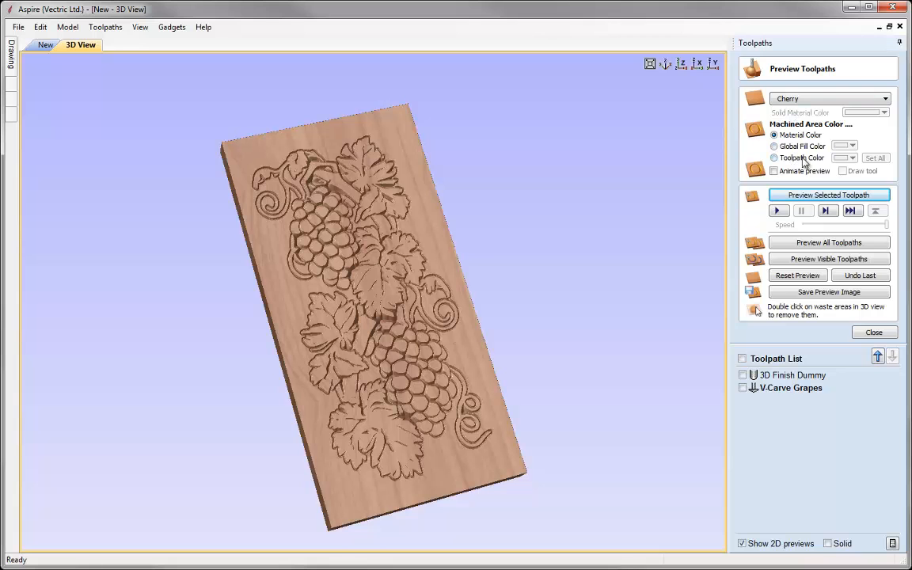
pyautogui.click(774, 158)
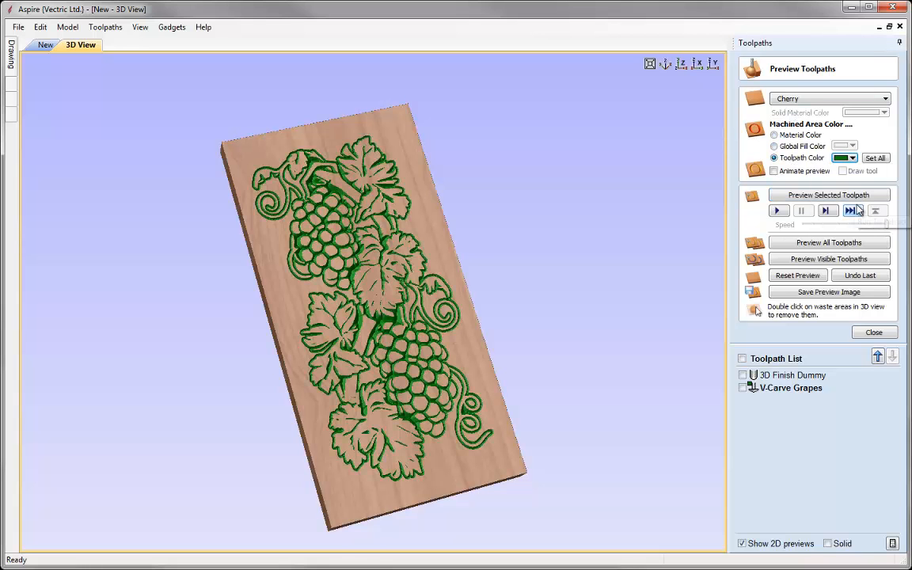
pyautogui.click(845, 159)
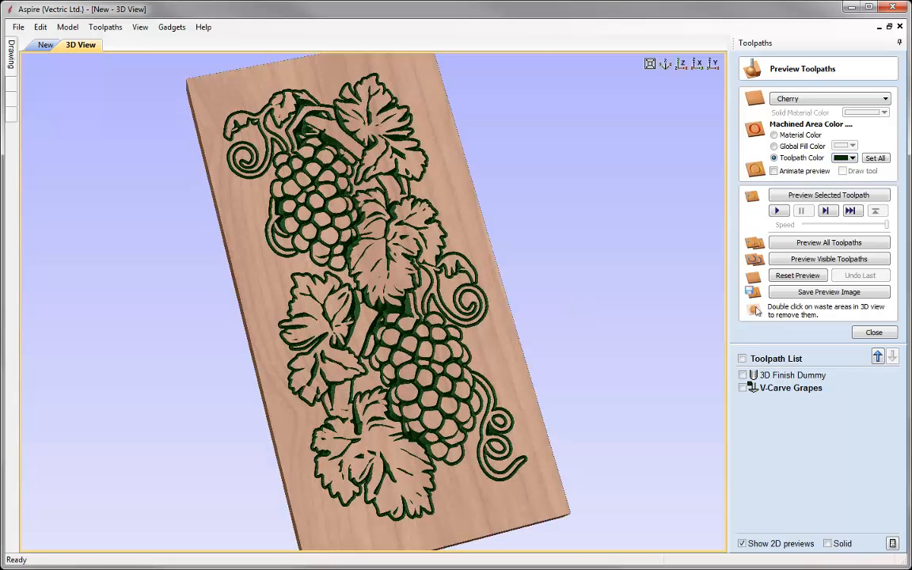
# Step: Save the job under the new name VCarvefrom3D
pyautogui.click(17, 27)
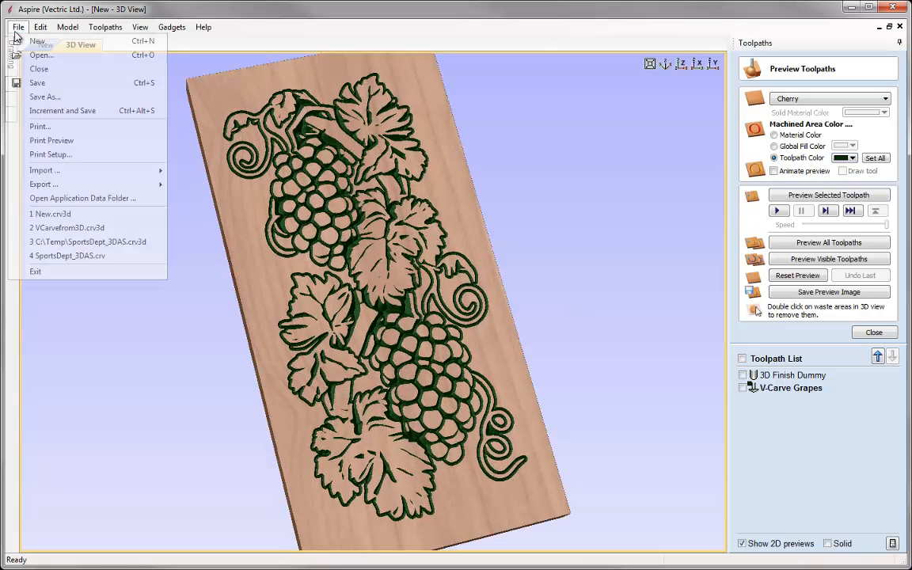
pyautogui.click(44, 96)
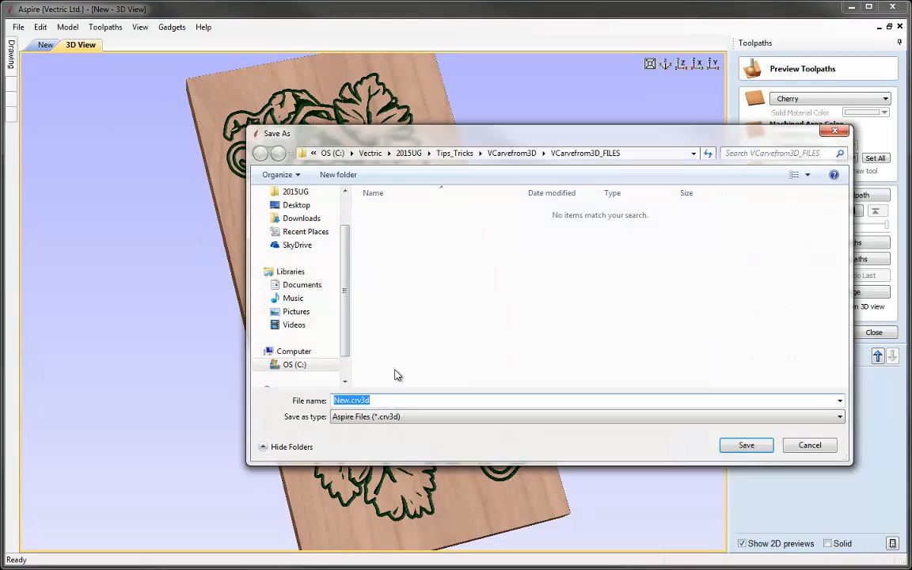
pyautogui.write('VCAr')
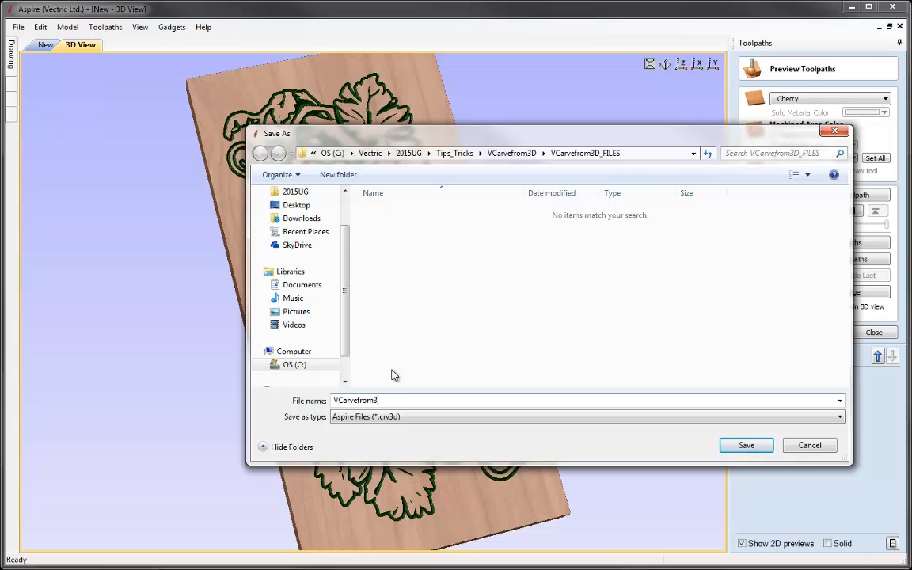
pyautogui.click(744, 443)
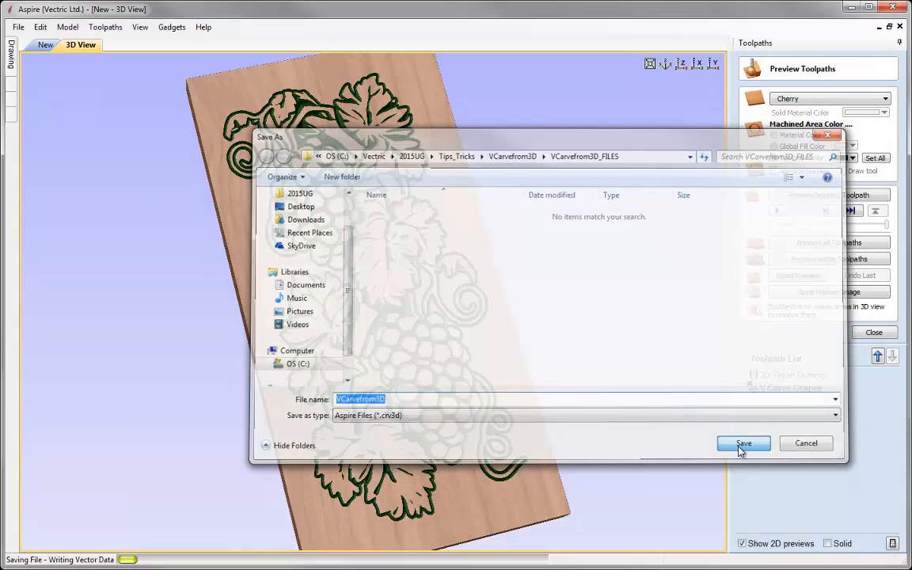
pyautogui.click(743, 444)
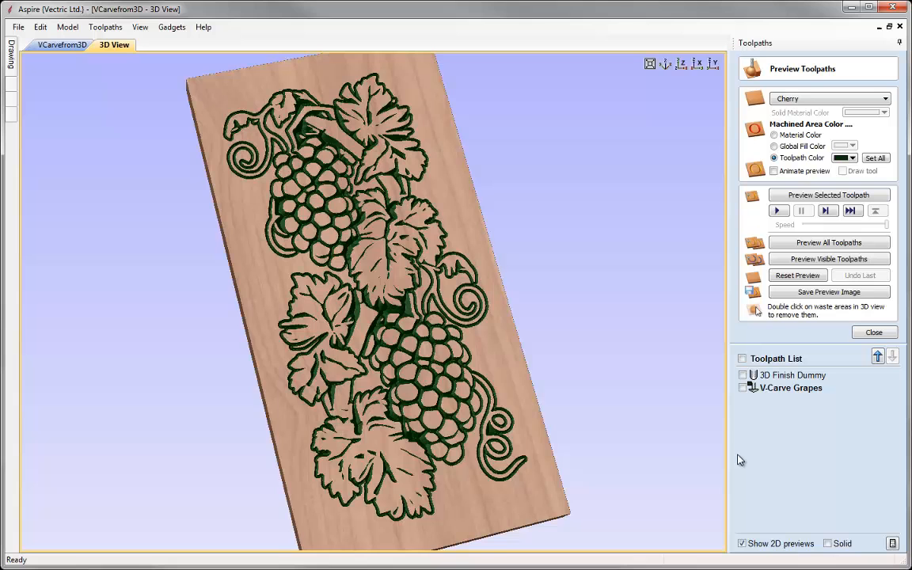
# Step: Start a new 22 by 10 inch job and paste the grape vectors at its left side
pyautogui.click(63, 45)
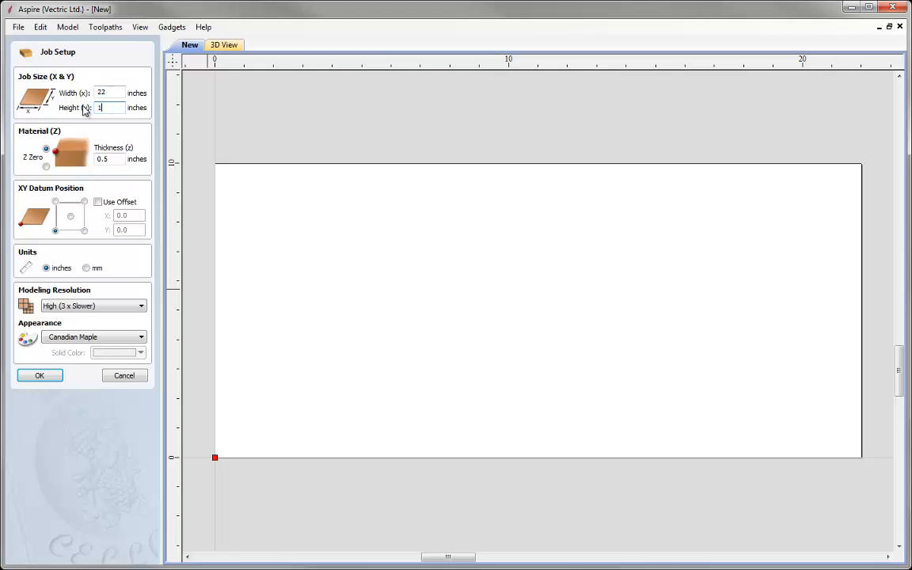
pyautogui.write('0')
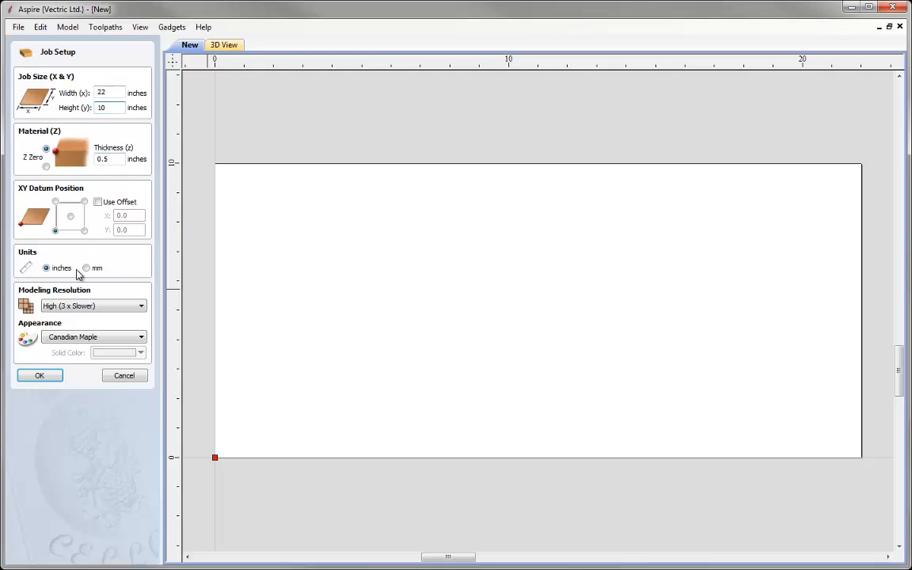
pyautogui.moveTo(54, 367)
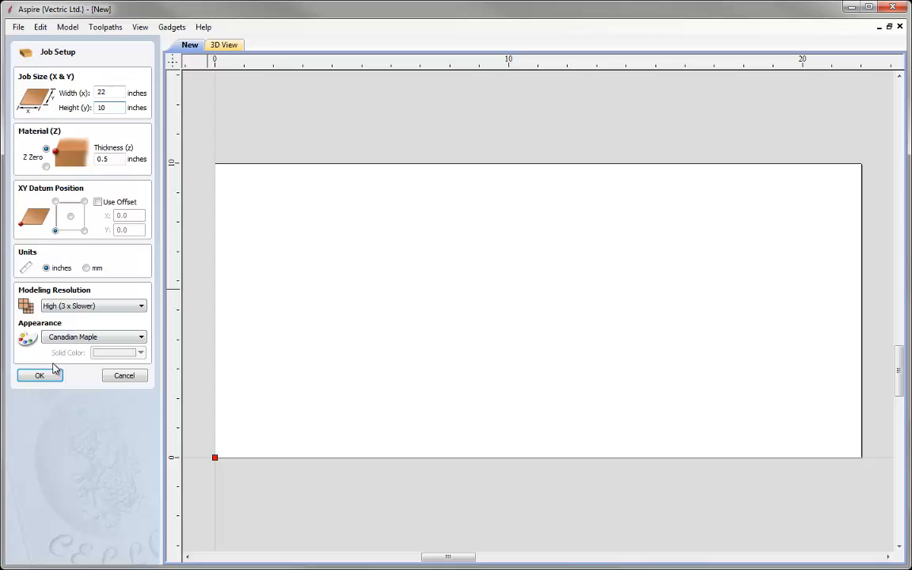
pyautogui.click(38, 375)
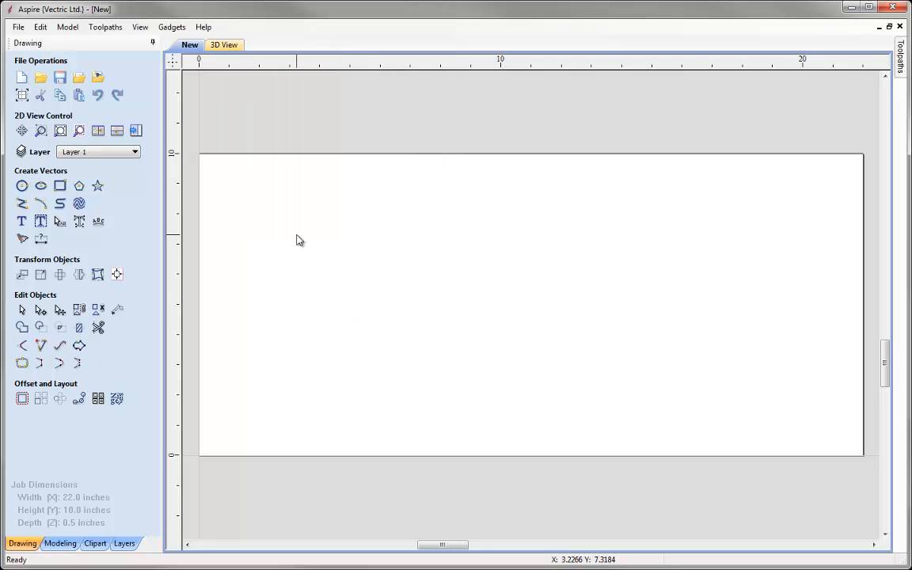
pyautogui.rightClick(300, 241)
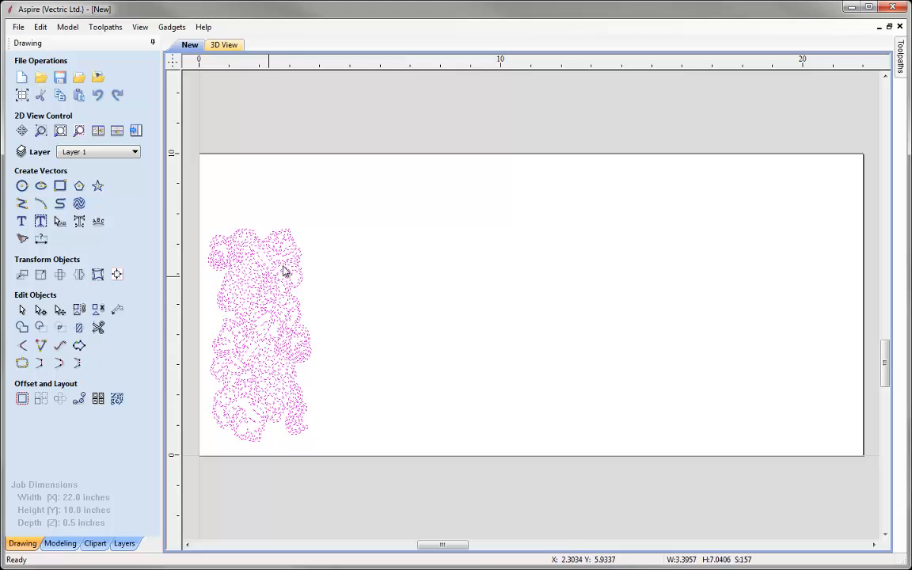
pyautogui.moveTo(136, 219)
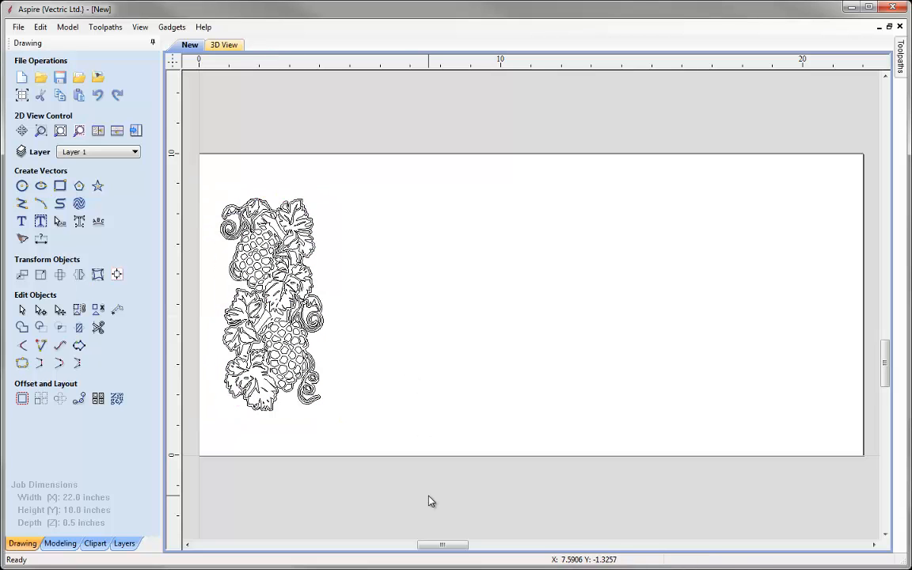
# Step: Set up new text in Mongolian Baiti font at 1 inch height
pyautogui.click(22, 222)
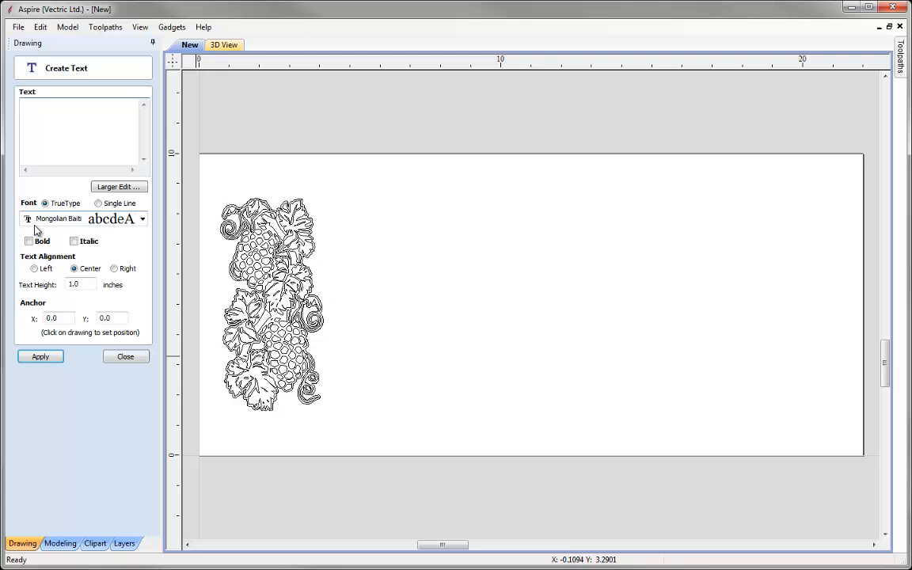
pyautogui.click(141, 219)
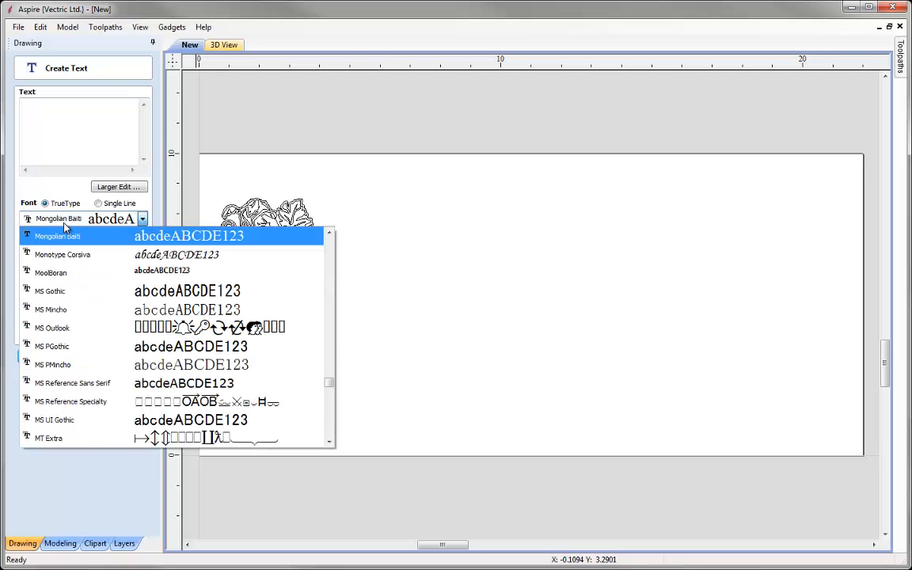
pyautogui.click(57, 236)
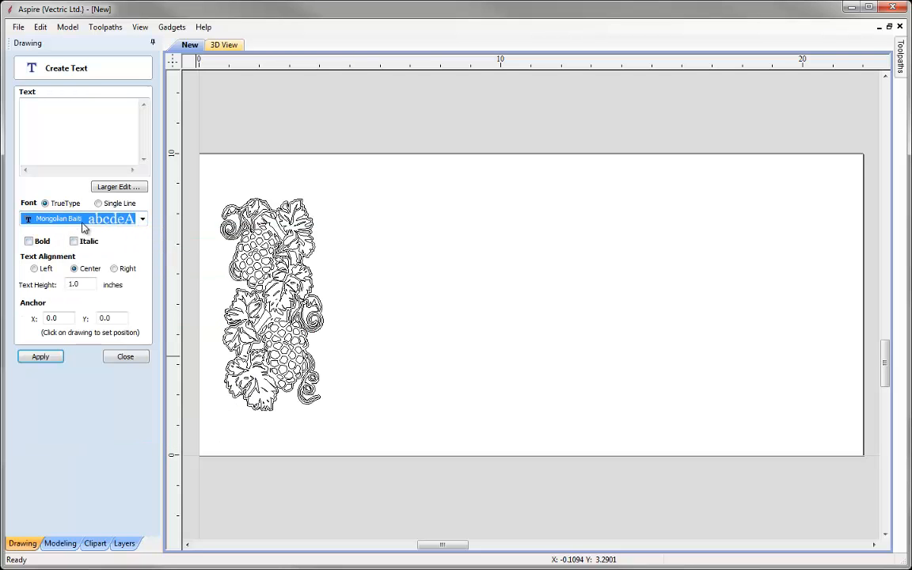
pyautogui.click(85, 124)
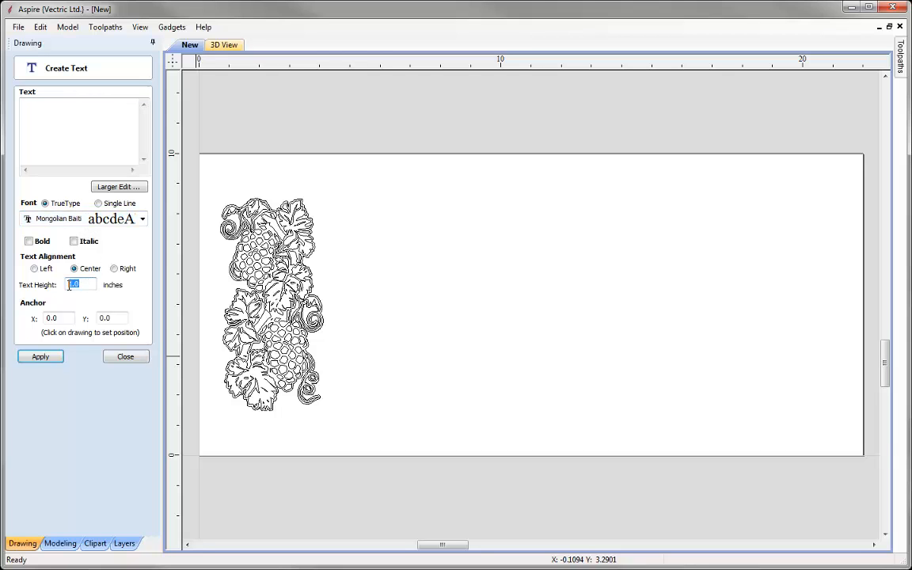
pyautogui.click(76, 127)
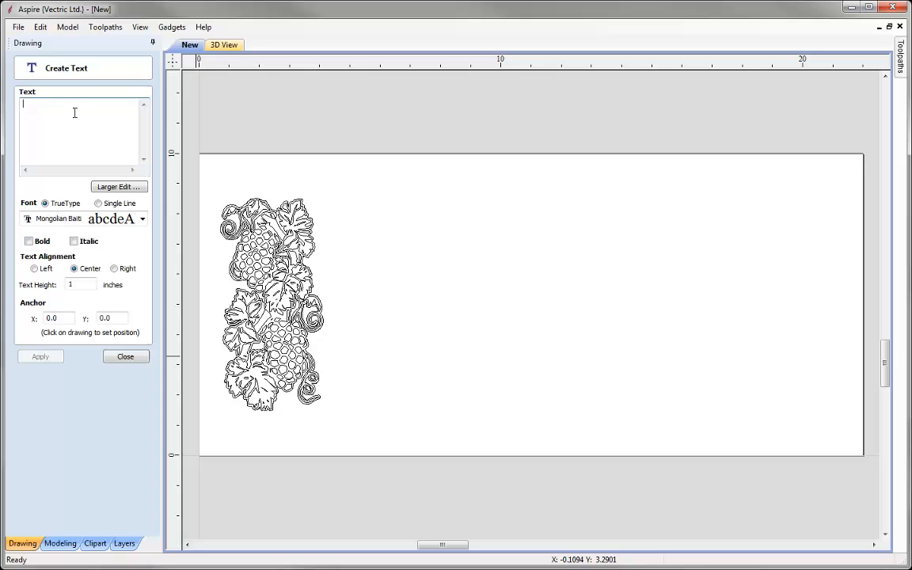
# Step: Enter the W.C. Fields wine quote ending 'add it to the food.' and create it on the sign
pyautogui.write('hi')
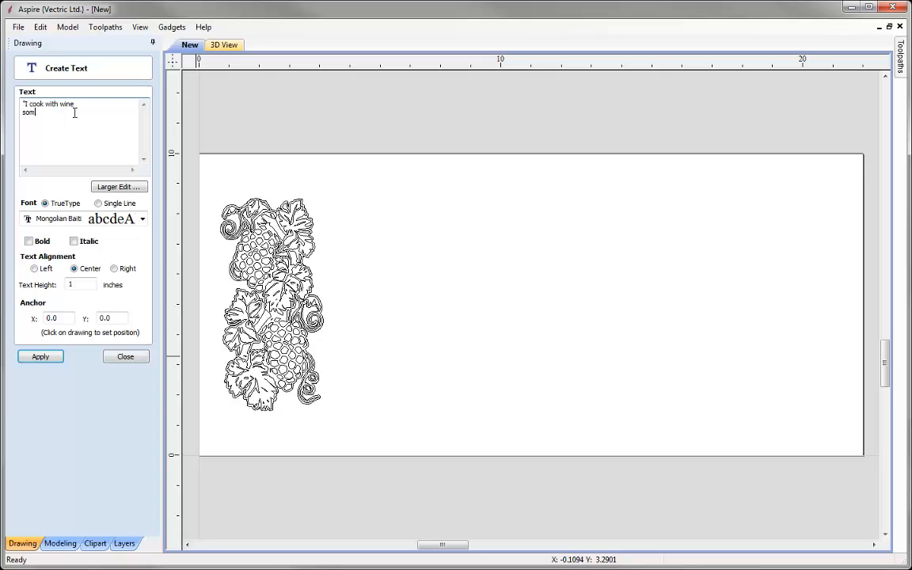
pyautogui.write('sometimes I ev')
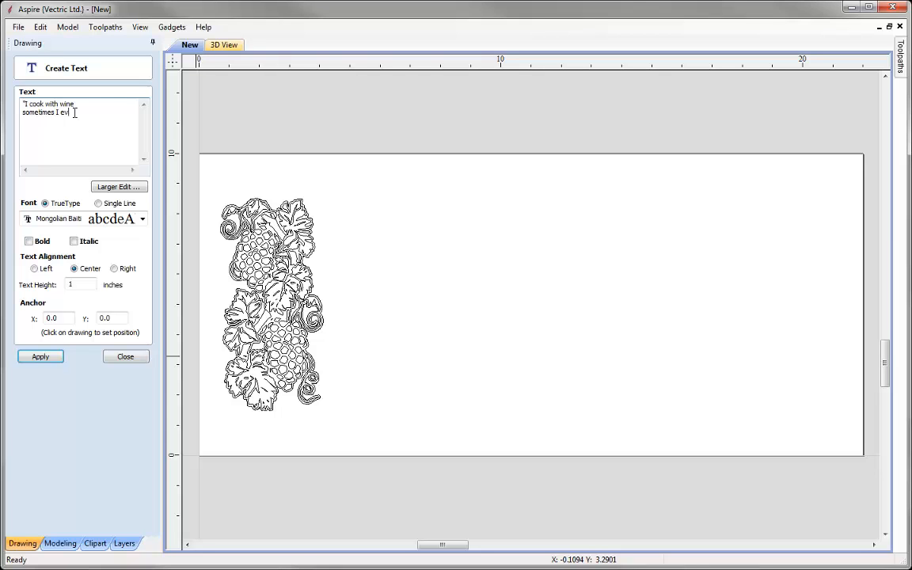
pyautogui.write('add it to t')
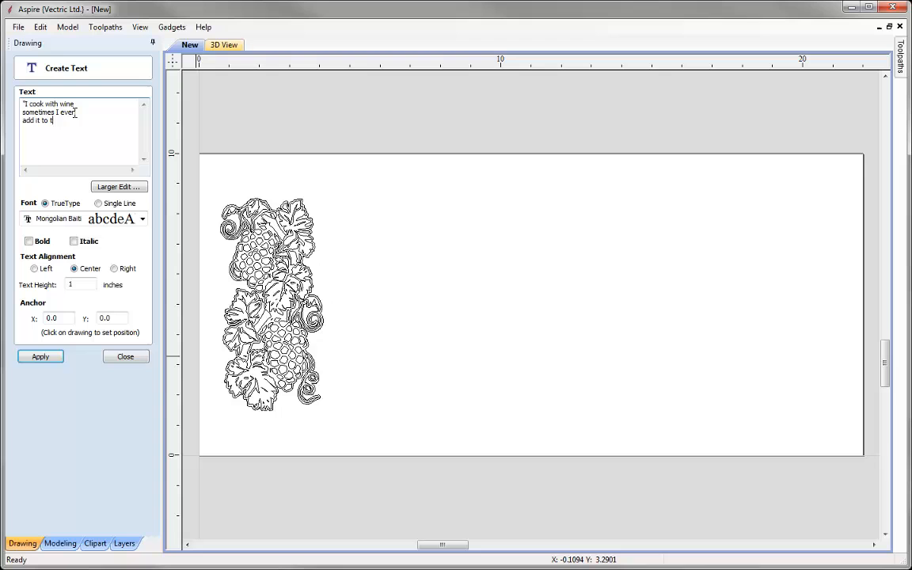
pyautogui.write('he food."')
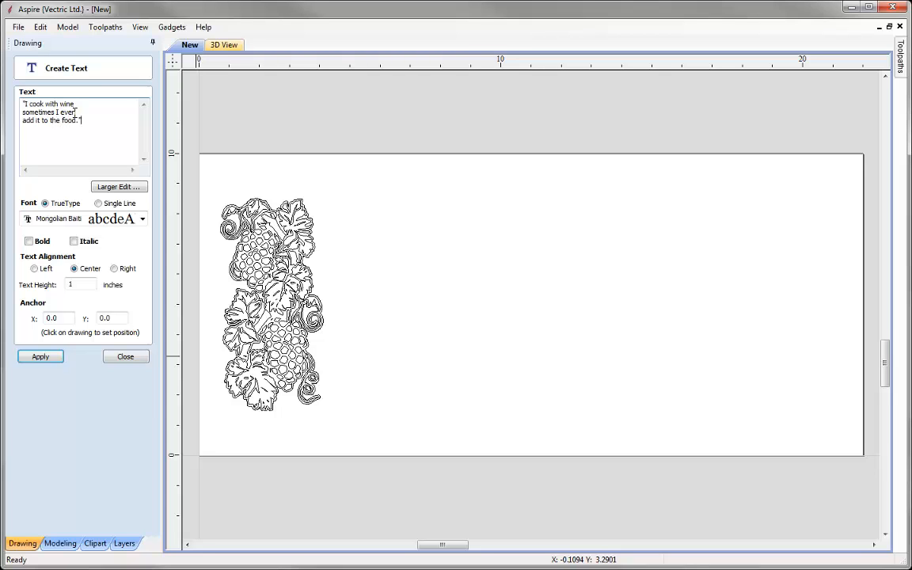
pyautogui.write('W')
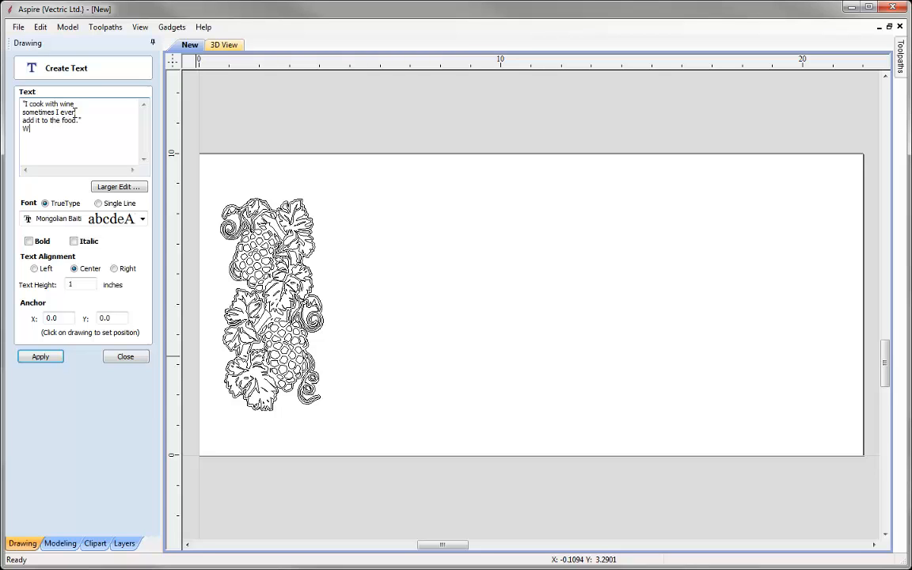
pyautogui.write('.C.')
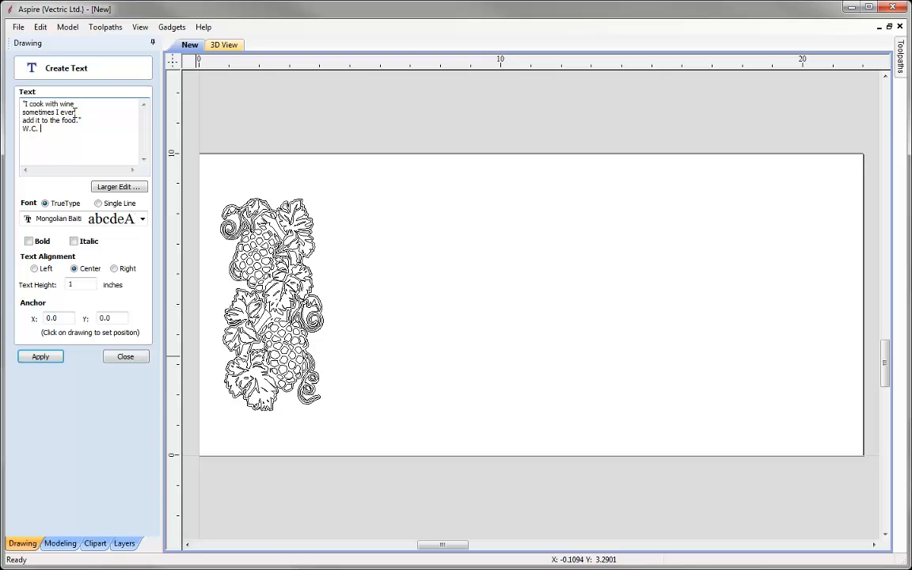
pyautogui.write('Fields')
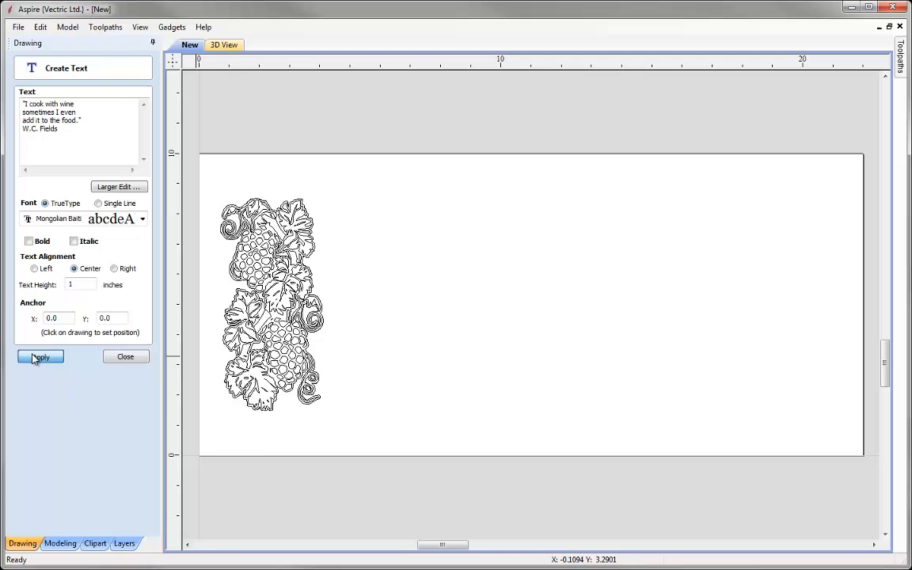
pyautogui.click(39, 356)
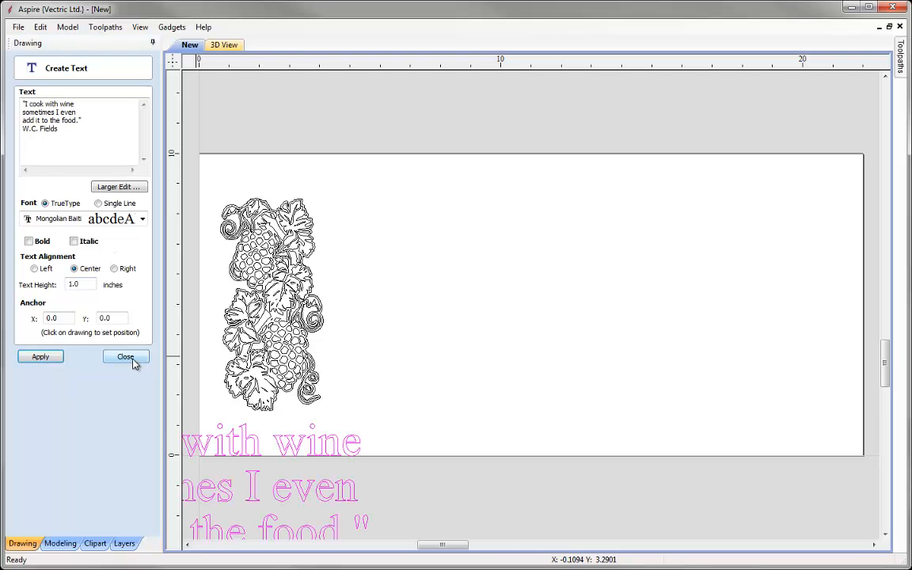
# Step: Move the quote right of the grapes and add a mirrored grape copy on the other side
pyautogui.click(125, 357)
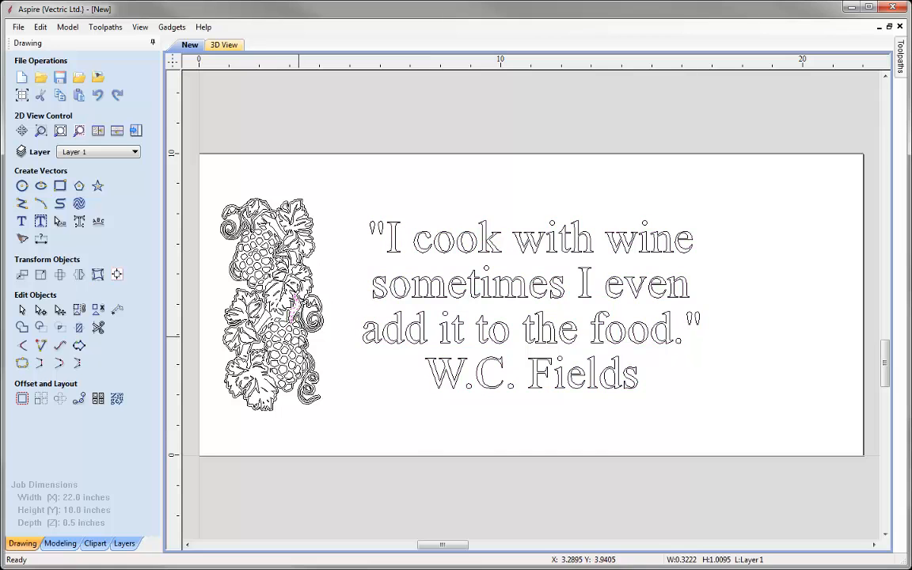
pyautogui.moveTo(301, 341); pyautogui.dragTo(352, 460)
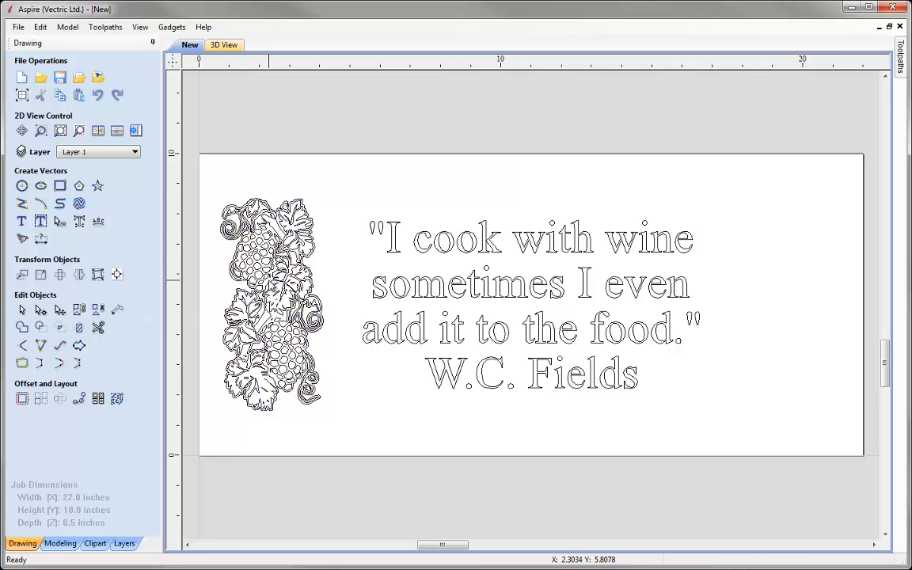
pyautogui.click(277, 304)
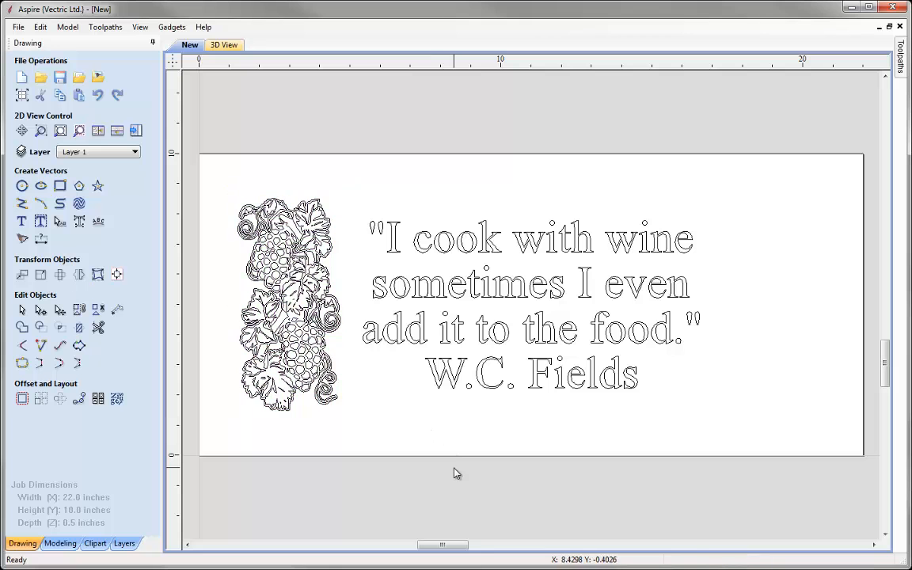
pyautogui.click(285, 309)
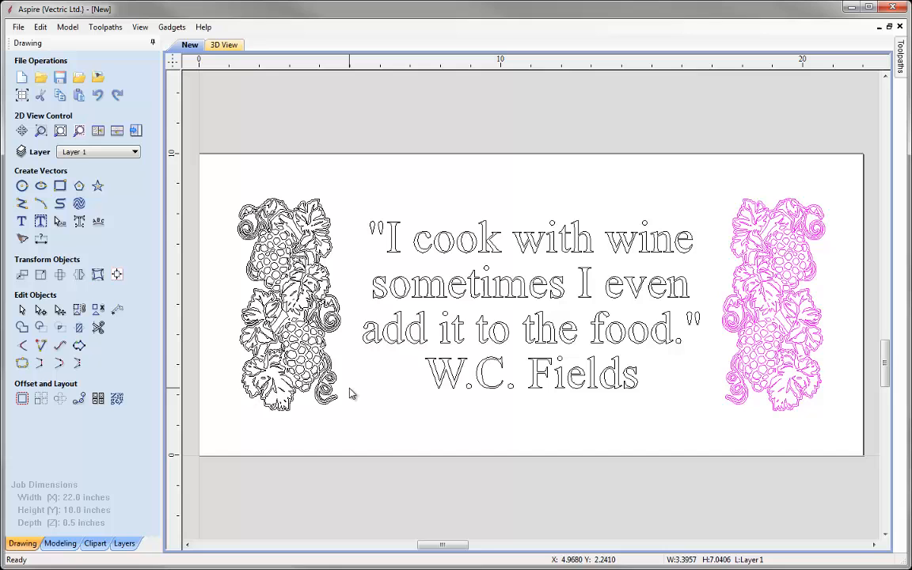
pyautogui.click(364, 485)
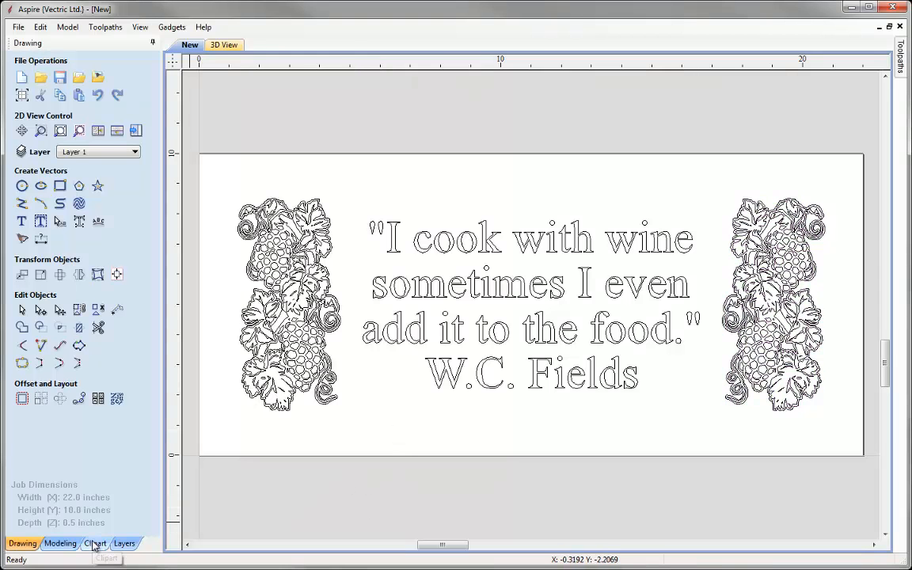
# Step: Place a notched-corner panel shape from the clipart library around the quote text
pyautogui.click(95, 543)
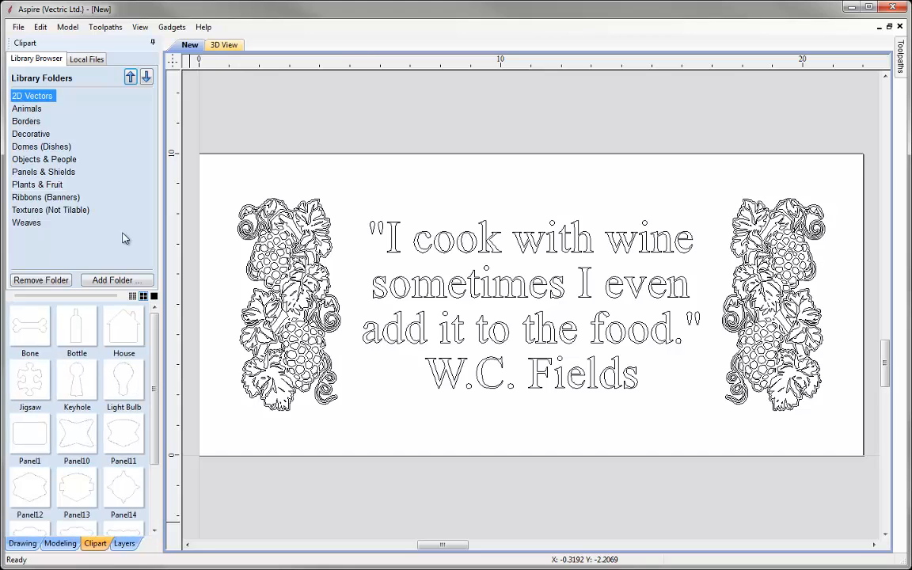
pyautogui.scroll(-3)
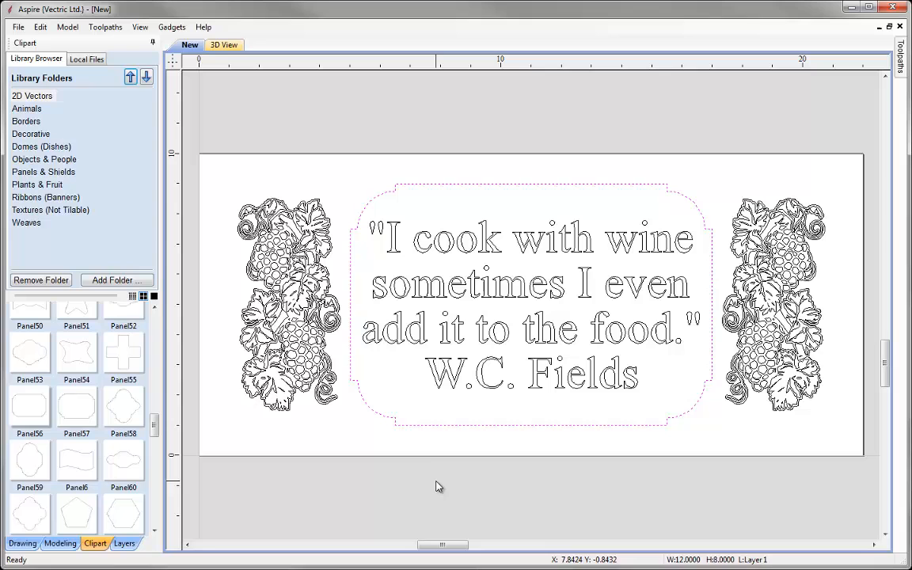
pyautogui.click(361, 231)
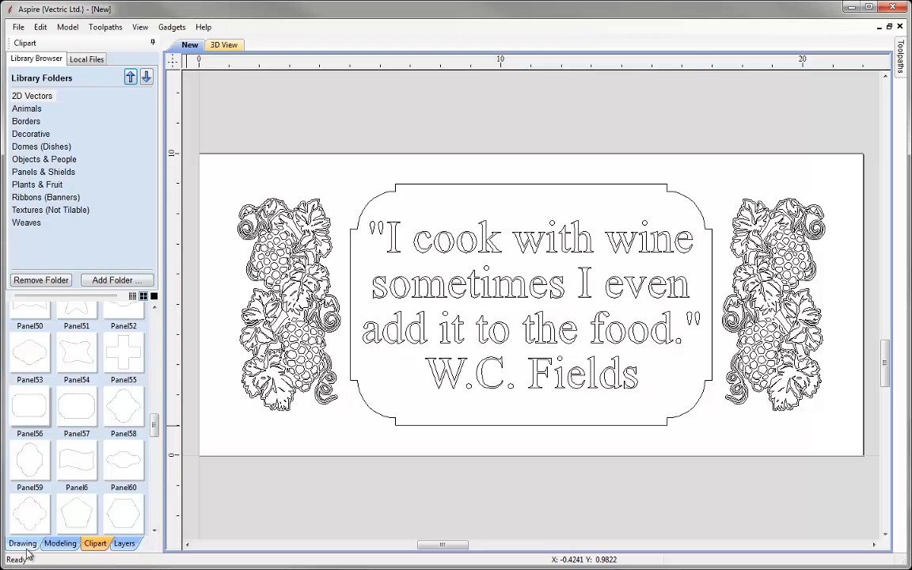
pyautogui.click(22, 543)
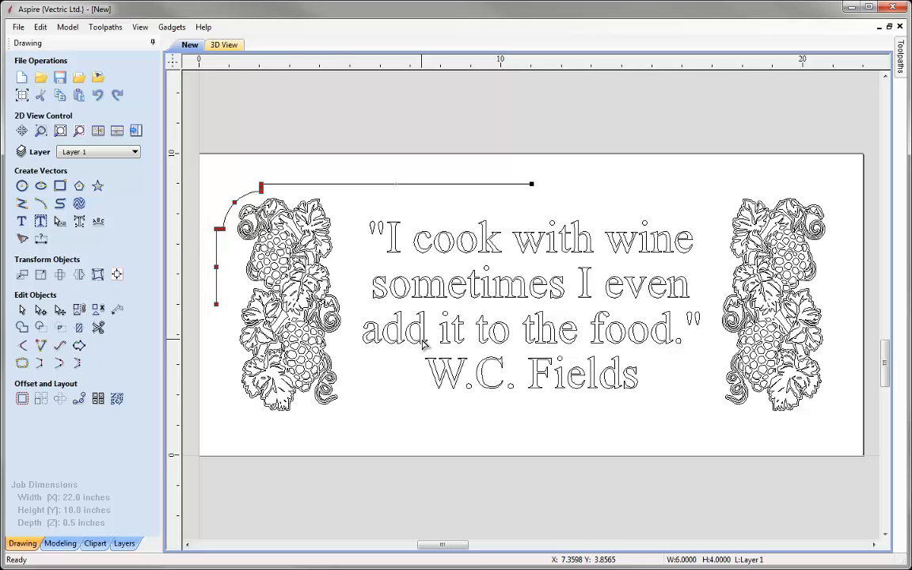
pyautogui.moveTo(578, 246)
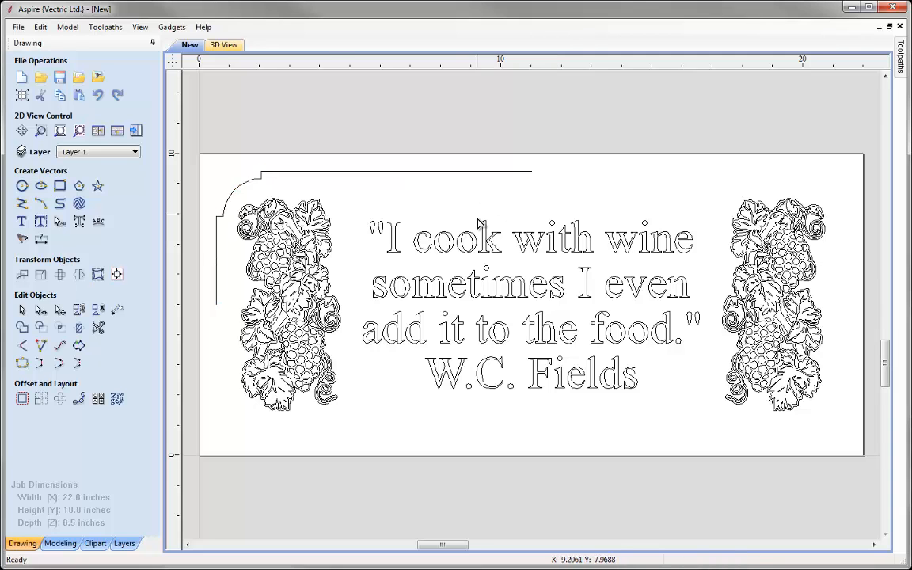
pyautogui.moveTo(261, 184)
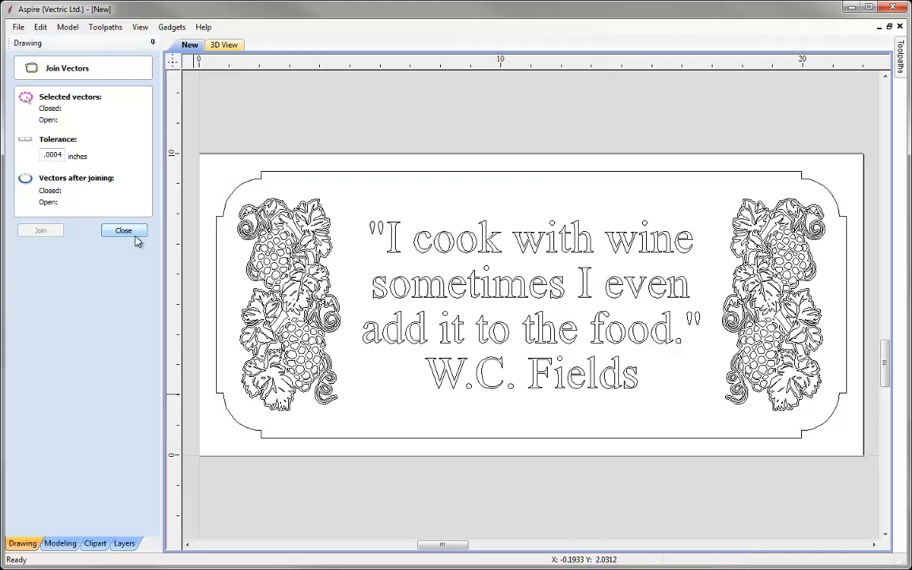
# Step: Offset the outer border by 0.1 inches with sharp corners to form a double-line frame
pyautogui.click(124, 231)
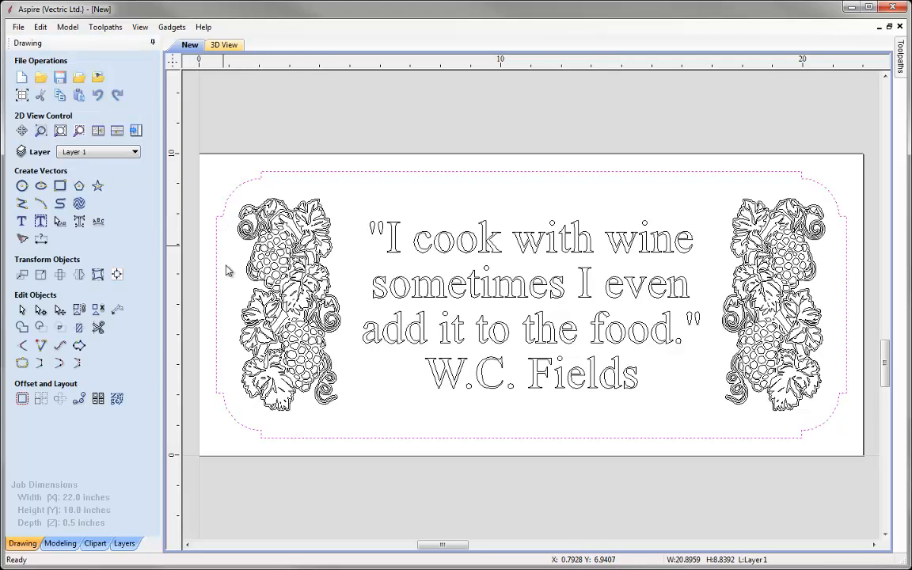
pyautogui.click(22, 399)
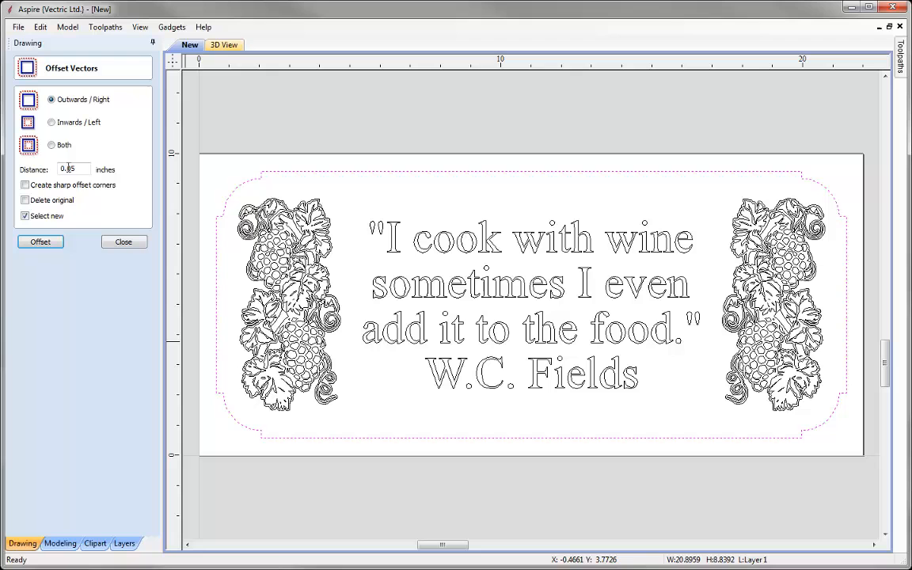
pyautogui.click(73, 168)
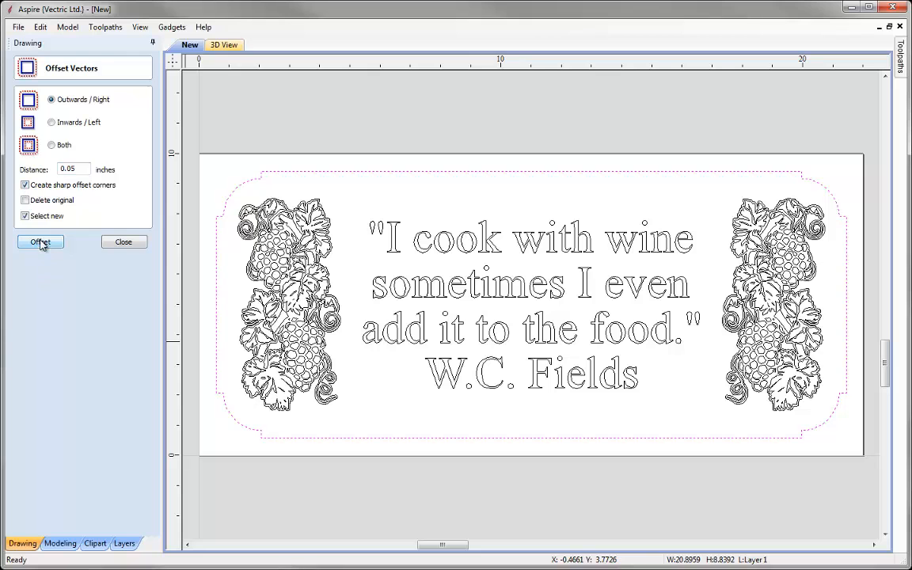
pyautogui.click(40, 241)
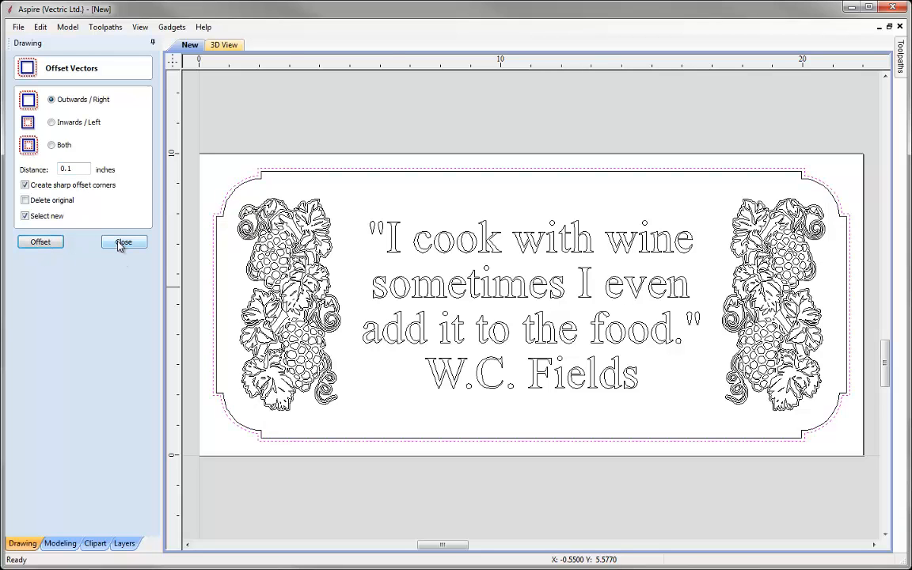
pyautogui.click(123, 241)
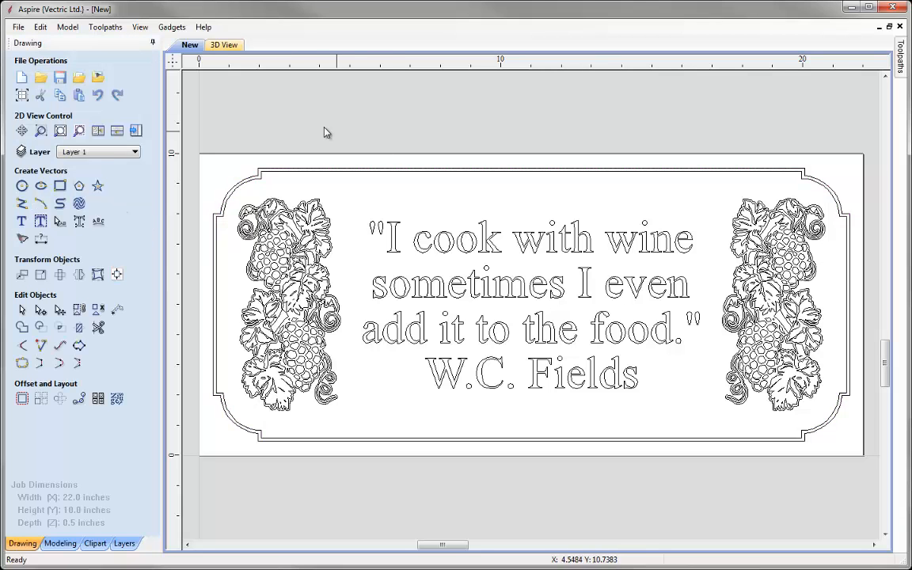
pyautogui.moveTo(194, 130)
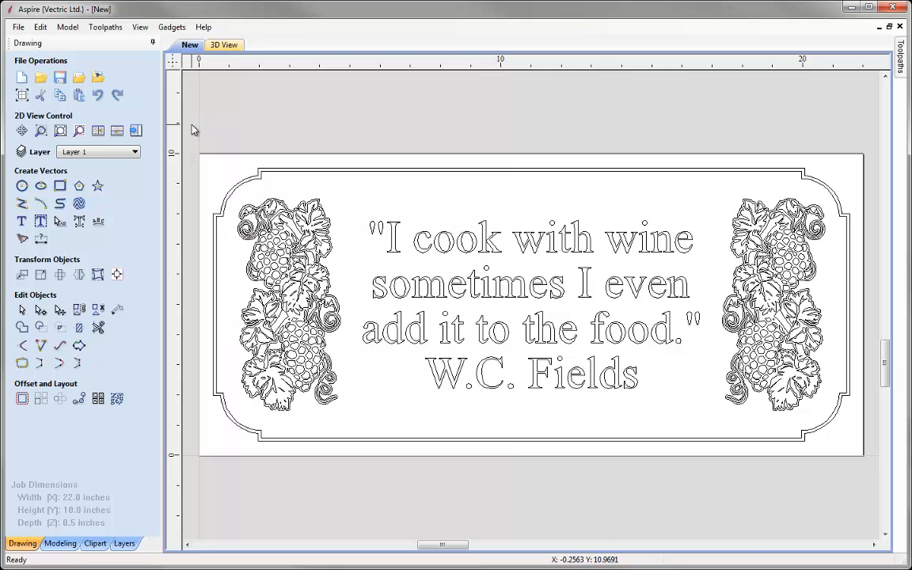
# Step: Calculate a V-carve toolpath named V-Carve Wine Sign for the whole design
pyautogui.click(137, 130)
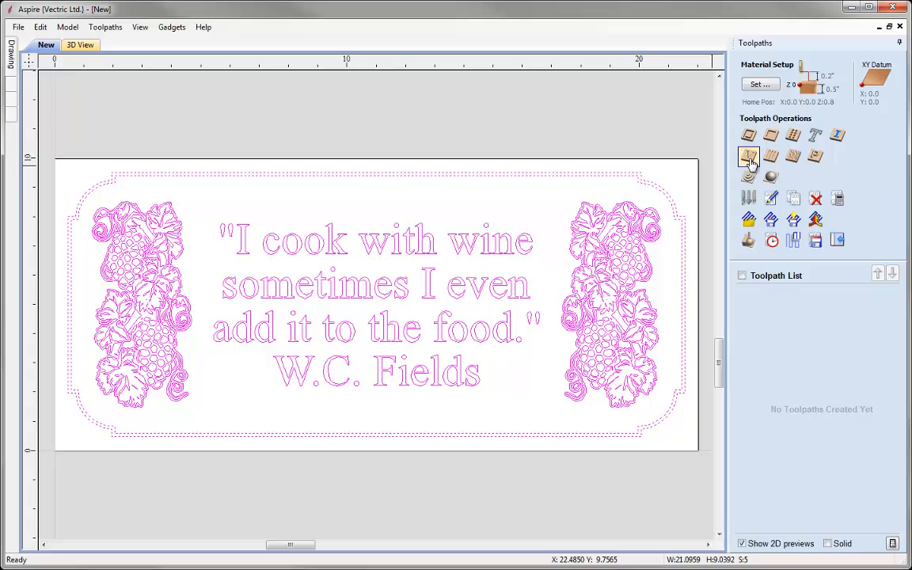
pyautogui.click(748, 157)
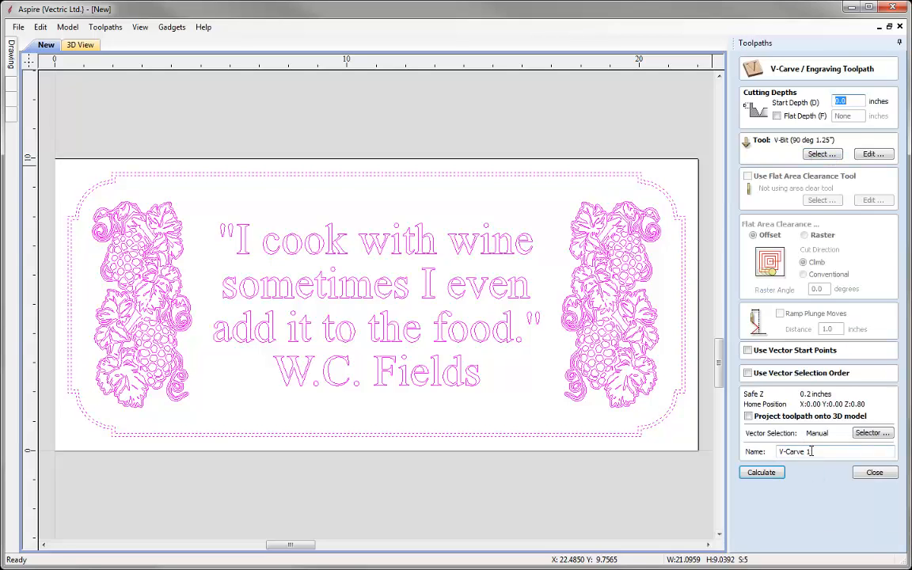
pyautogui.write('Wine Sign')
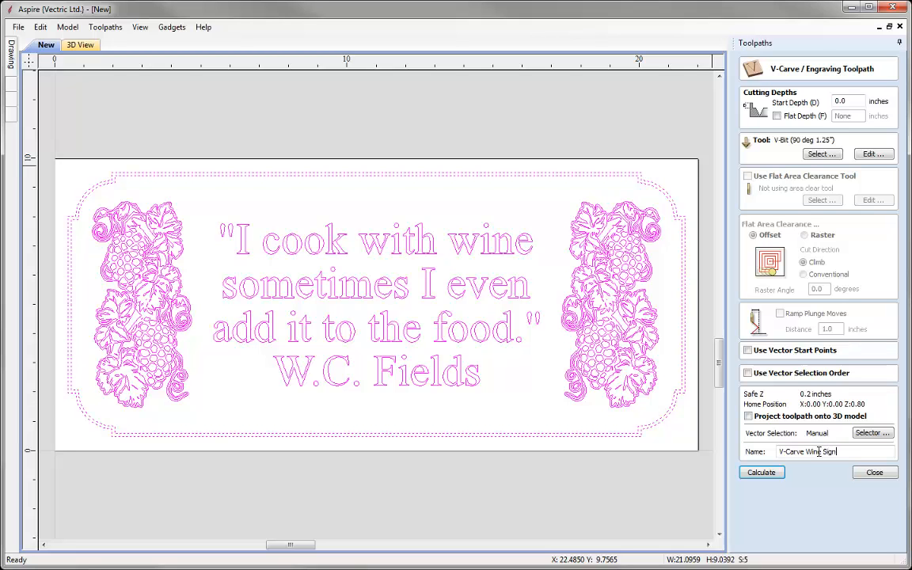
pyautogui.click(760, 472)
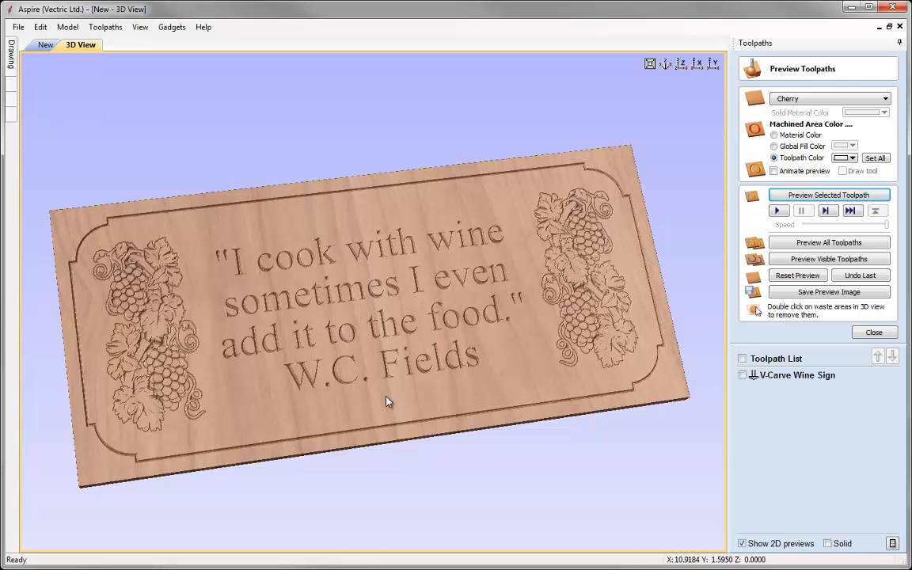
# Step: Save the sign as Wine_Sign in VCarve (*.crv) format, accepting the compatibility warning
pyautogui.click(18, 25)
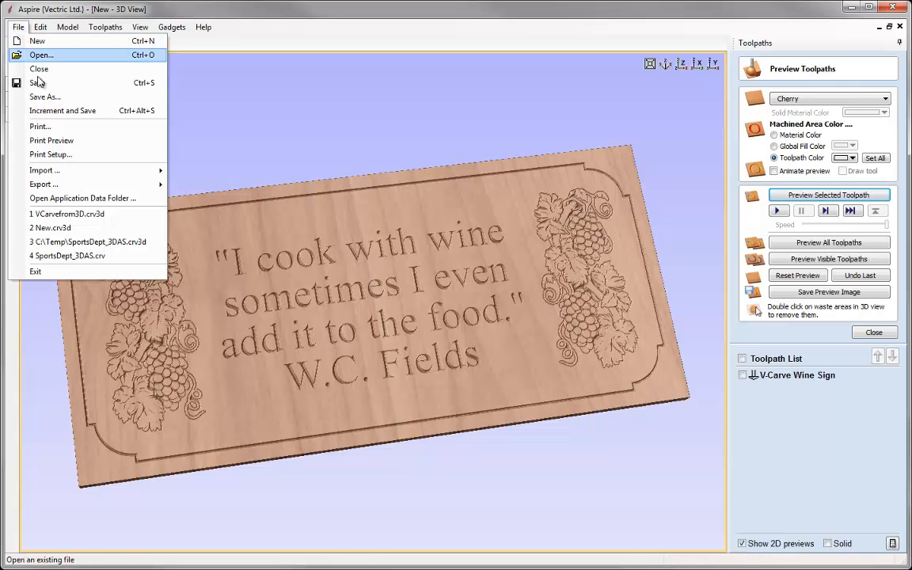
pyautogui.moveTo(50, 96)
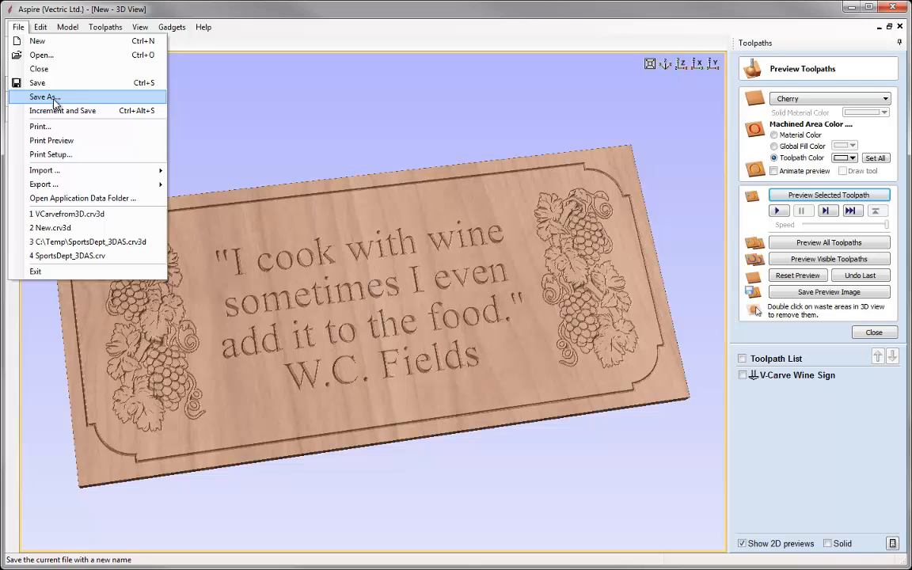
pyautogui.click(44, 96)
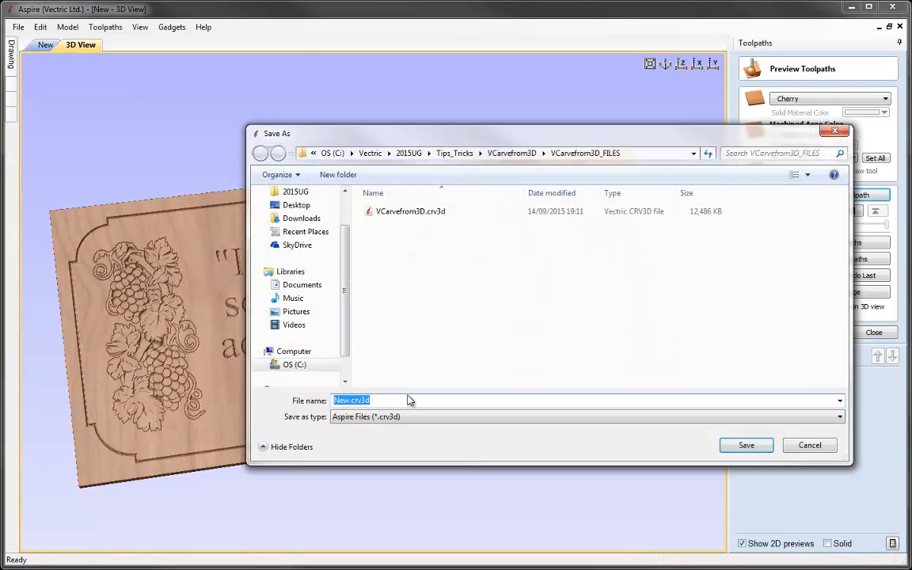
pyautogui.write('Wind')
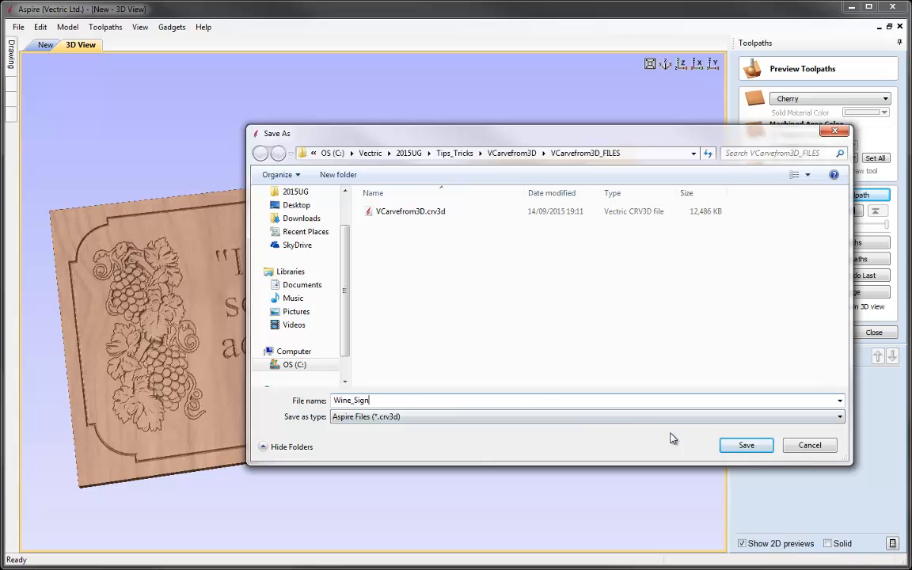
pyautogui.click(839, 416)
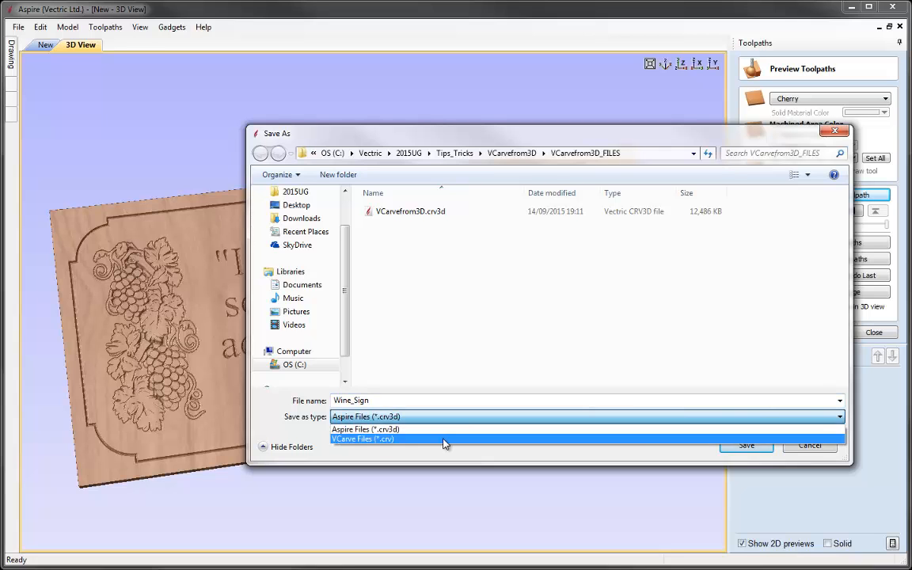
pyautogui.click(361, 439)
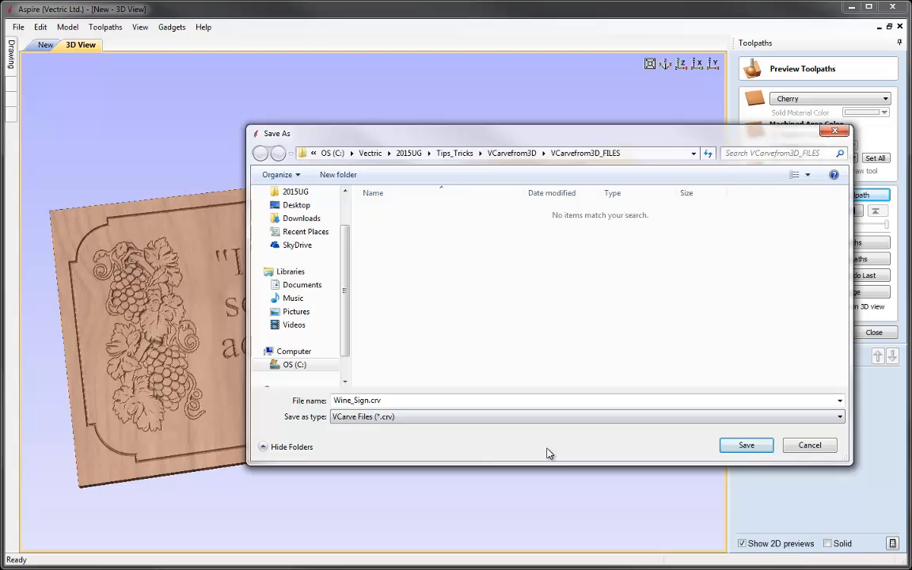
pyautogui.click(745, 444)
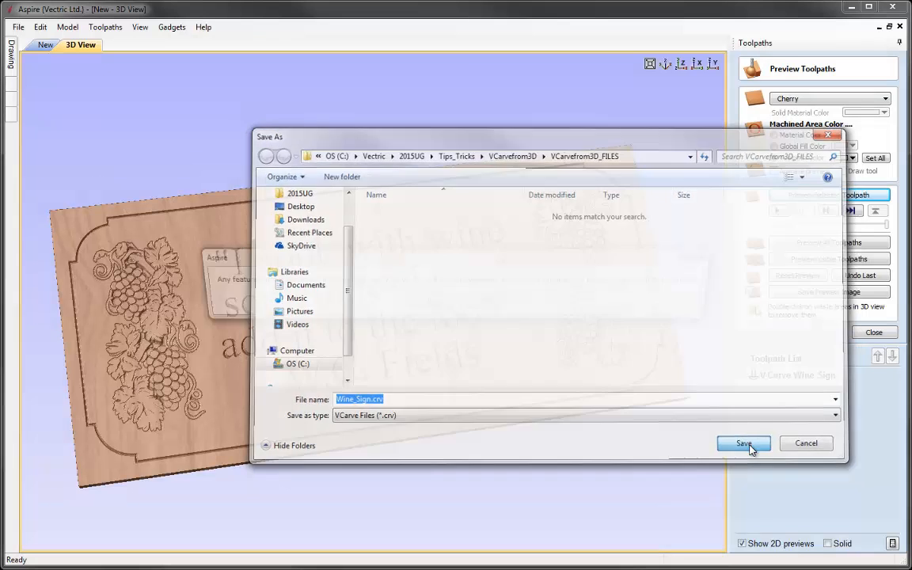
pyautogui.click(743, 444)
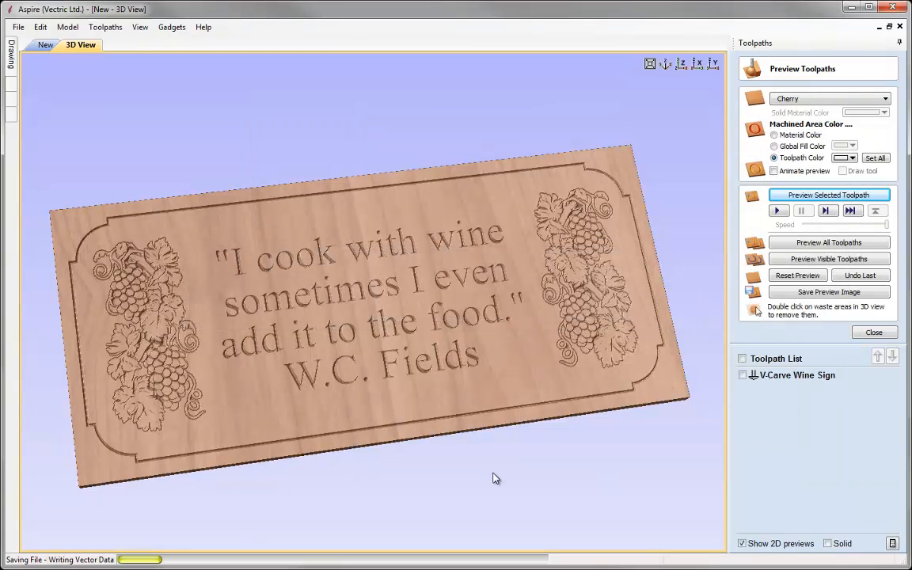